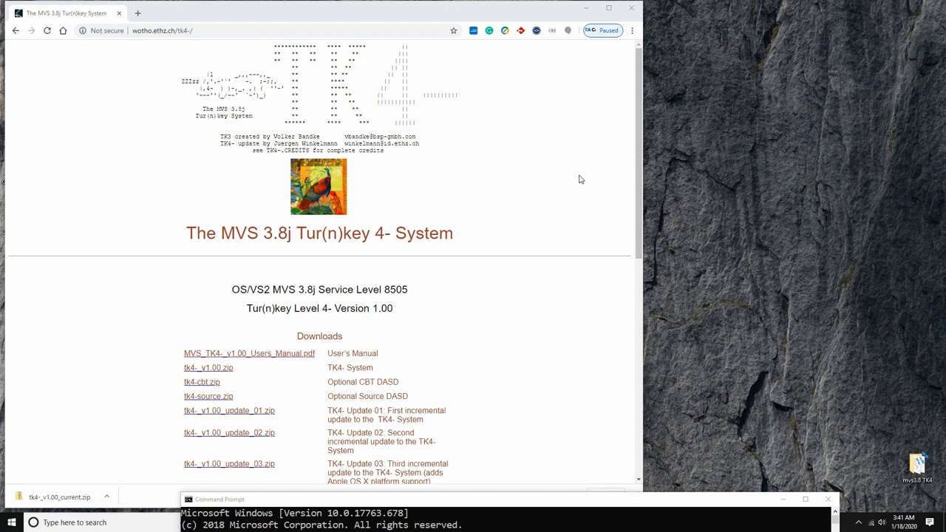
# - Scroll the TK4- download page to the update zips and move the mvs3.8 TK4 folder higher
pyautogui.click(578, 190)
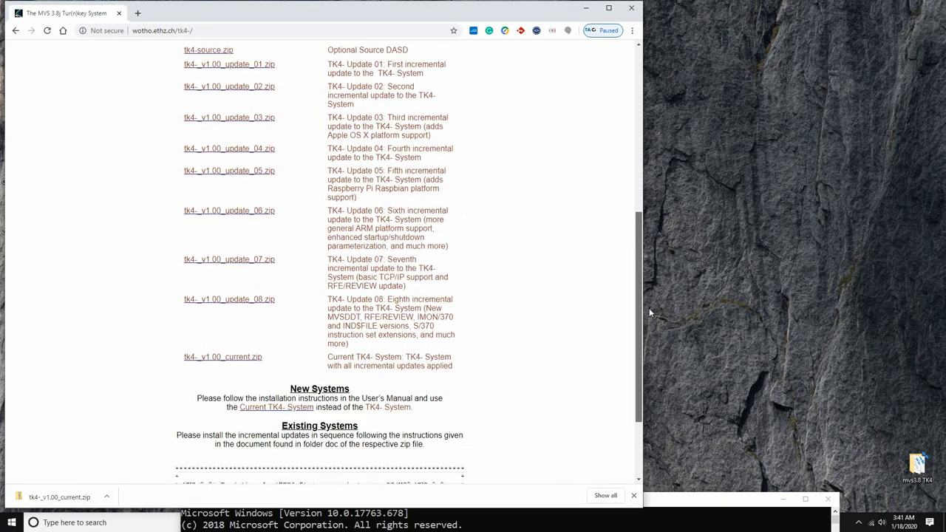
pyautogui.scroll(-3)
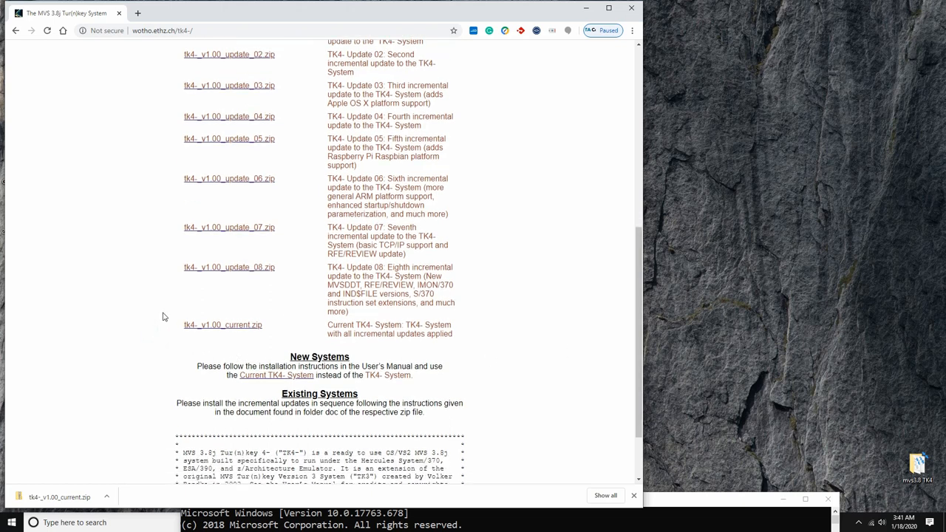
pyautogui.moveTo(159, 333)
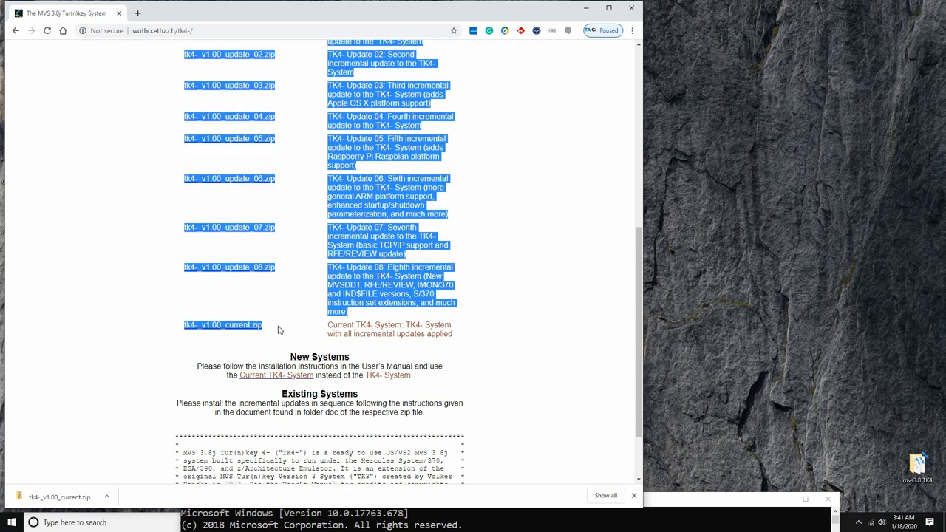
pyautogui.click(610, 319)
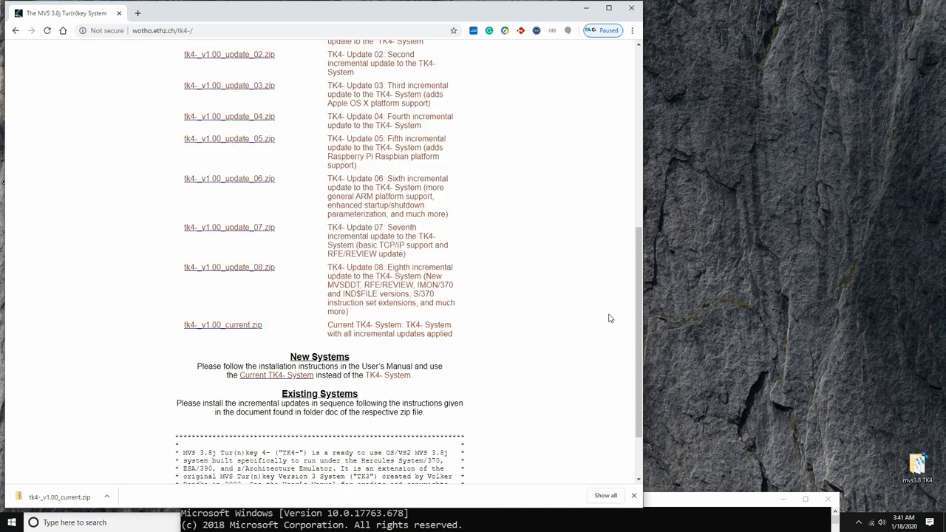
pyautogui.moveTo(597, 308)
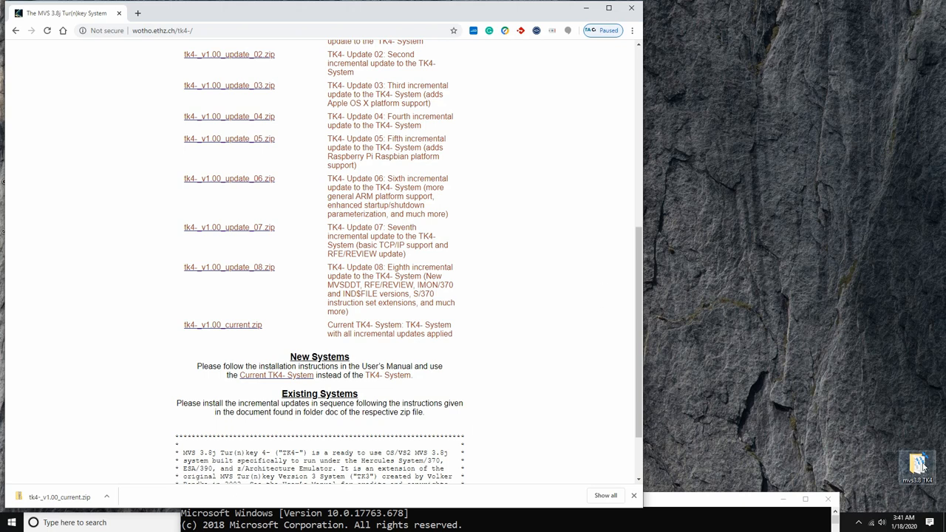
pyautogui.moveTo(916, 466); pyautogui.dragTo(729, 119)
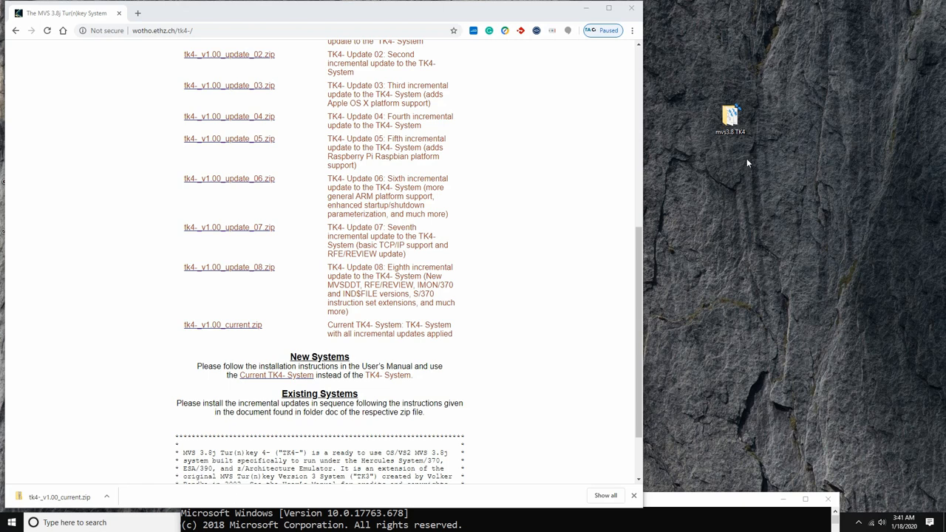
pyautogui.moveTo(724, 158)
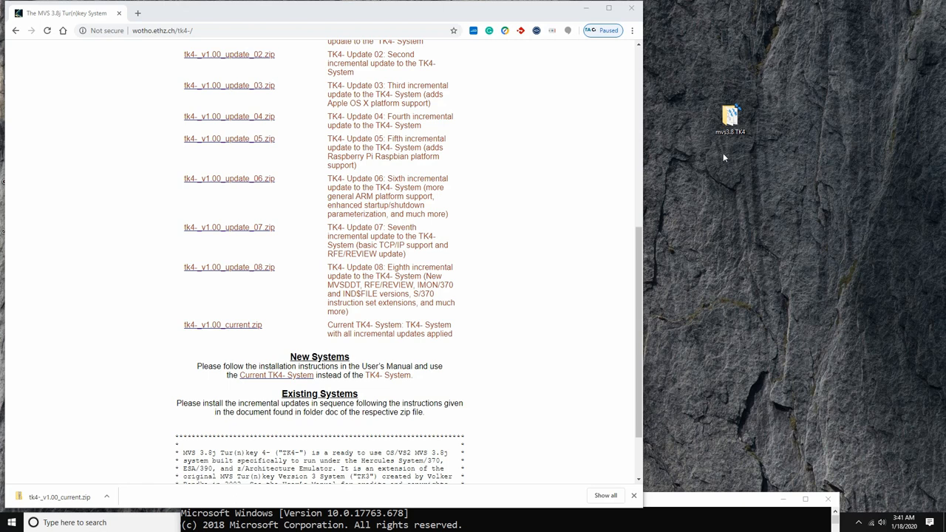
# - Open the mvs3.8 TK4 desktop folder, then its unattended subfolder
pyautogui.doubleClick(730, 118)
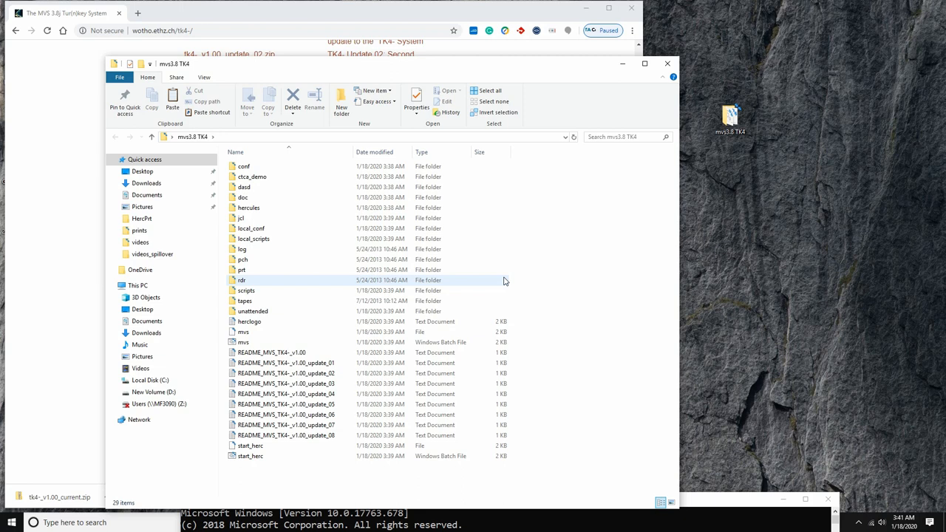
pyautogui.click(348, 478)
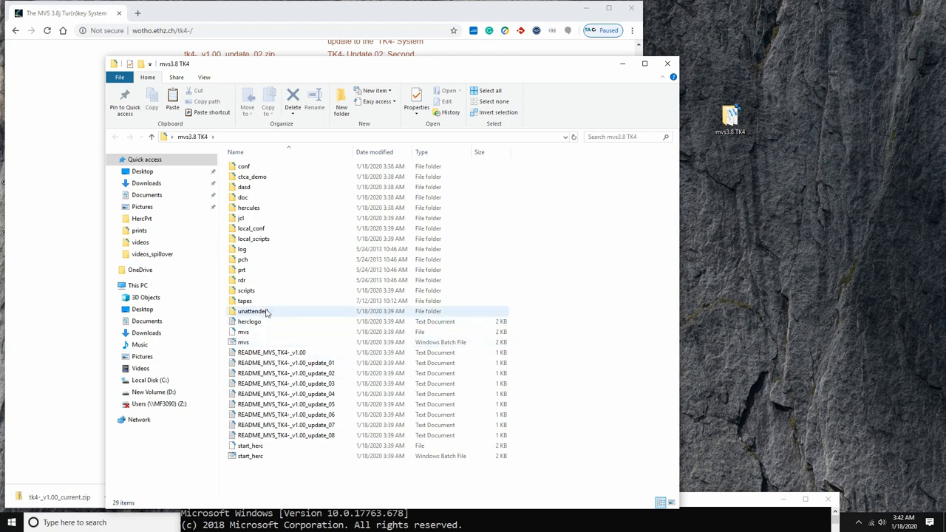
pyautogui.doubleClick(252, 310)
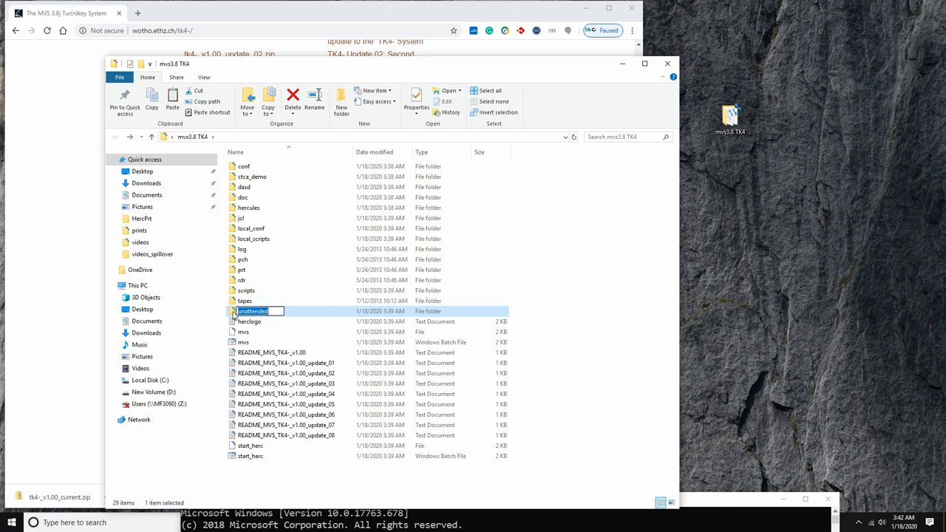
pyautogui.doubleClick(252, 310)
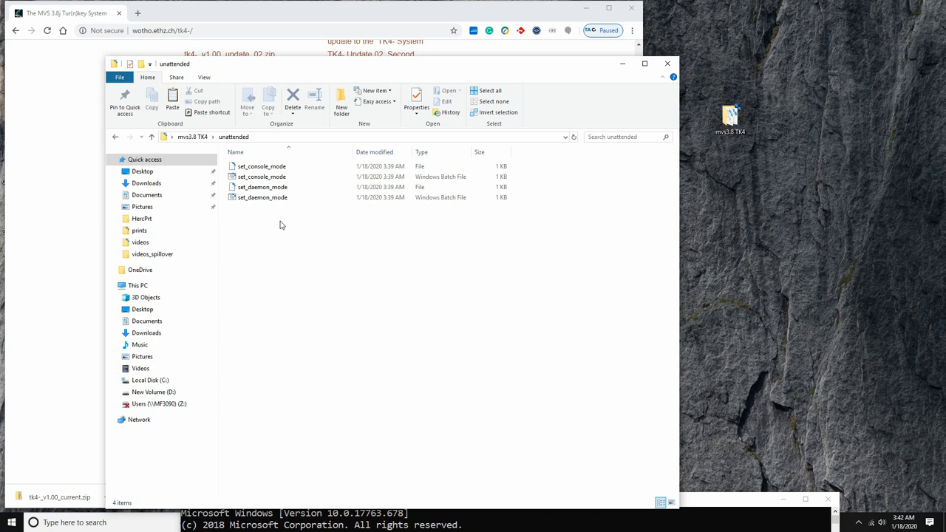
pyautogui.click(261, 176)
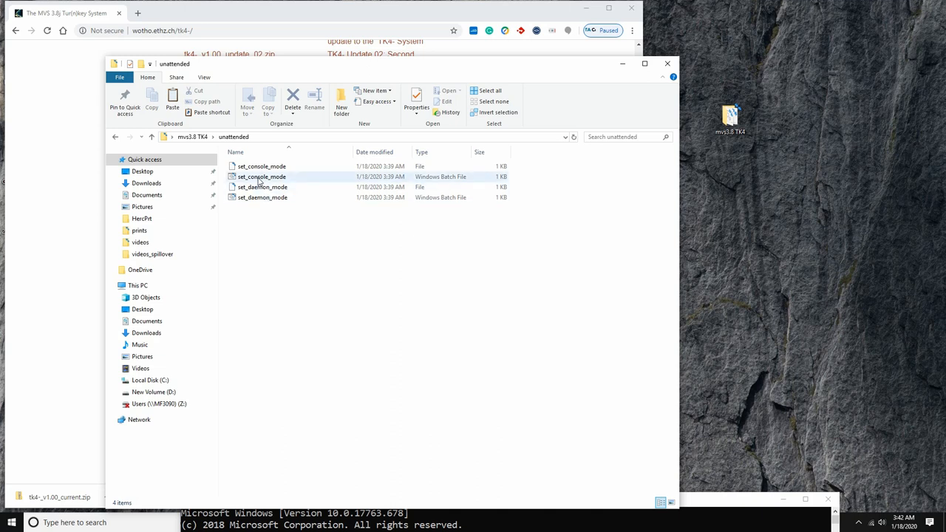
pyautogui.moveTo(261, 177)
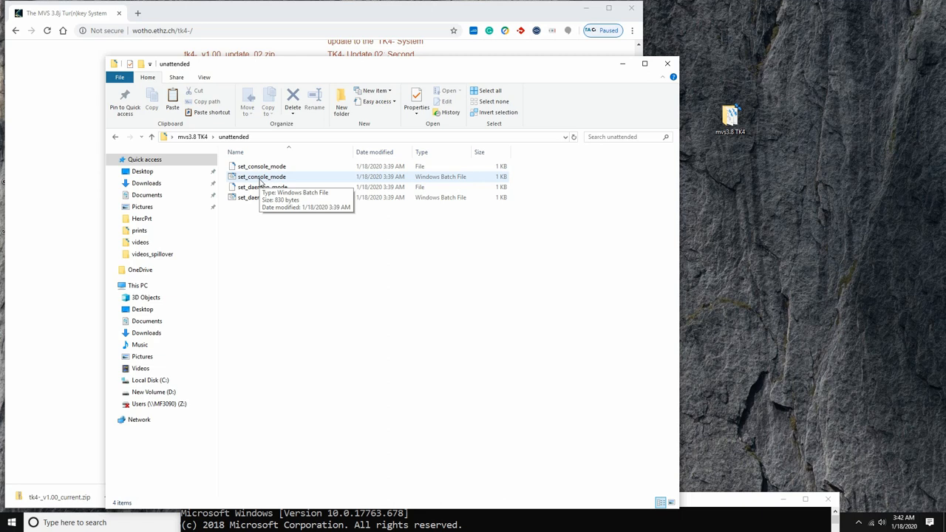
pyautogui.moveTo(281, 255)
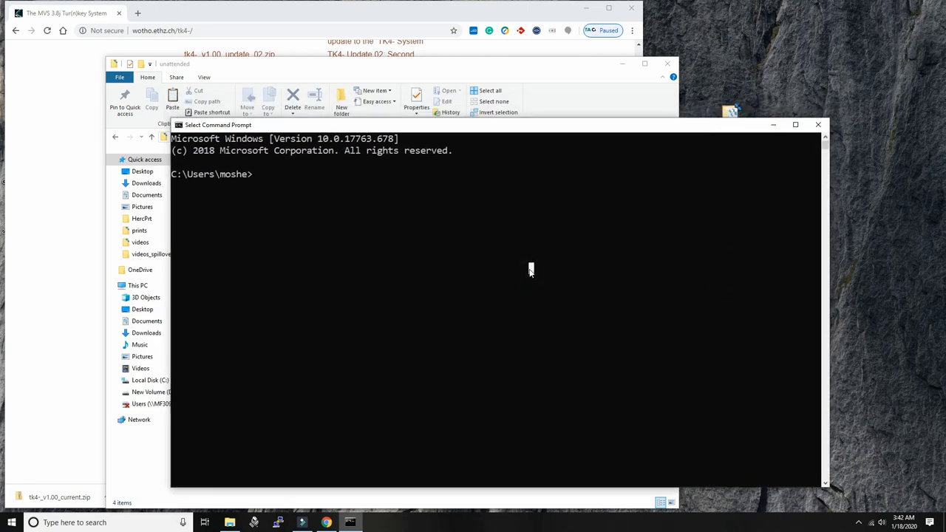
# - From Desktop\mvs3.8 TK4\unattended, run set_console_mode and dismiss its continue prompt
pyautogui.write('CD Desktop')
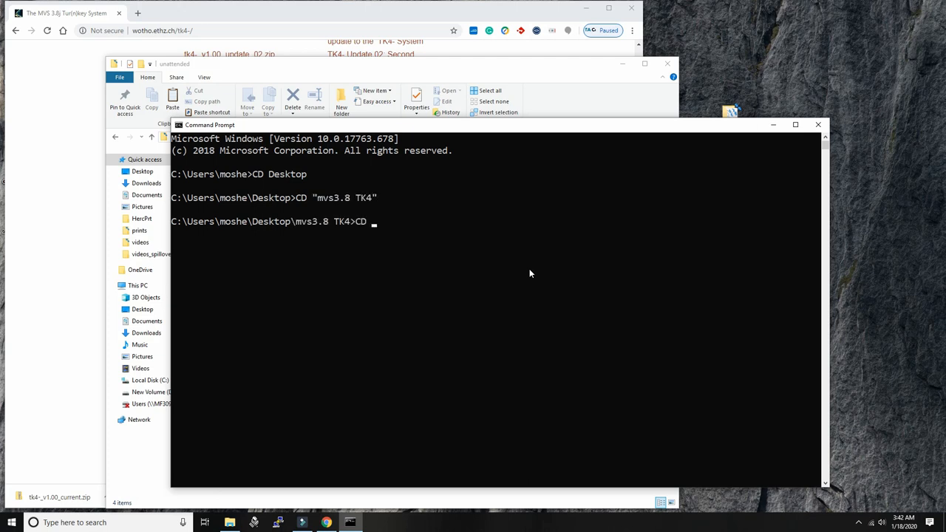
pyautogui.write('cd unattended')
pyautogui.write('dir')
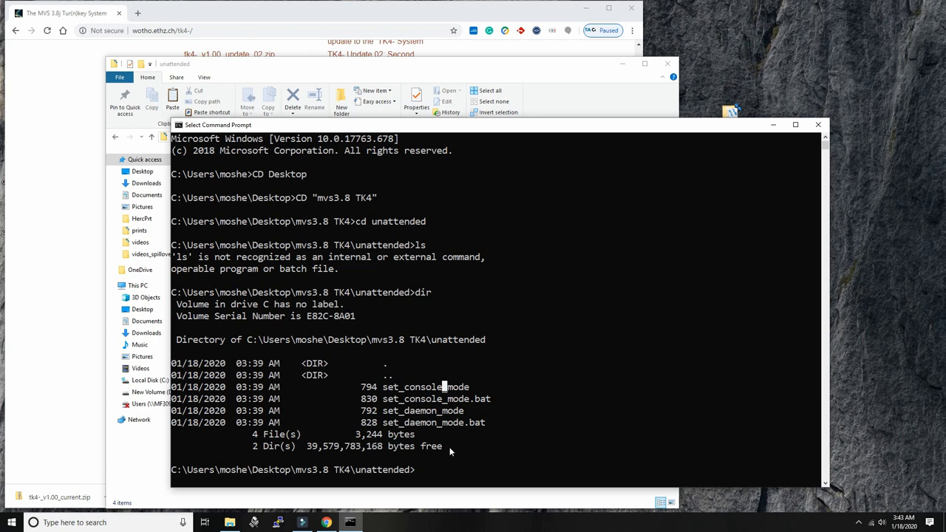
pyautogui.write('set_console_mode')
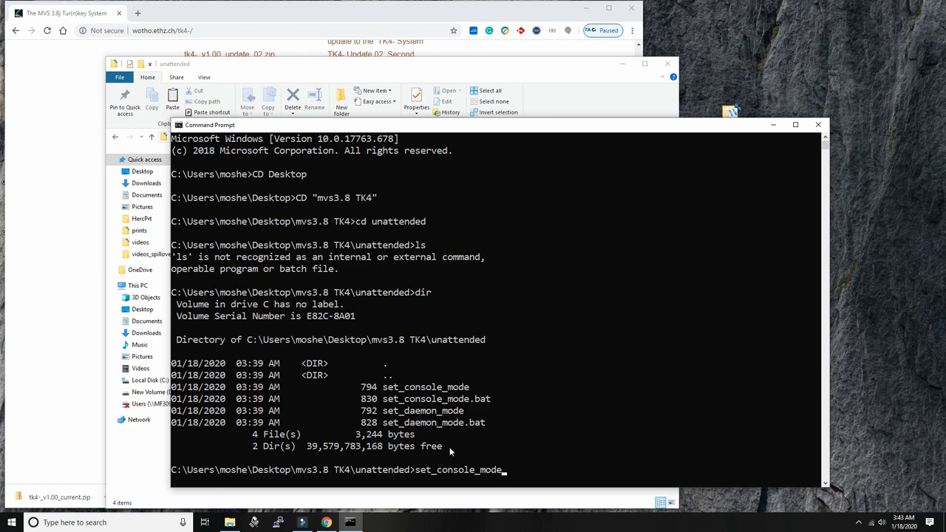
pyautogui.press('enter')
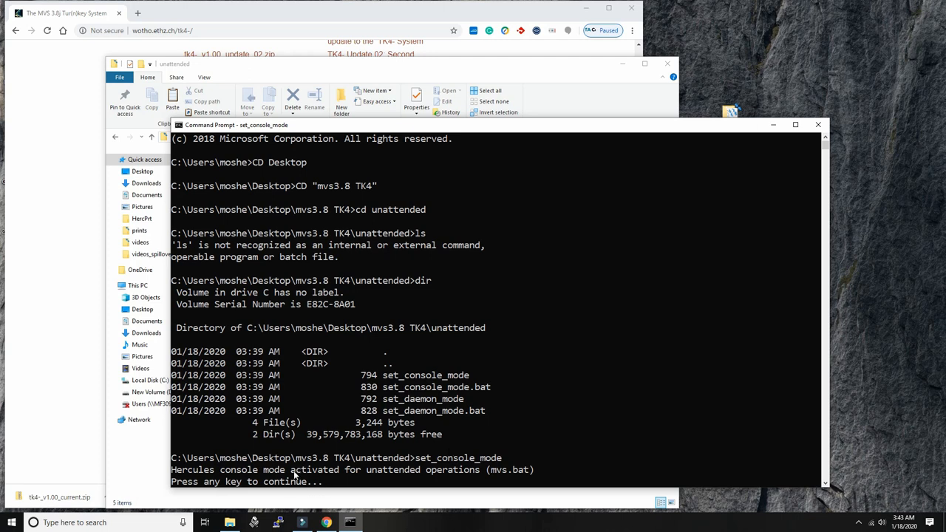
pyautogui.moveTo(550, 375)
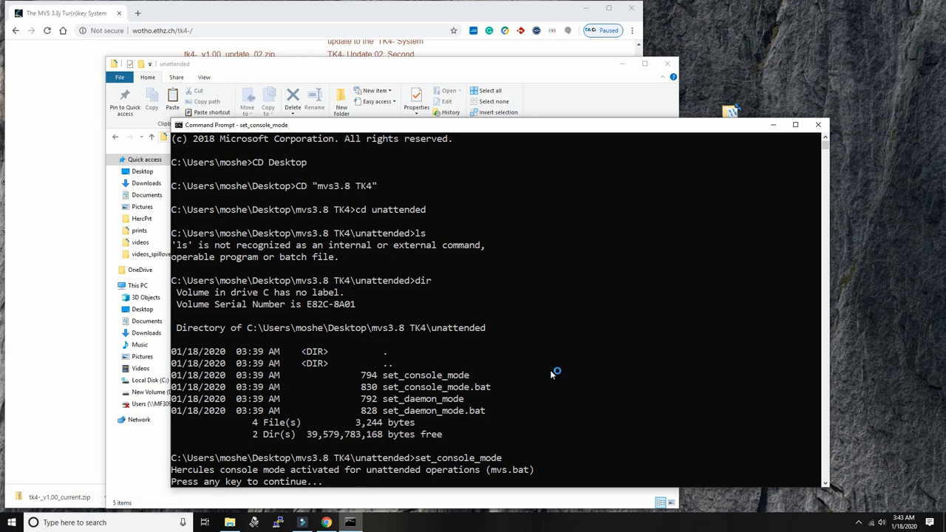
pyautogui.press('enter')
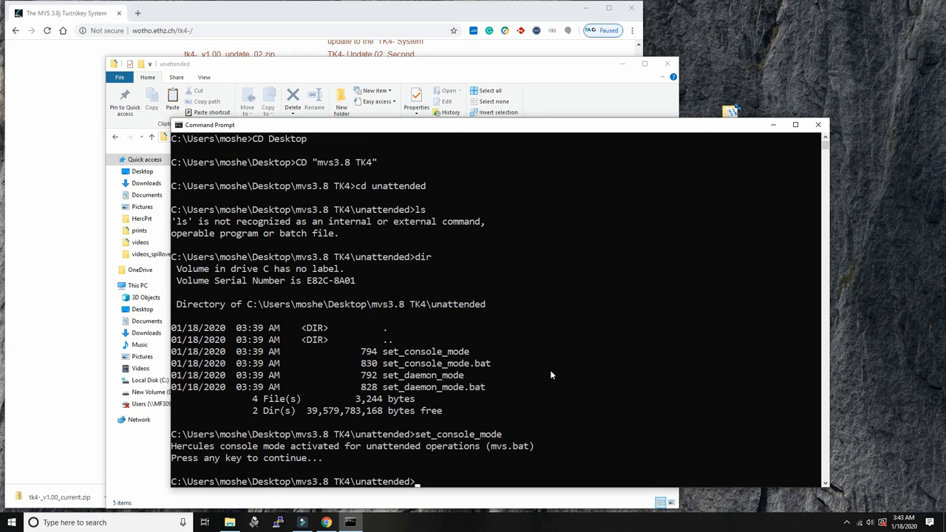
pyautogui.write('cd')
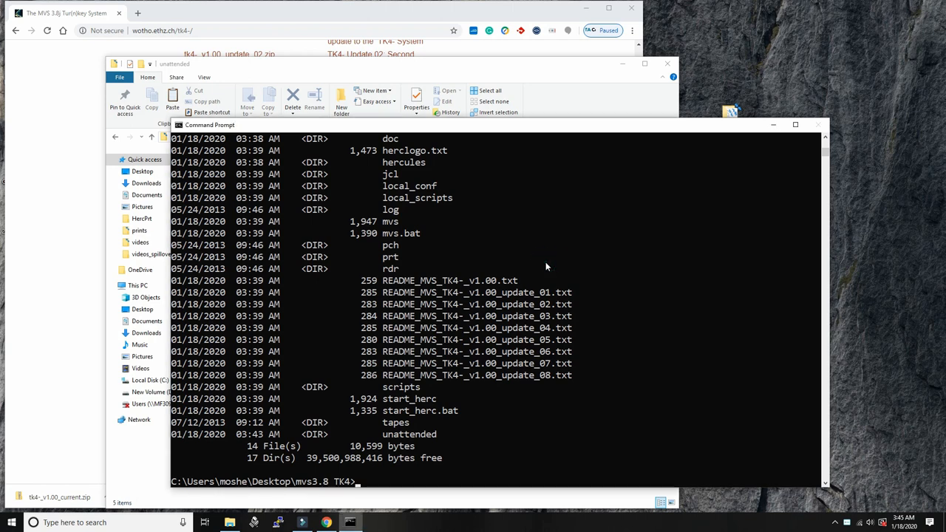
# - Back in the mvs3.8 TK4 folder, list its contents and change into conf
pyautogui.write('mvs')
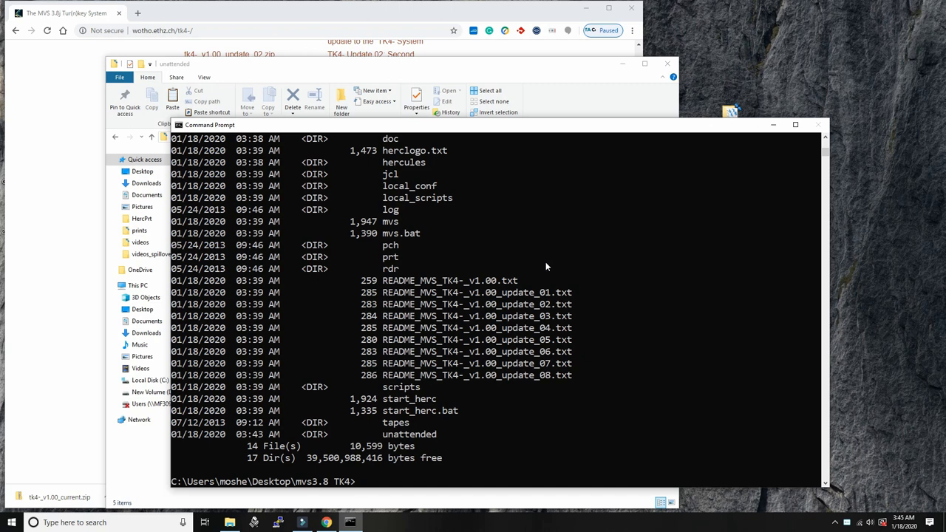
pyautogui.write('cd conf')
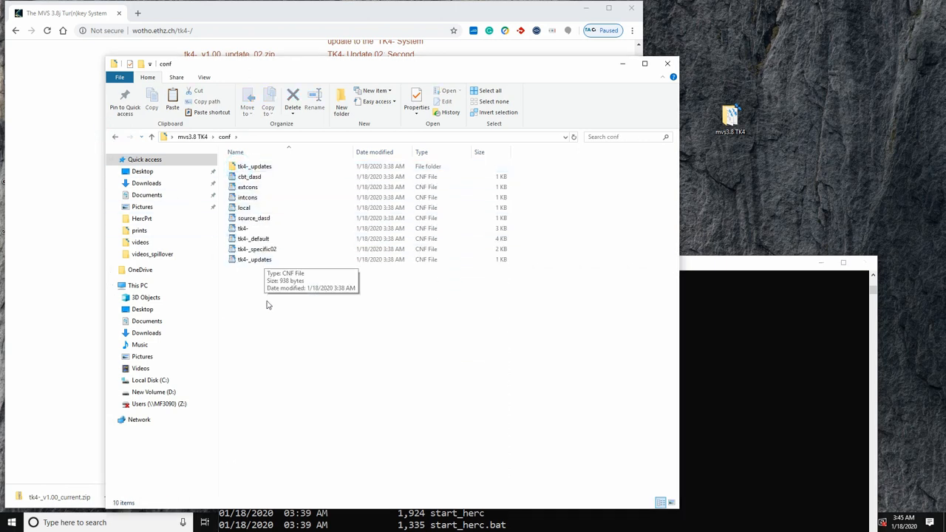
# - Open tk4-_default in WordPad, scroll through it, close it, and select tk4-
pyautogui.click(253, 238)
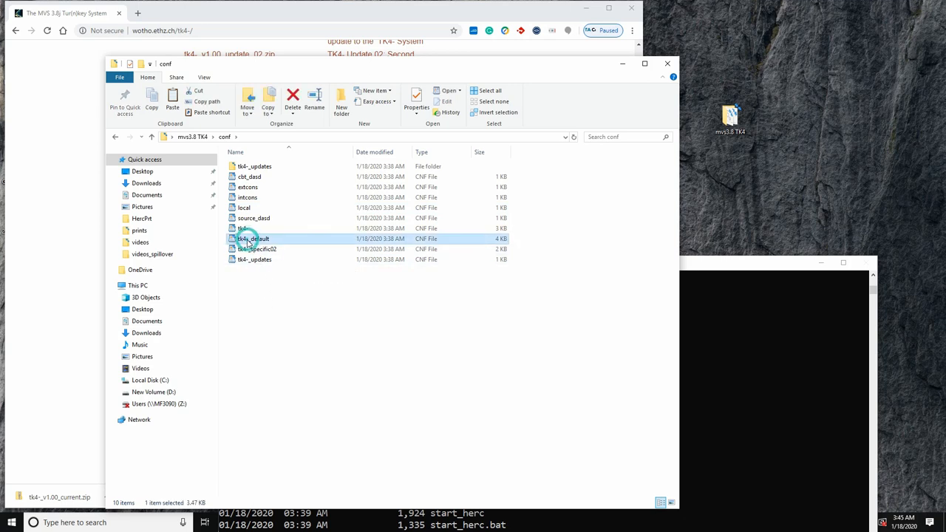
pyautogui.rightClick(253, 237)
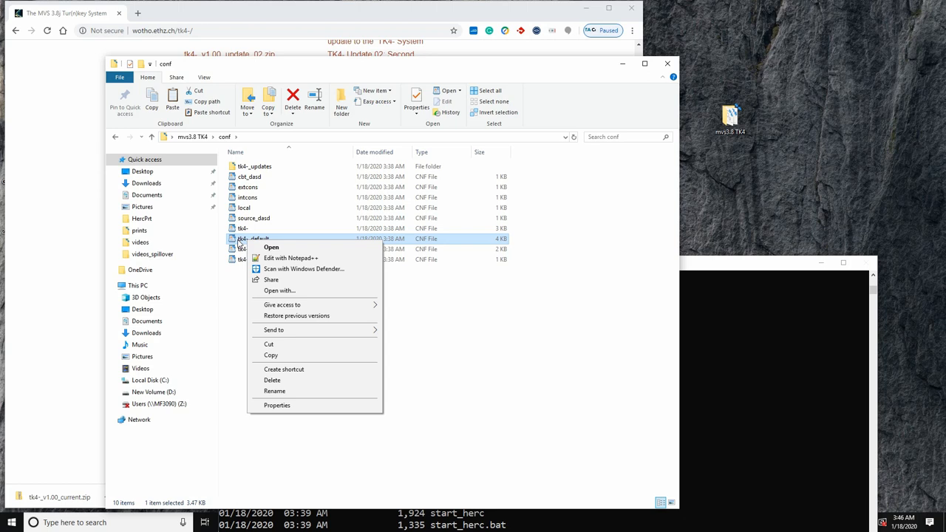
pyautogui.moveTo(233, 312)
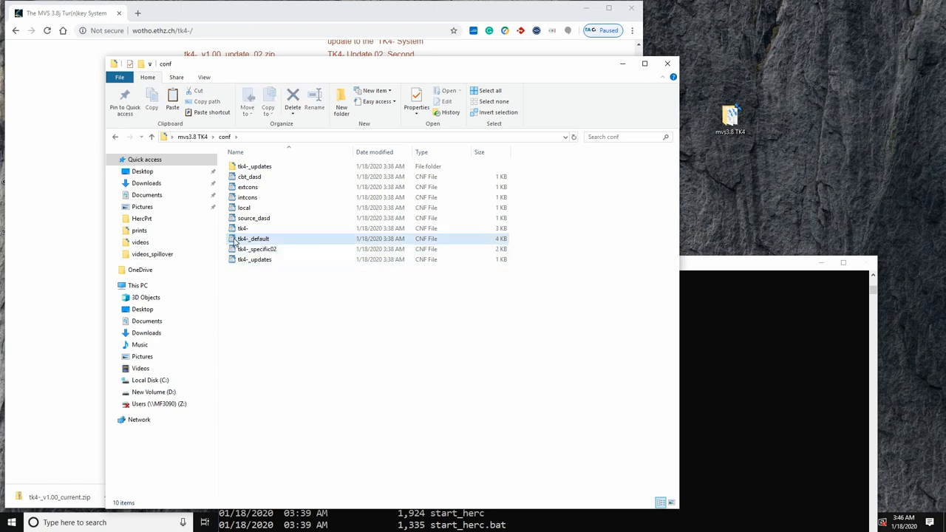
pyautogui.doubleClick(253, 237)
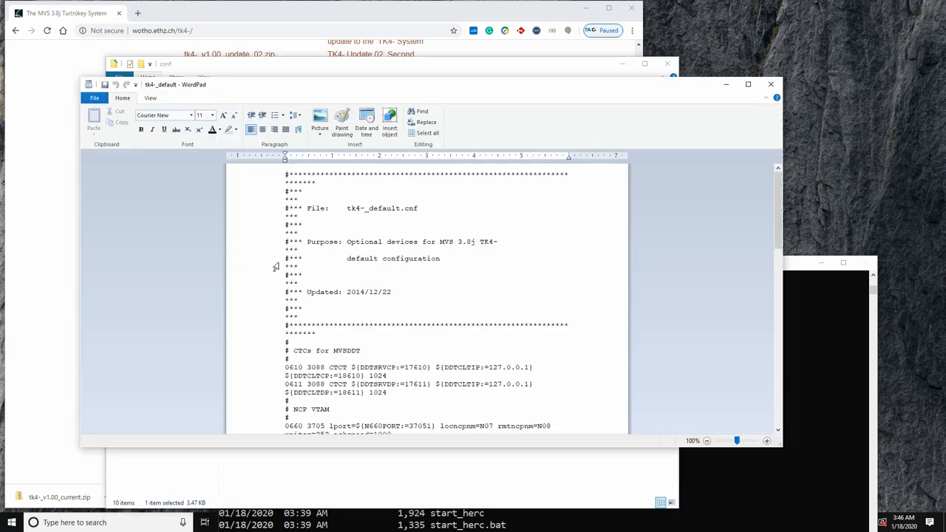
pyautogui.scroll(-3)
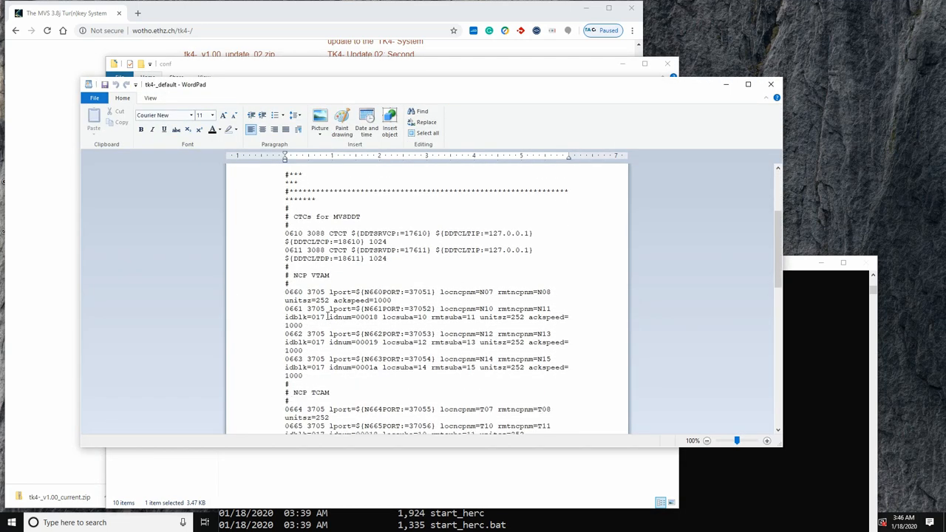
pyautogui.scroll(-3)
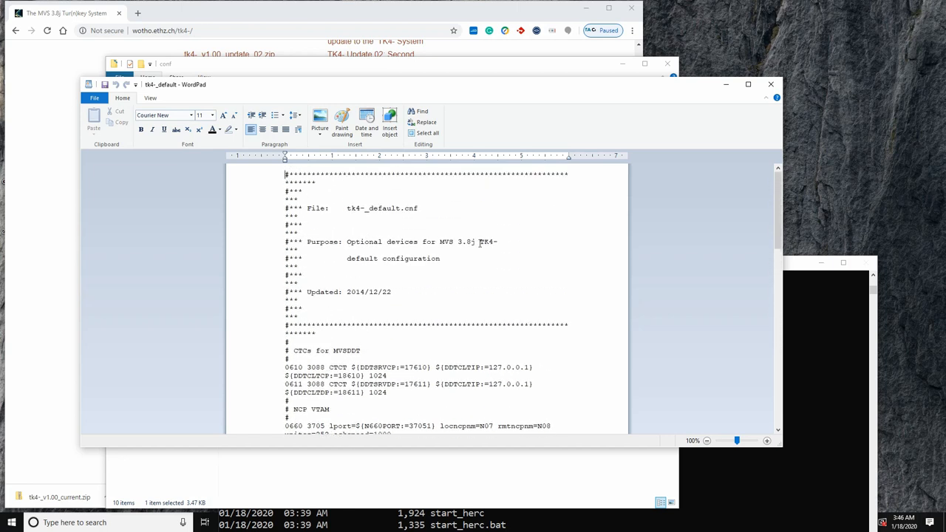
pyautogui.scroll(-3)
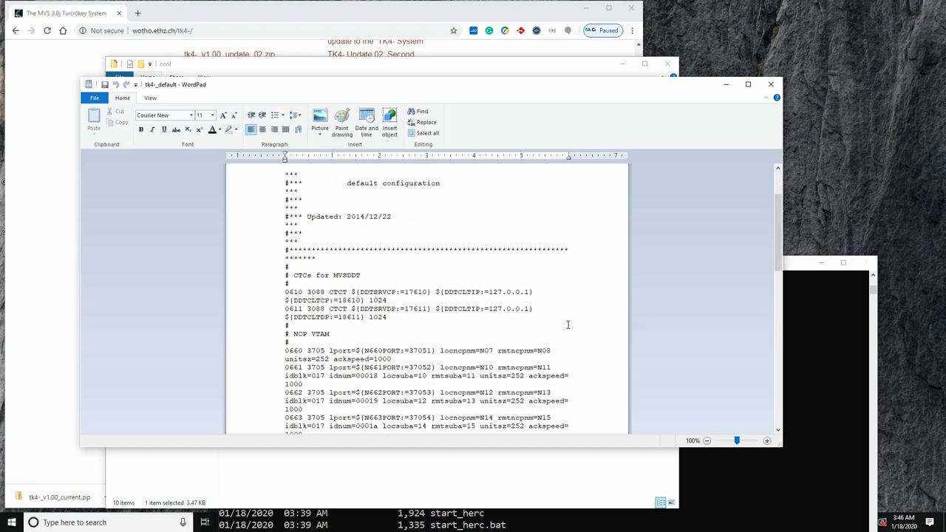
pyautogui.scroll(-3)
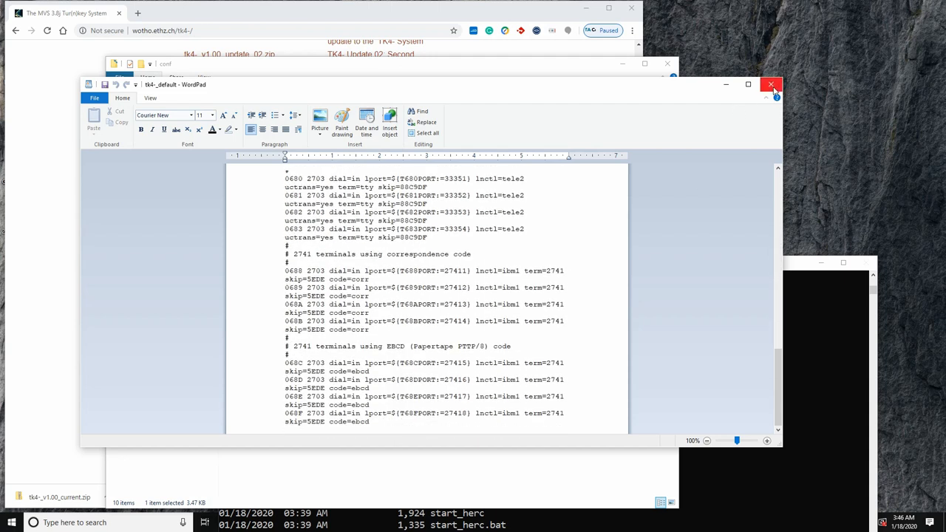
pyautogui.click(771, 83)
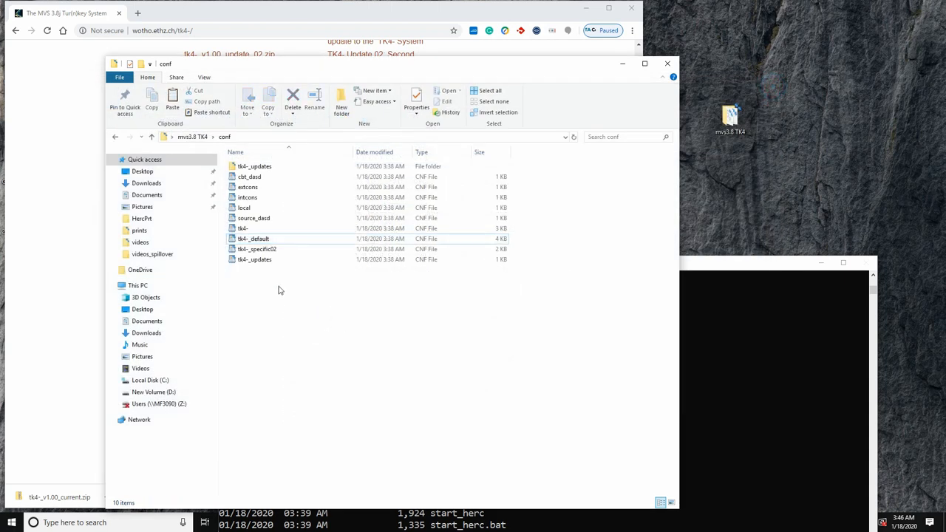
pyautogui.click(243, 227)
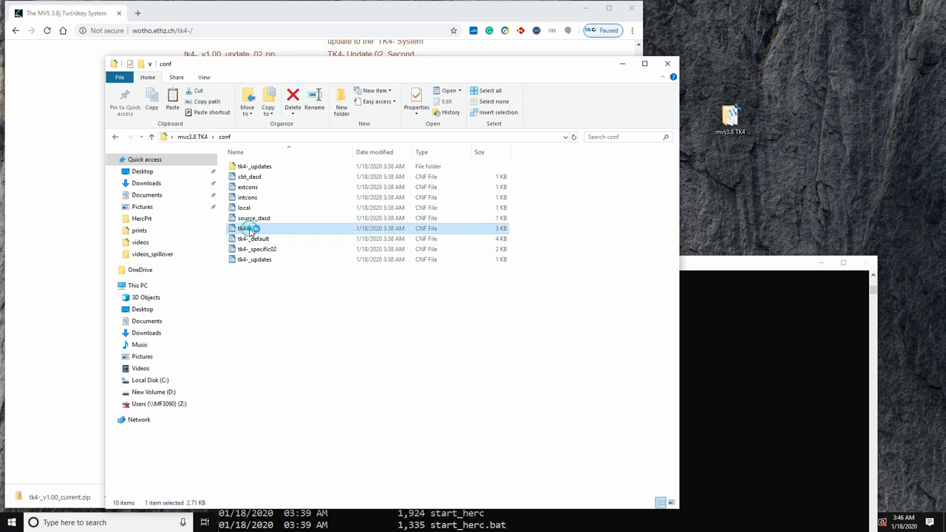
# - Edit tk4-.cnf: NUMCPU/MAXCPU 2, CPUSERIAL 500611, CPUMODEL 3081, TZOFFSET -0600
pyautogui.doubleClick(243, 227)
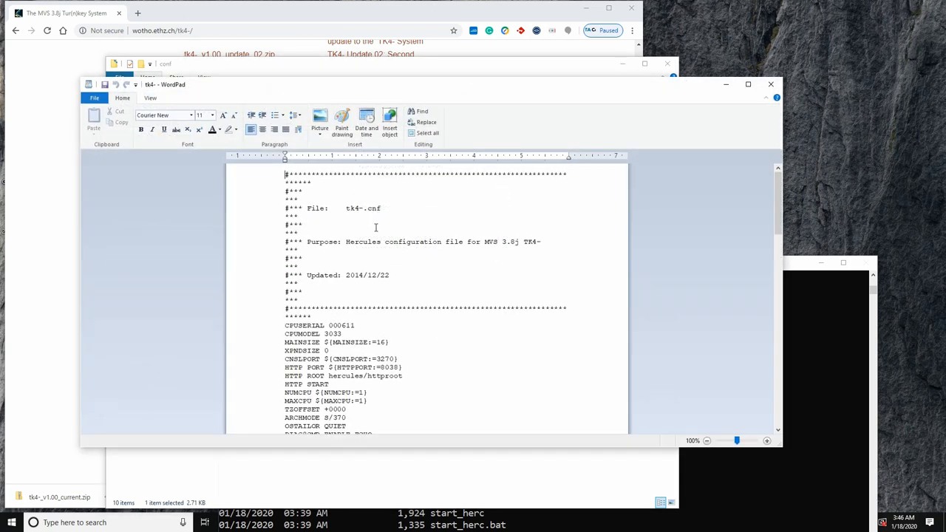
pyautogui.scroll(-3)
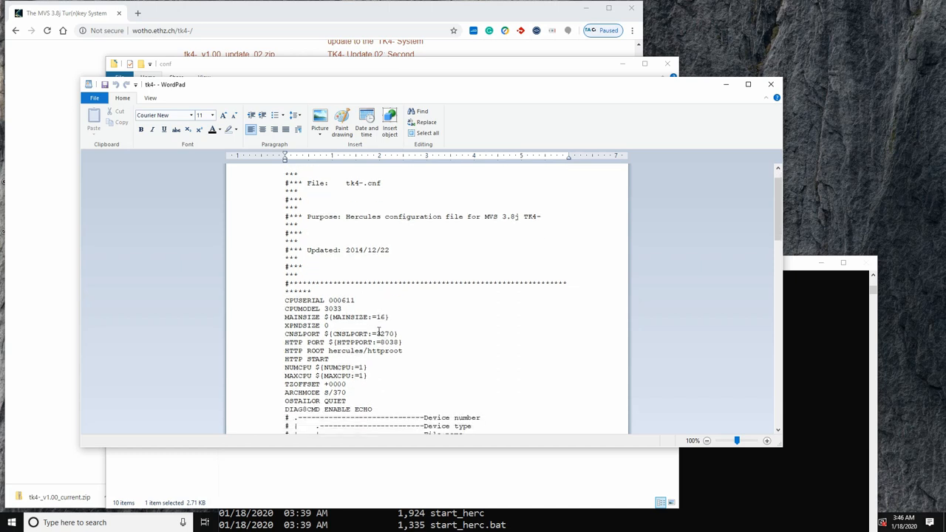
pyautogui.scroll(-3)
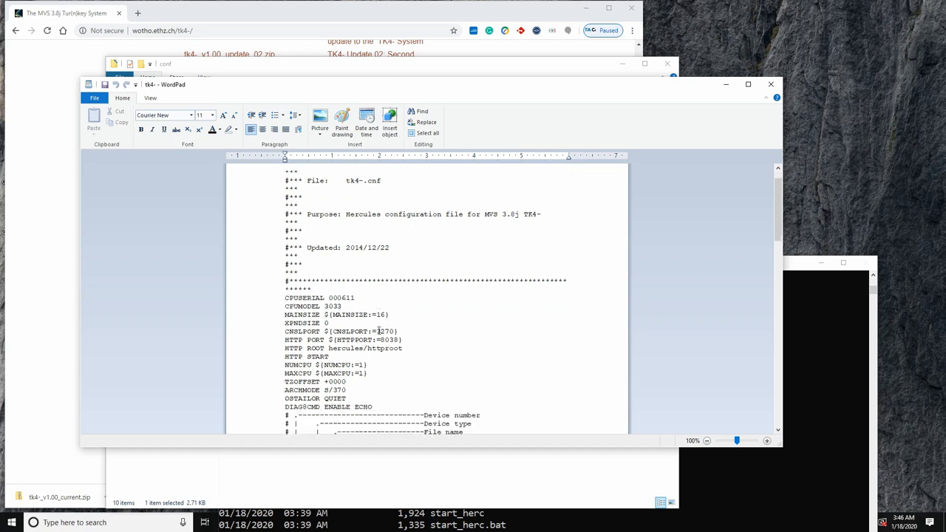
pyautogui.scroll(-3)
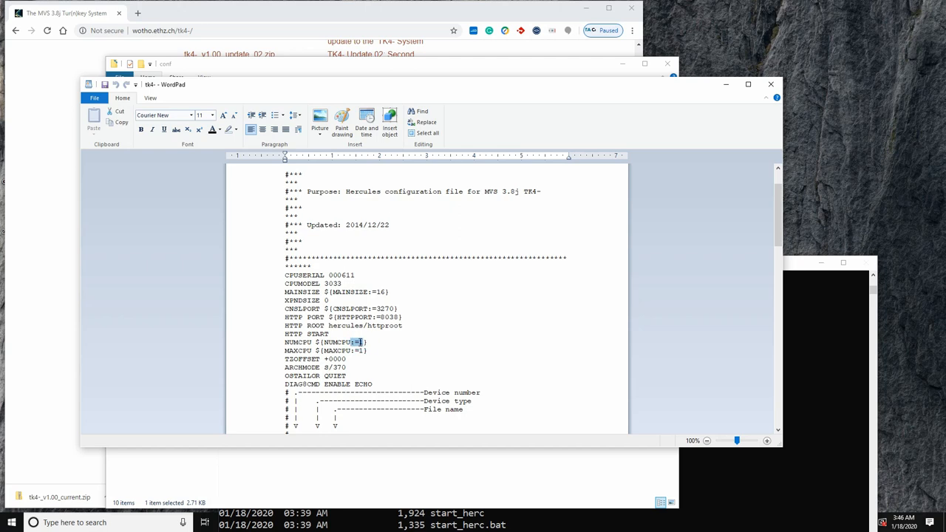
pyautogui.write('2')
pyautogui.click(320, 275)
pyautogui.write('5')
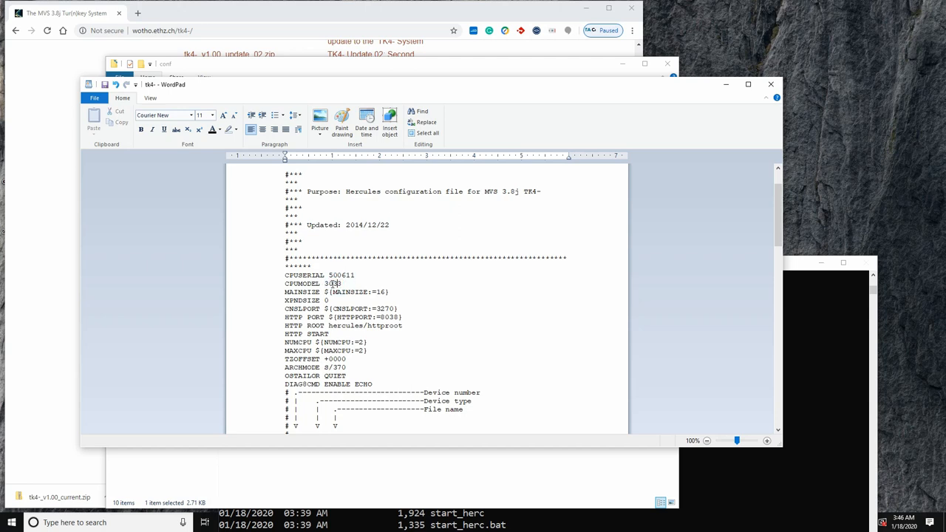
pyautogui.doubleClick(332, 283)
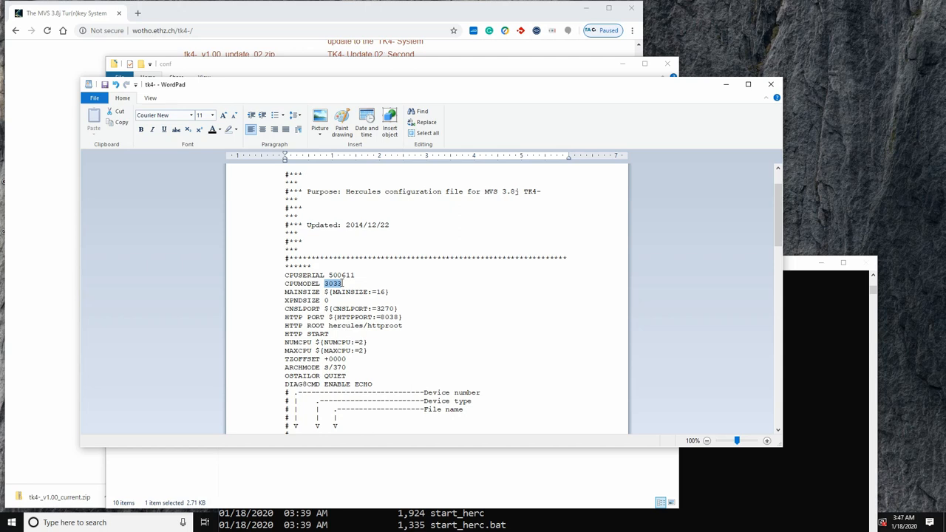
pyautogui.write('34')
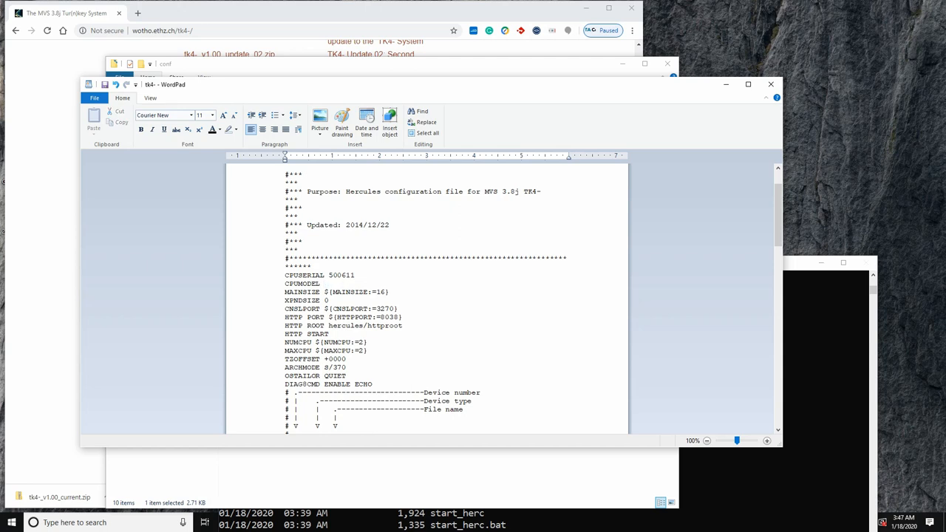
pyautogui.write('99')
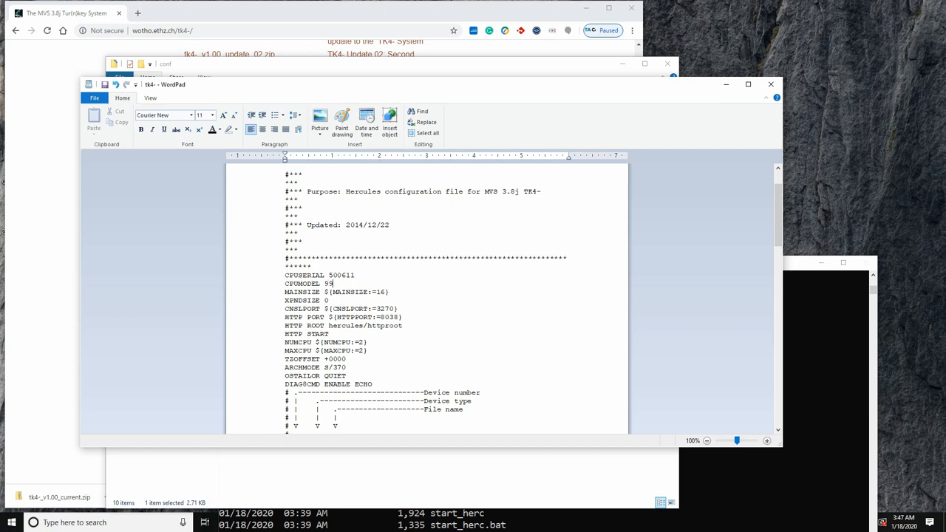
pyautogui.write('3081')
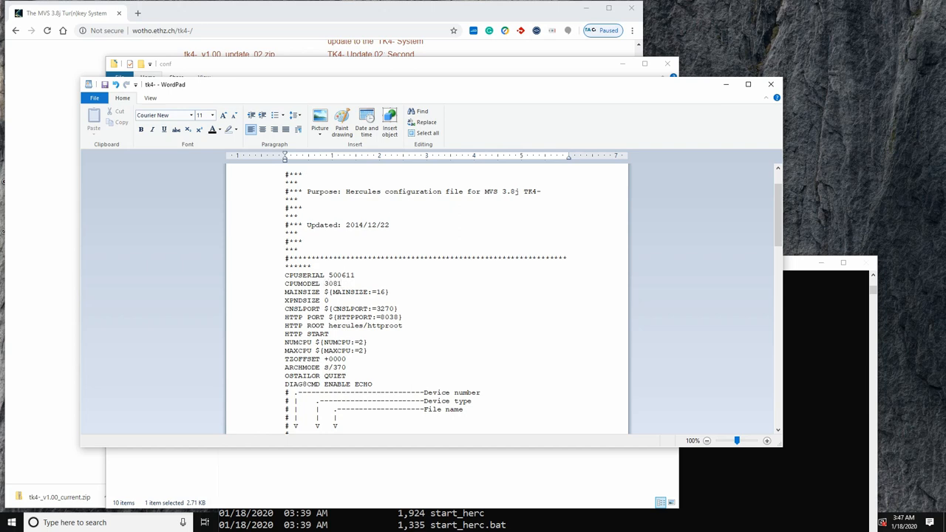
pyautogui.scroll(-3)
pyautogui.write('-')
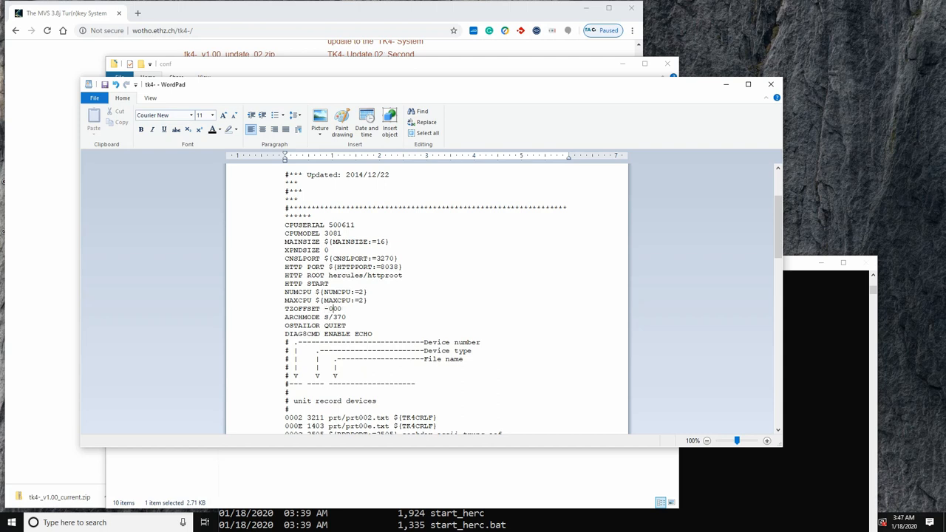
pyautogui.scroll(-3)
pyautogui.write('6')
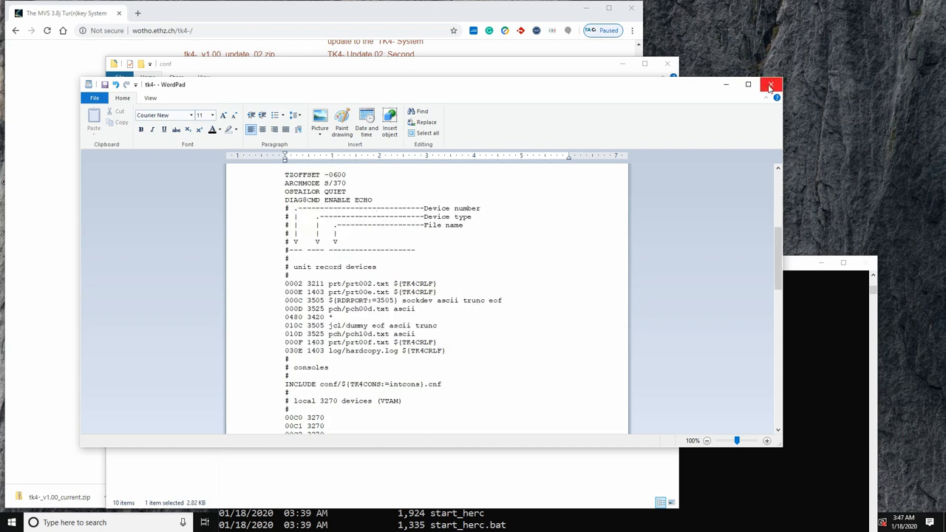
# - Close the edited configuration and move Command Prompt back to the TK4 folder
pyautogui.click(771, 84)
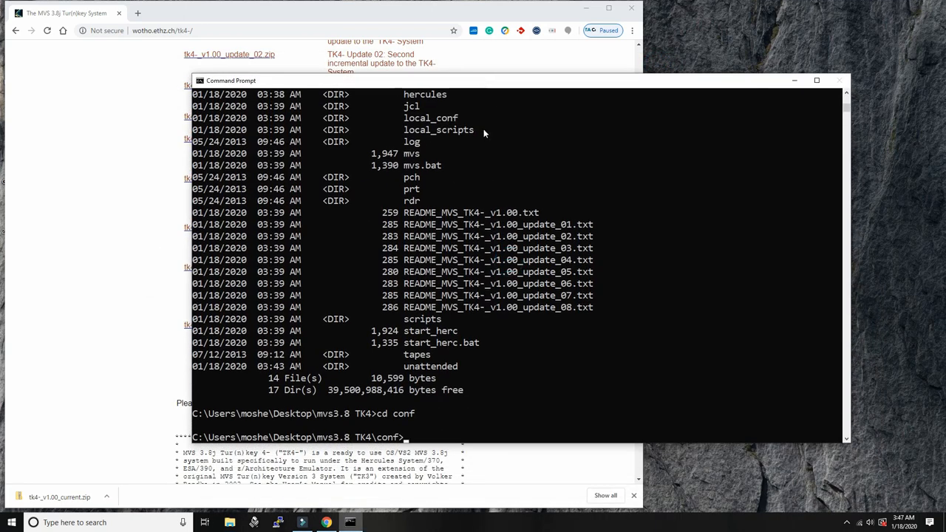
pyautogui.moveTo(561, 91)
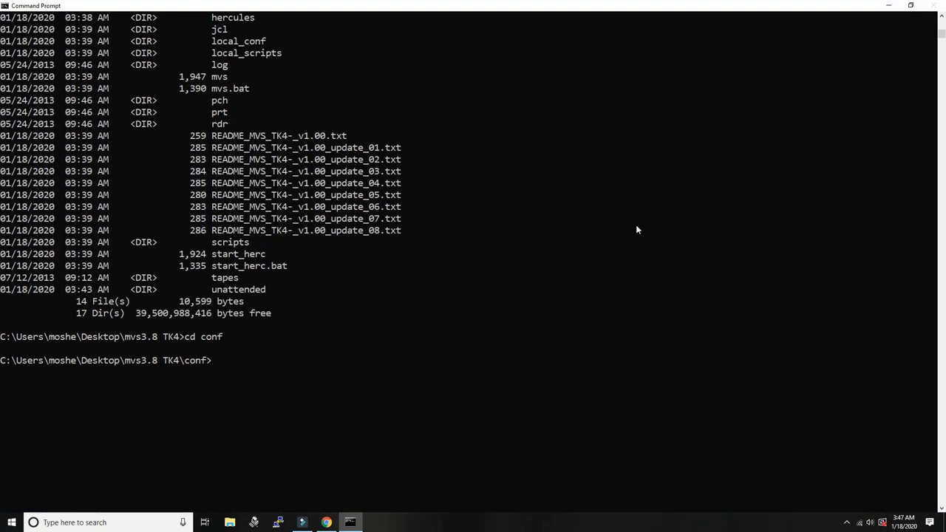
pyautogui.write('hercules')
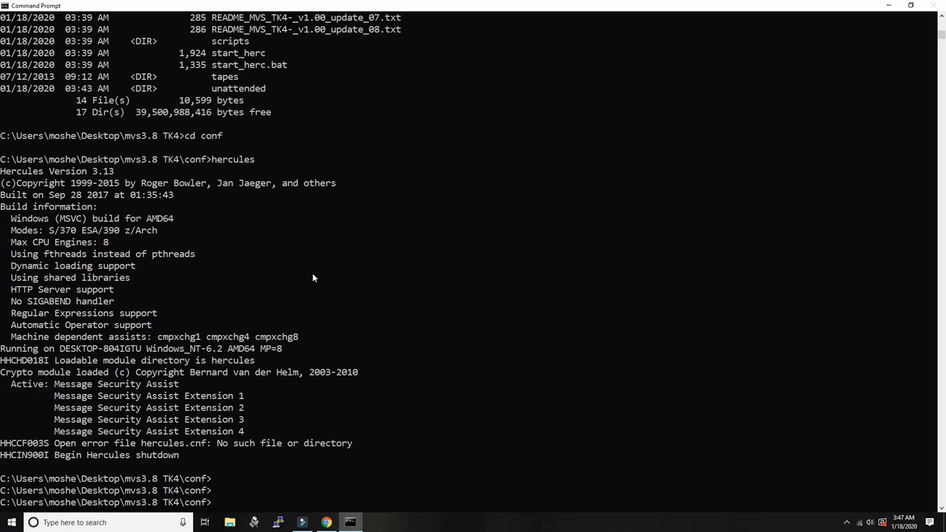
pyautogui.write('cd ..')
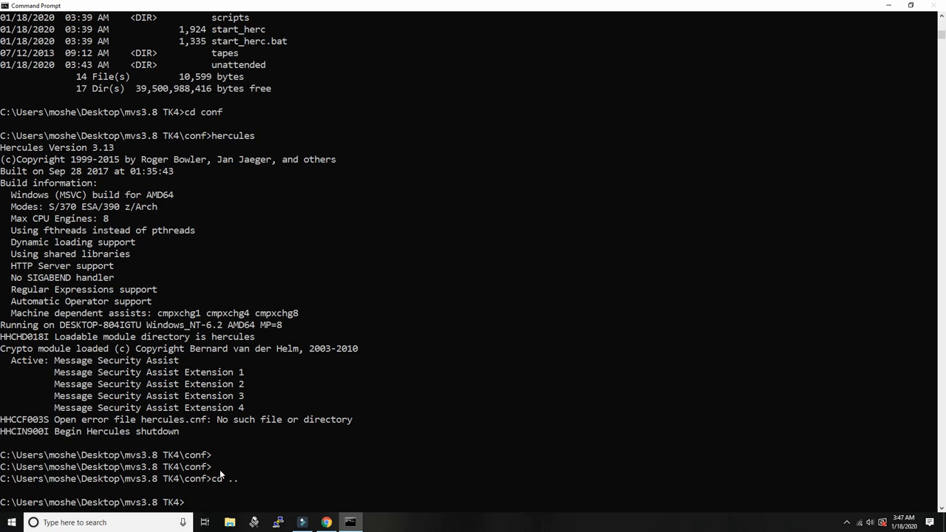
# - Type the hercules -f conf/tk4-.cnf launch command, correcting the file path along the way
pyautogui.write('h')
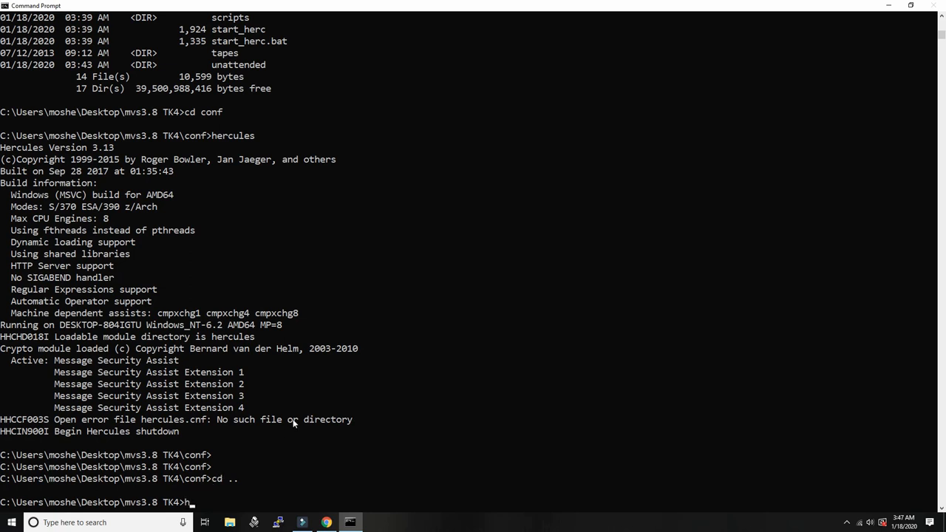
pyautogui.write('ercules -f')
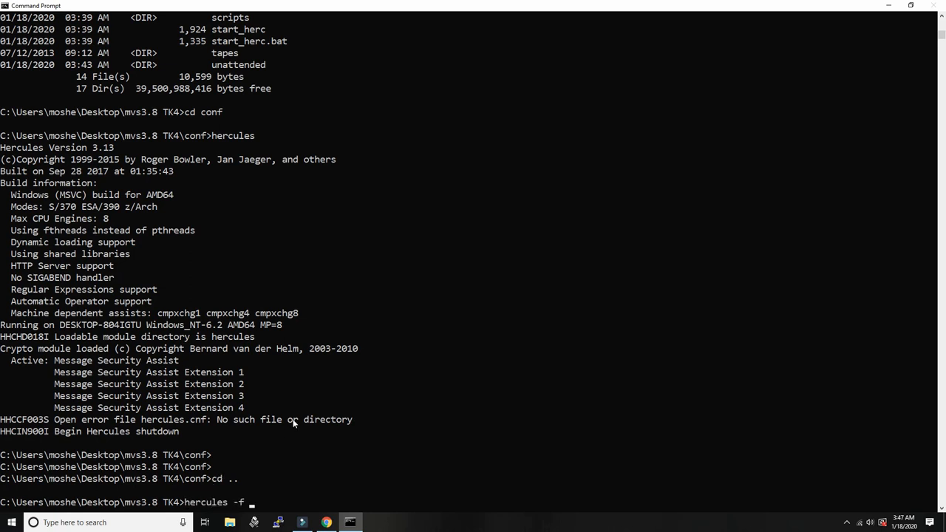
pyautogui.write('conf')
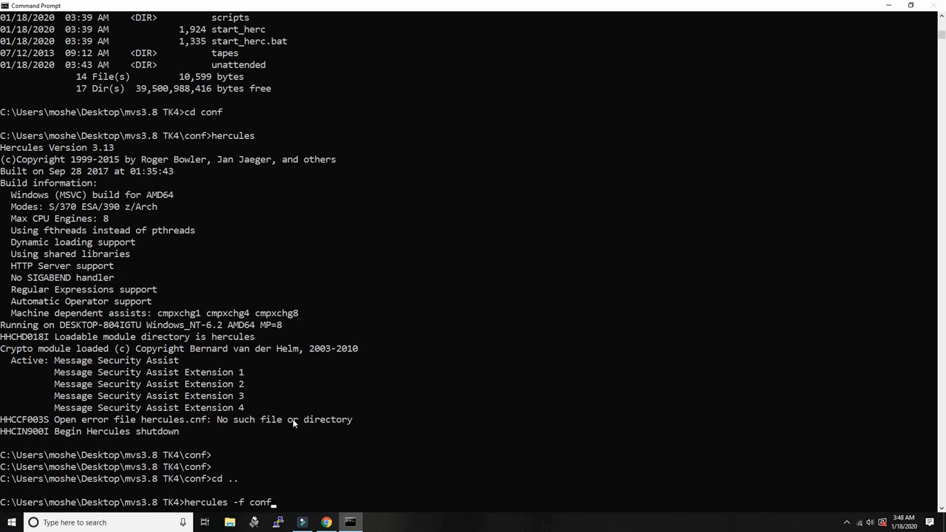
pyautogui.write('/tk')
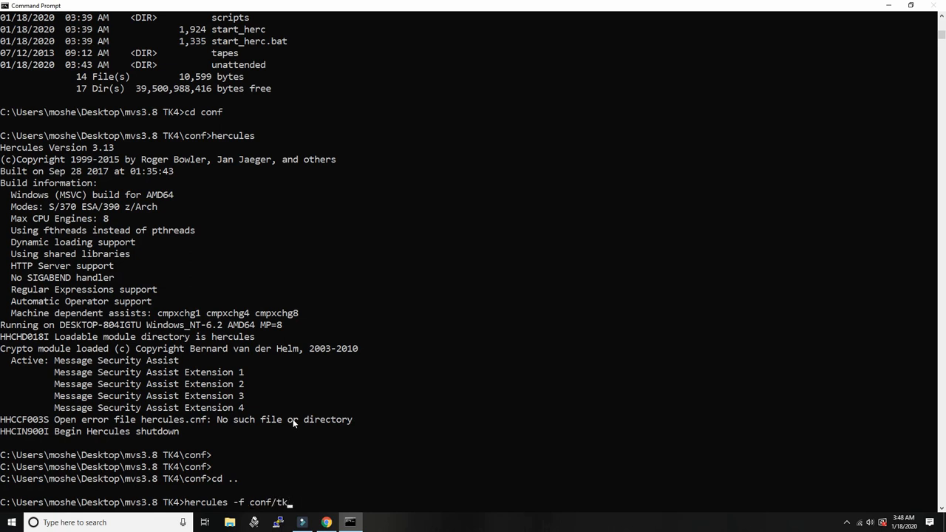
pyautogui.write('4-')
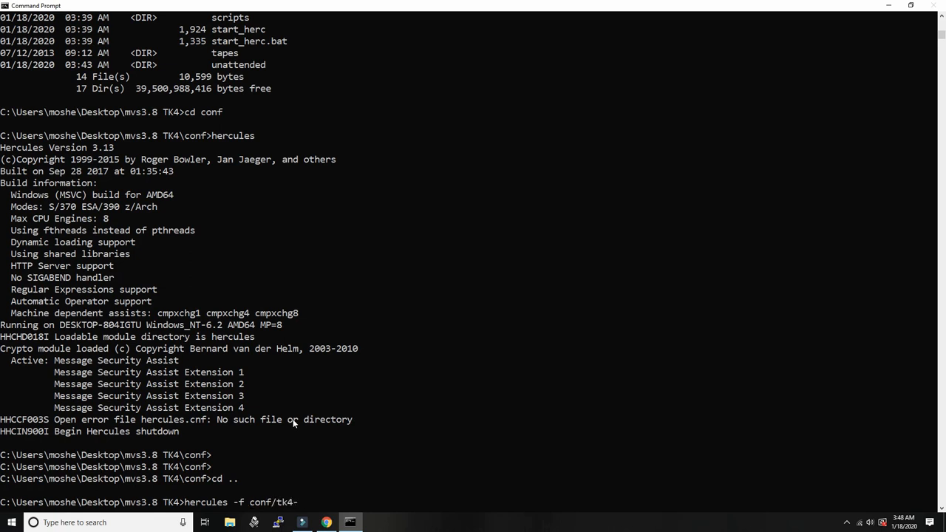
pyautogui.write('.')
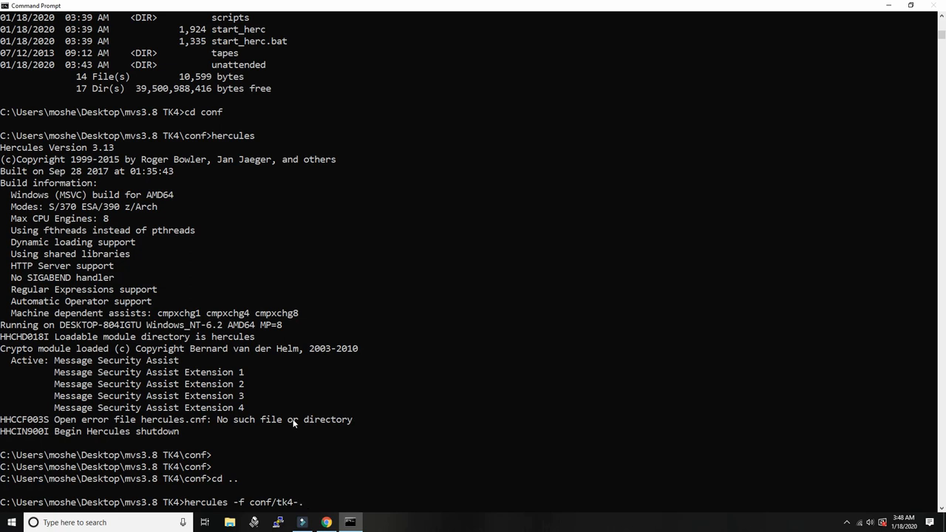
pyautogui.press('BackSpace')
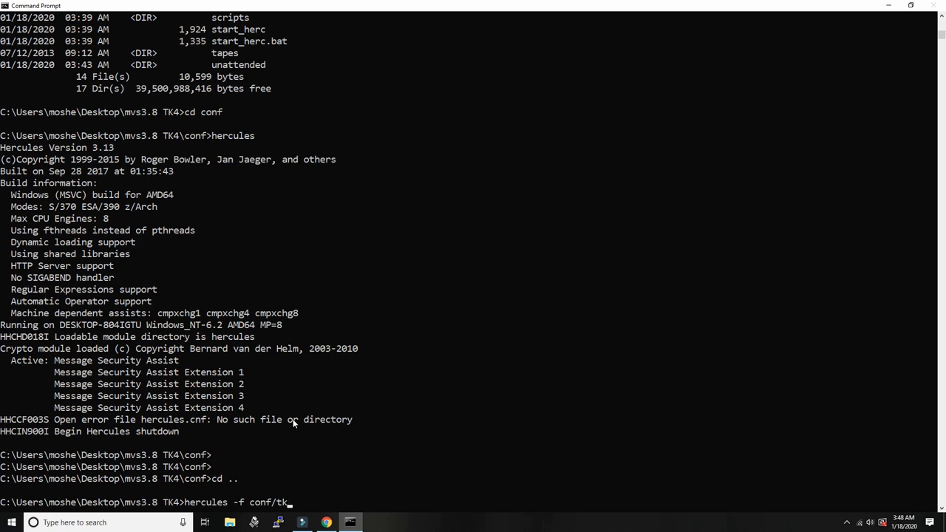
pyautogui.write('dasd')
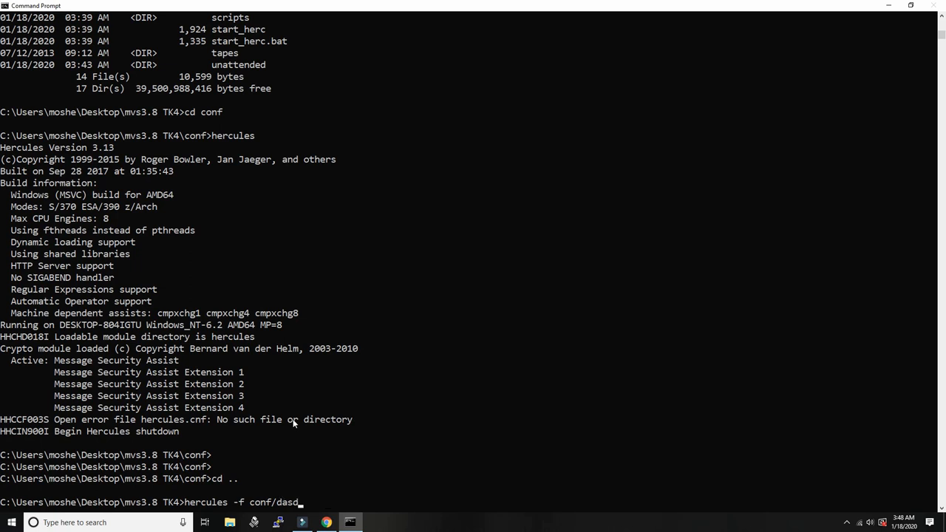
pyautogui.write('local_conf')
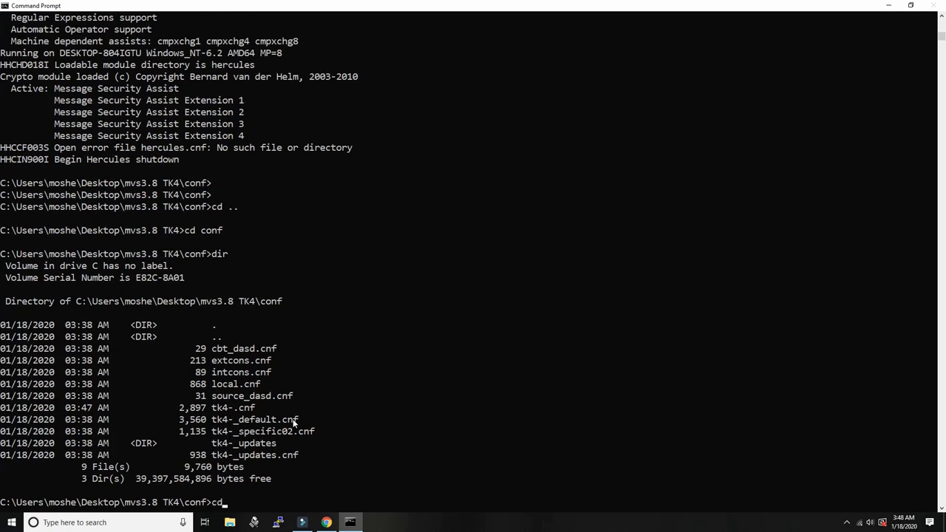
pyautogui.doubleClick(231, 407)
pyautogui.write(' ..')
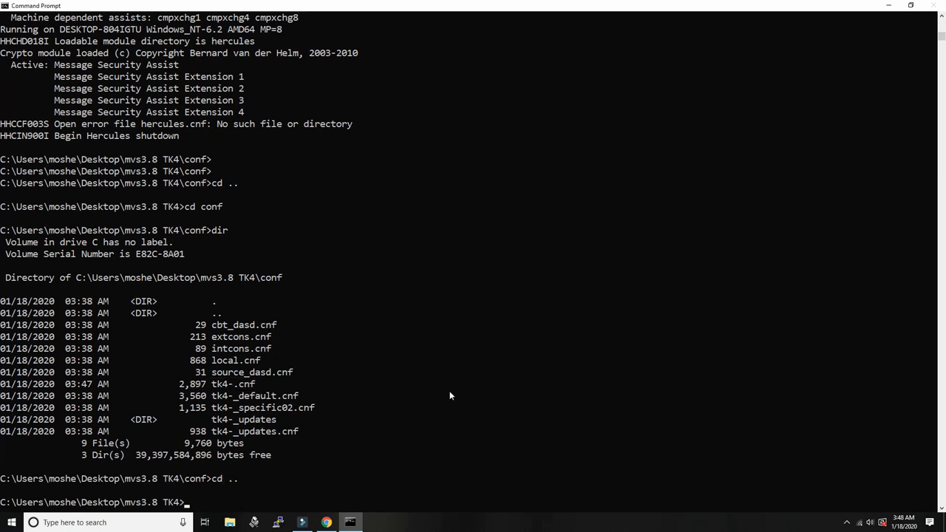
pyautogui.write('hercules')
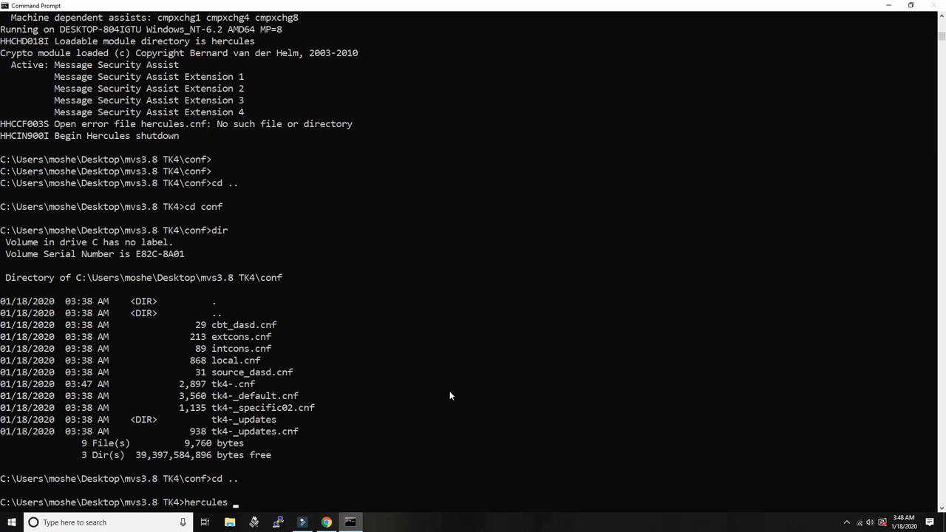
pyautogui.write('-f conf')
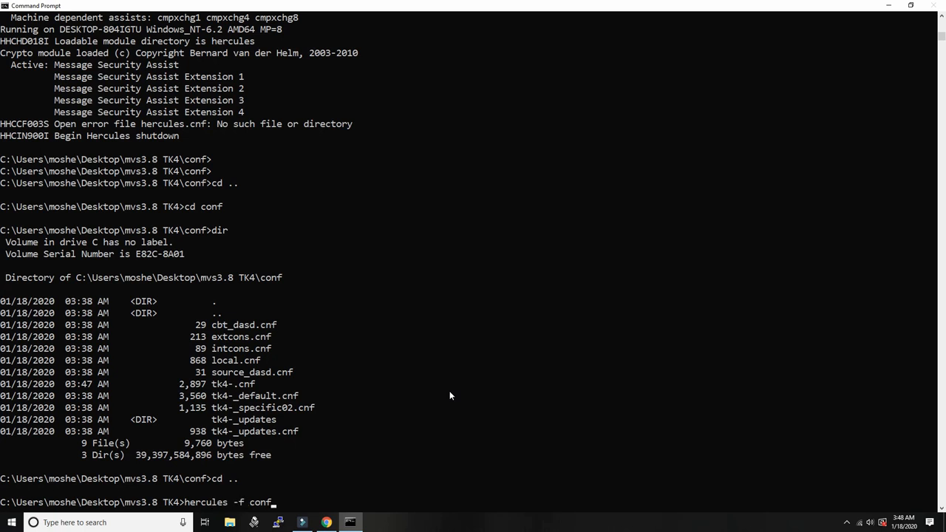
pyautogui.write('/')
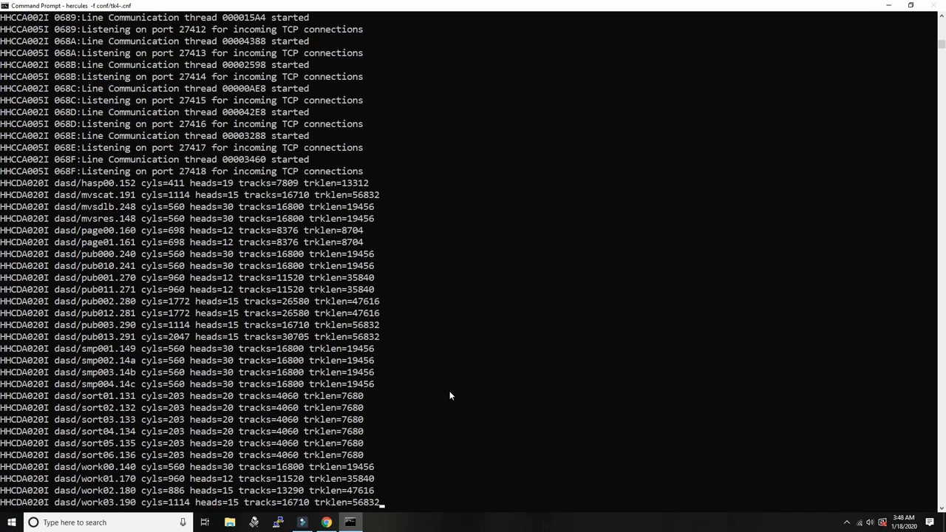
# - Scroll the Hercules console panel to view the loaded peripherals and devices
pyautogui.scroll(-3)
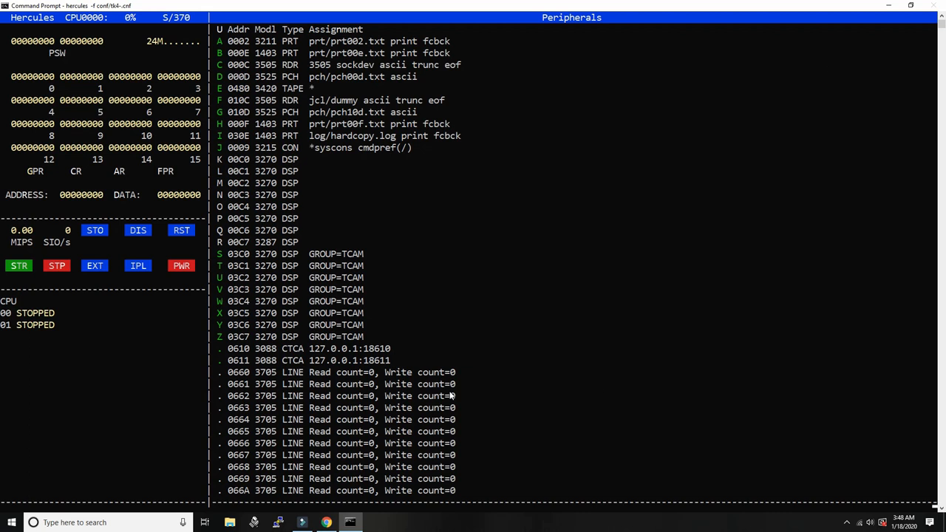
pyautogui.moveTo(299, 295)
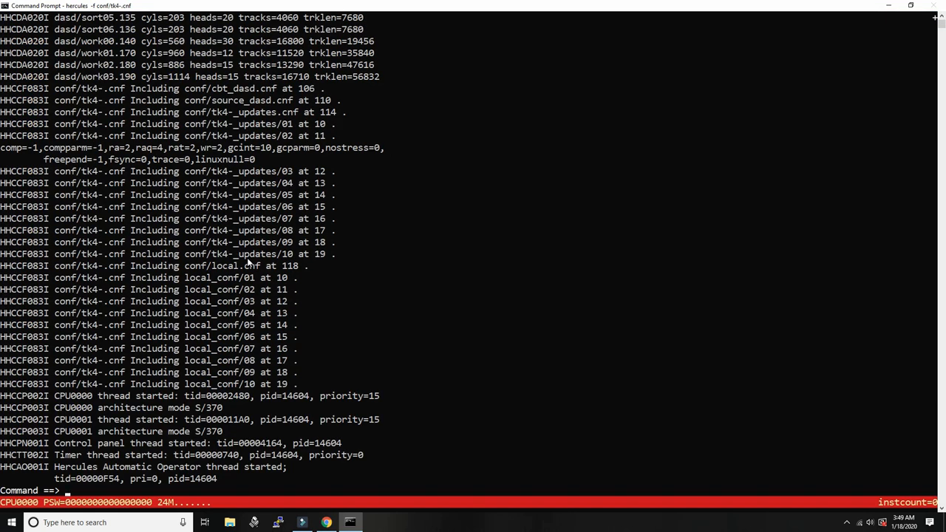
# - Enter ipl 148 at the Hercules Command ==> prompt
pyautogui.write('ipl 1')
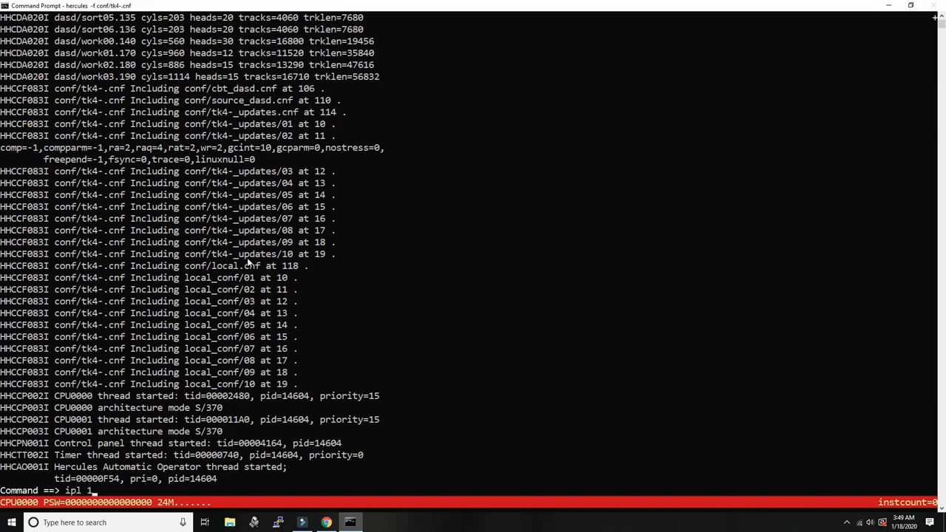
pyautogui.write('48')
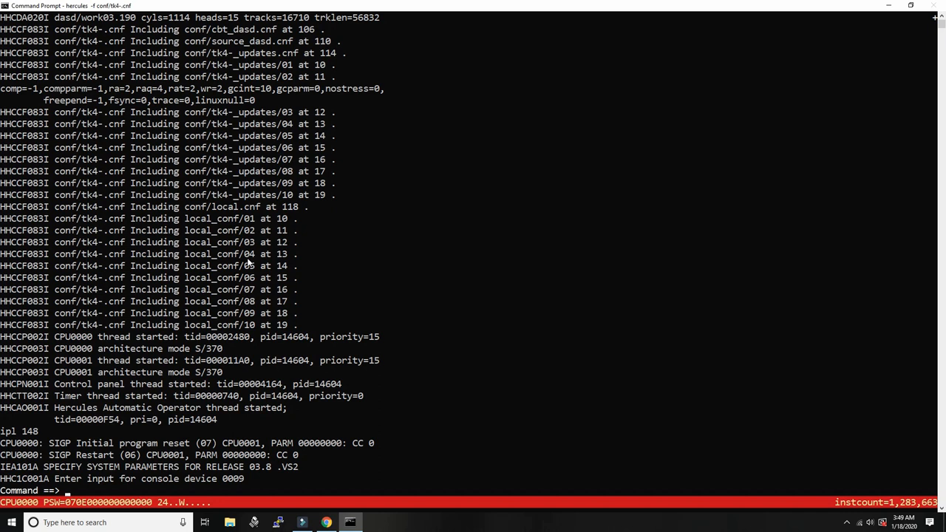
pyautogui.moveTo(94, 479)
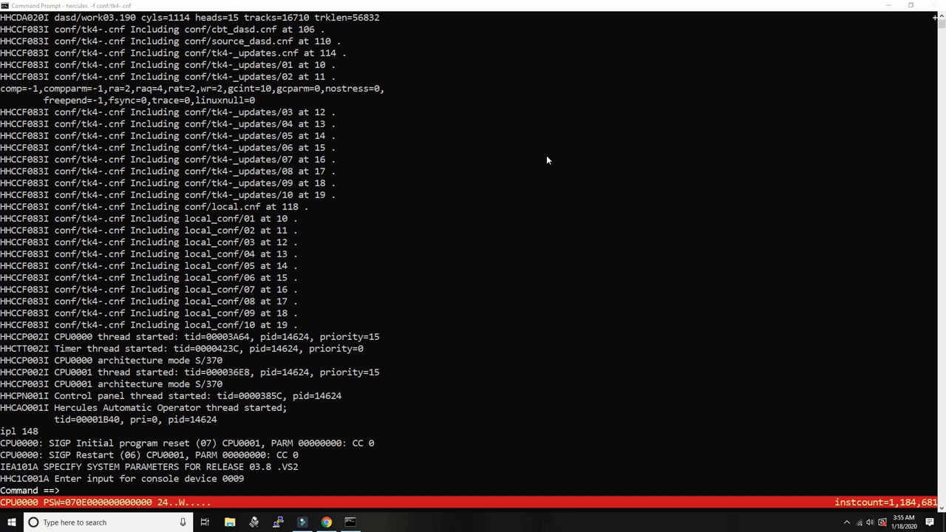
pyautogui.moveTo(7, 470)
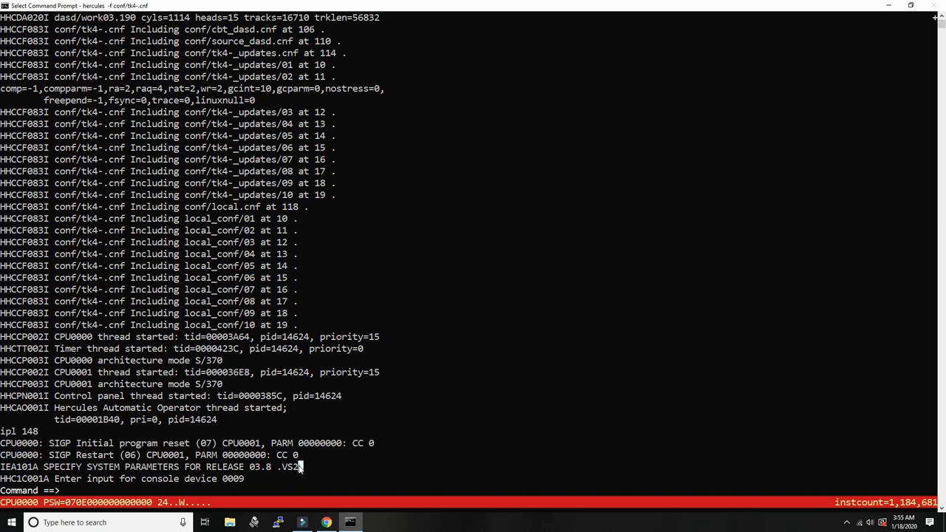
pyautogui.moveTo(114, 479)
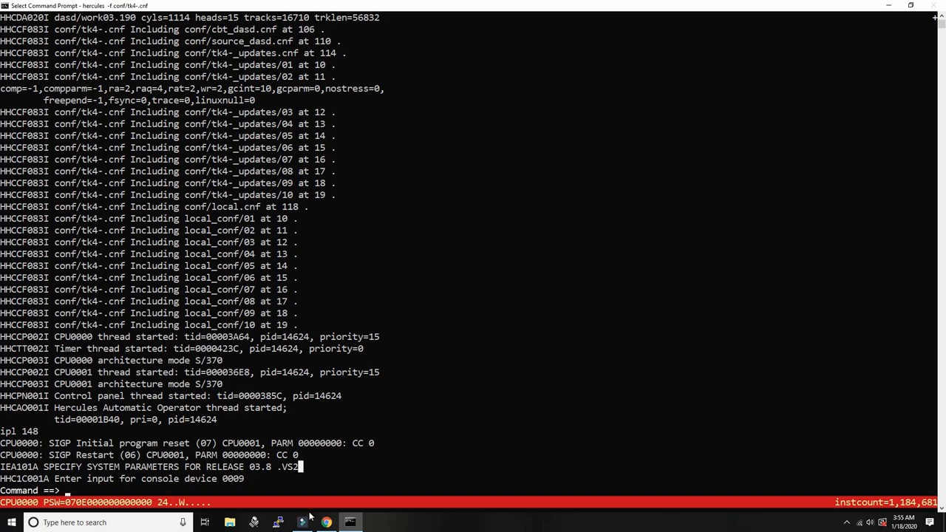
# - Show the IBM article 'What is meant by the MVS link pack area?' and read its fixed parts
pyautogui.click(325, 522)
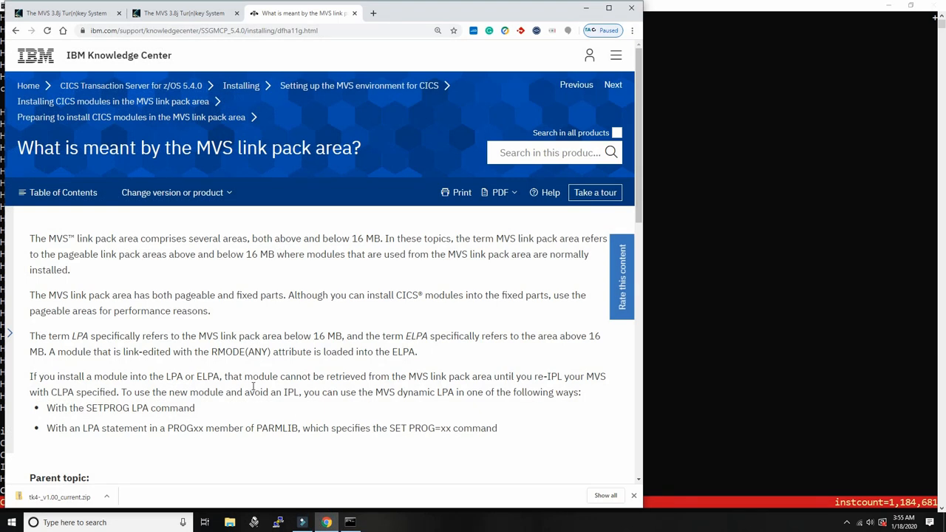
pyautogui.moveTo(250, 387)
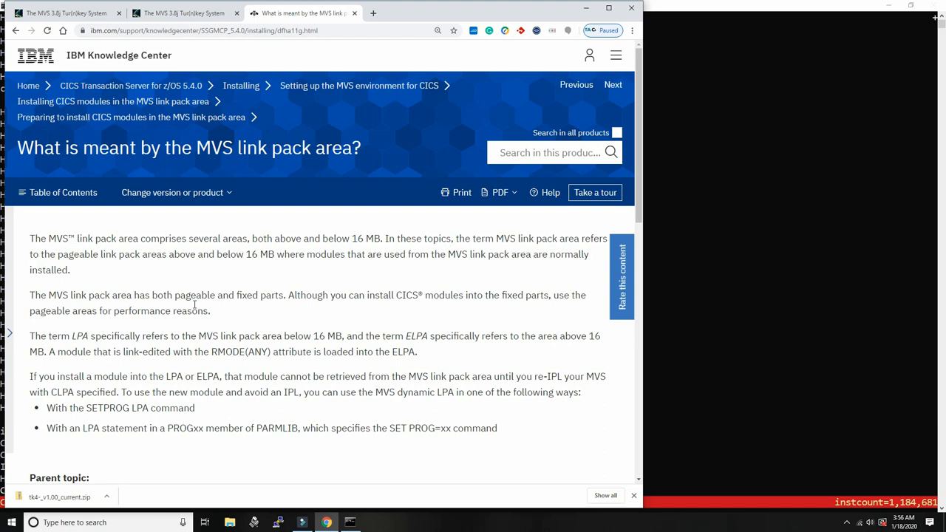
pyautogui.moveTo(152, 277)
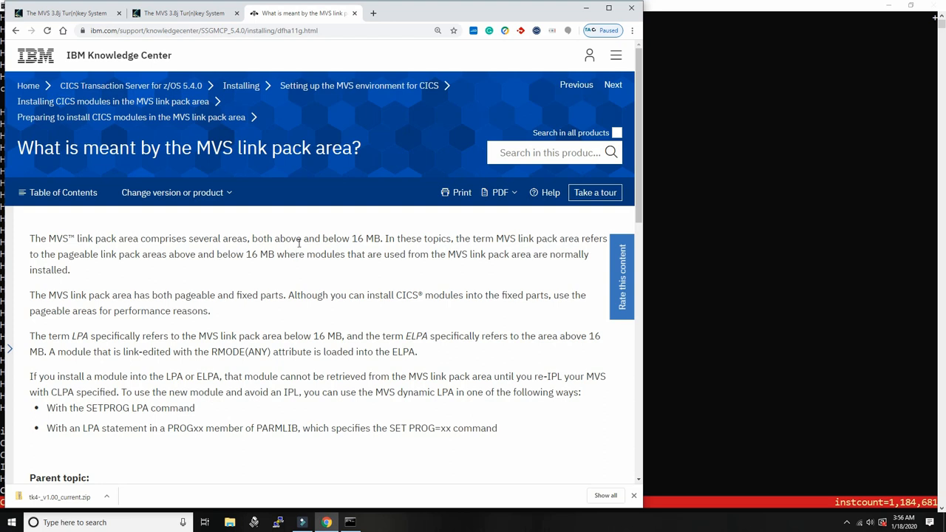
pyautogui.moveTo(355, 243)
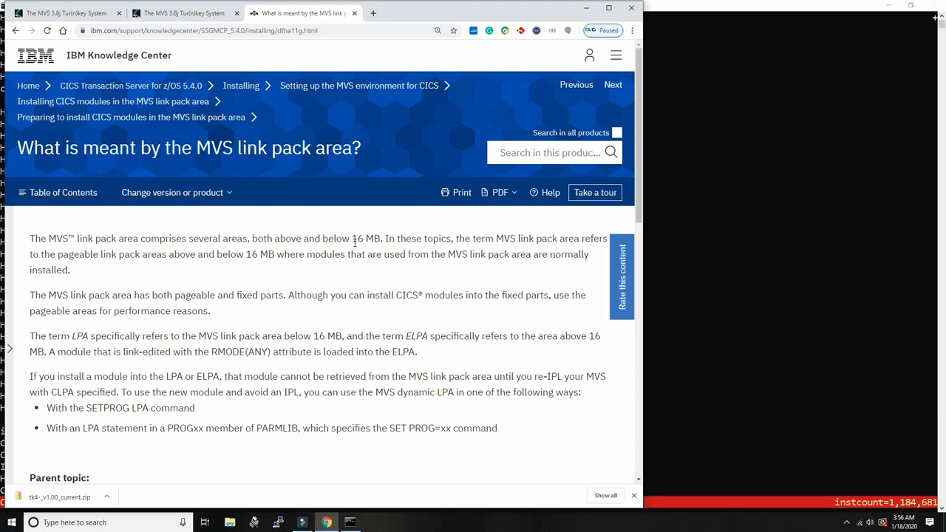
pyautogui.doubleClick(334, 238)
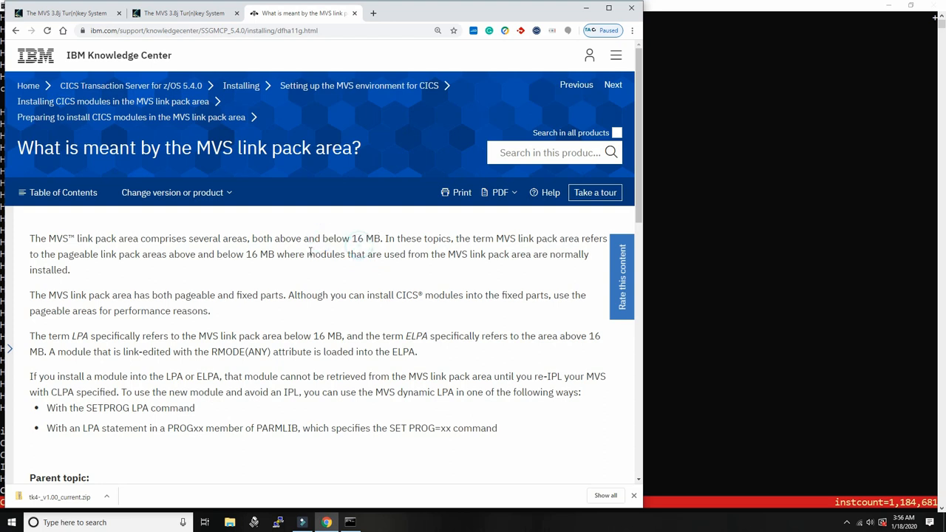
pyautogui.moveTo(112, 325)
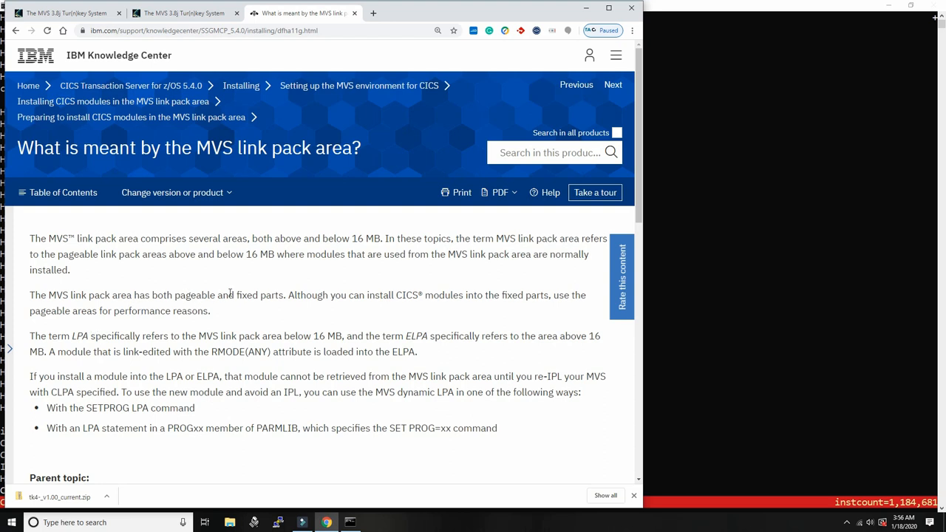
pyautogui.doubleClick(251, 294)
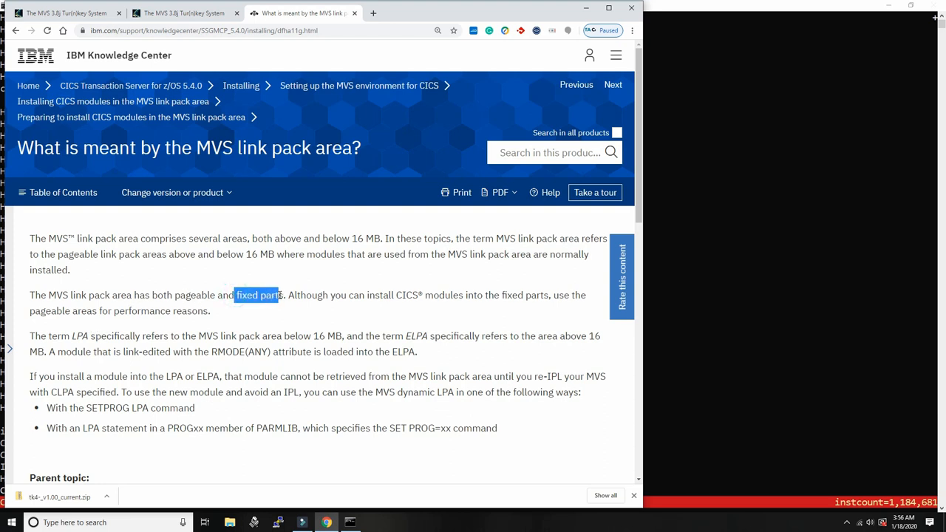
pyautogui.click(264, 306)
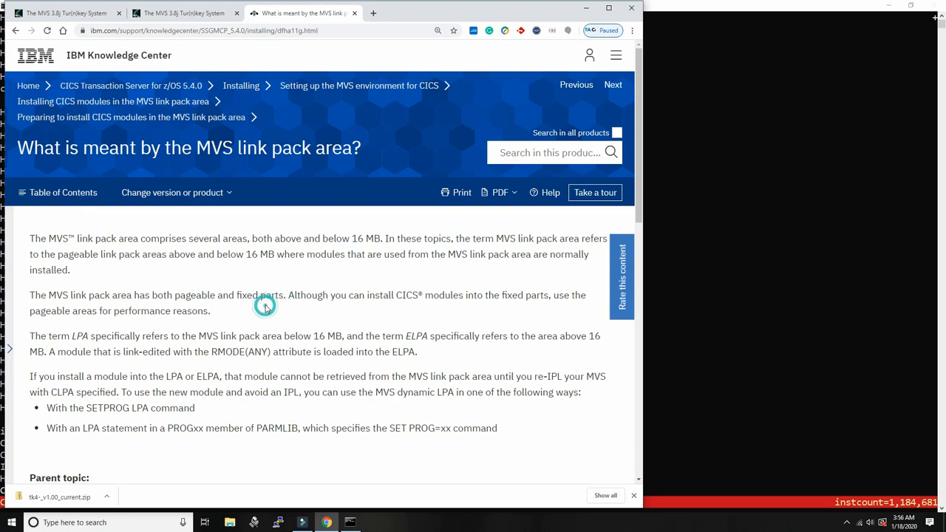
pyautogui.click(265, 305)
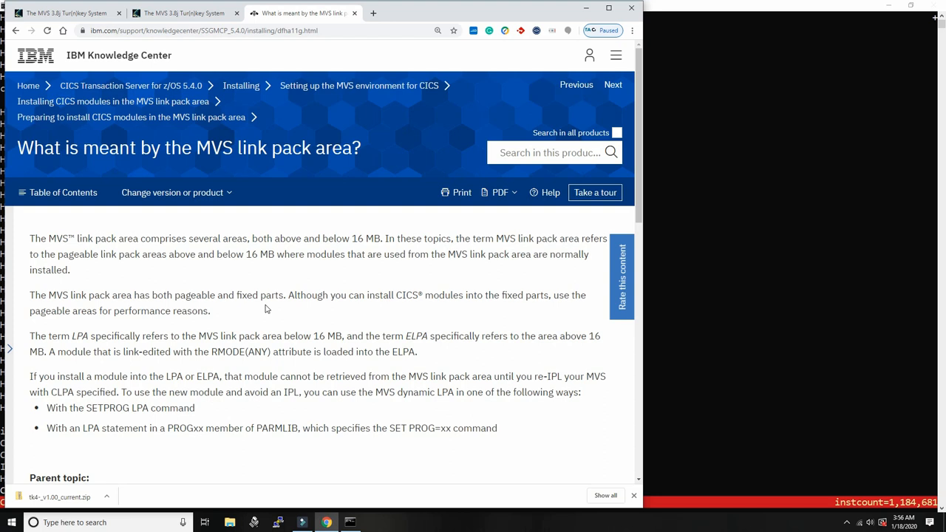
pyautogui.moveTo(259, 320)
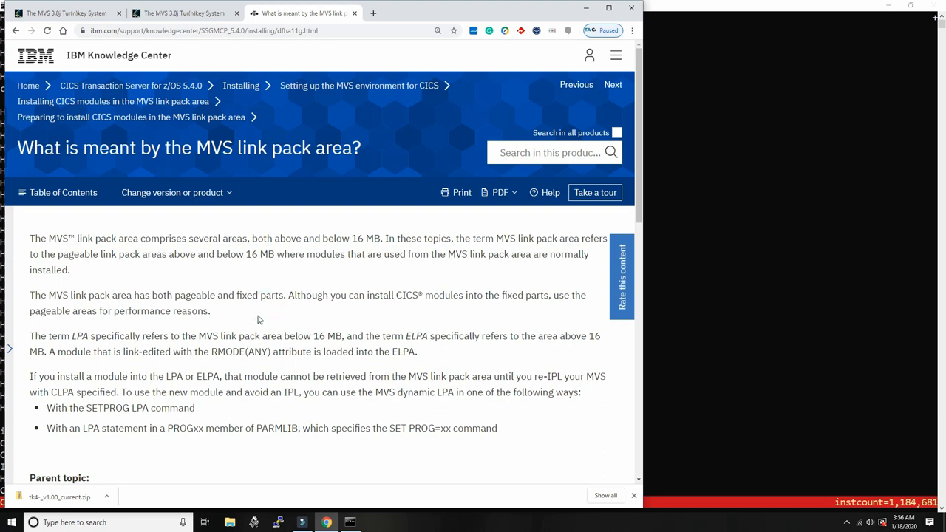
pyautogui.scroll(-3)
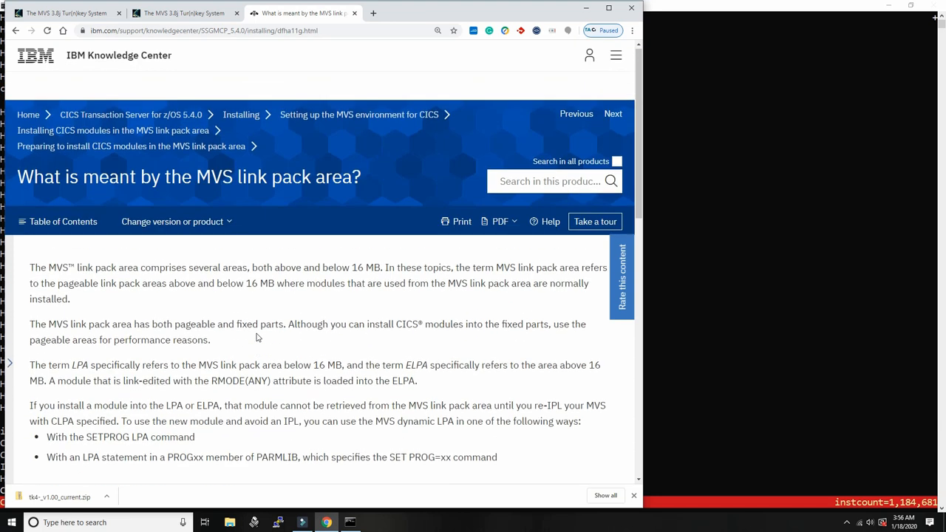
pyautogui.scroll(-3)
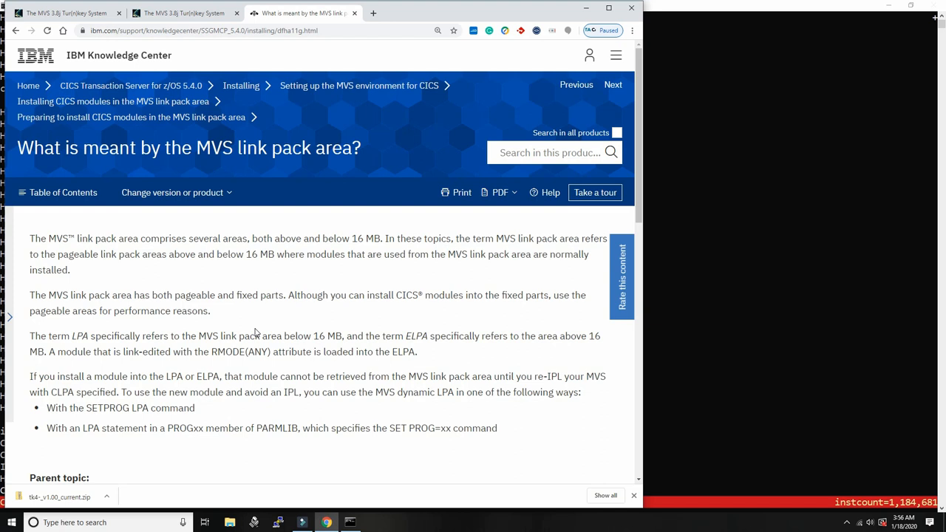
pyautogui.moveTo(584, 20)
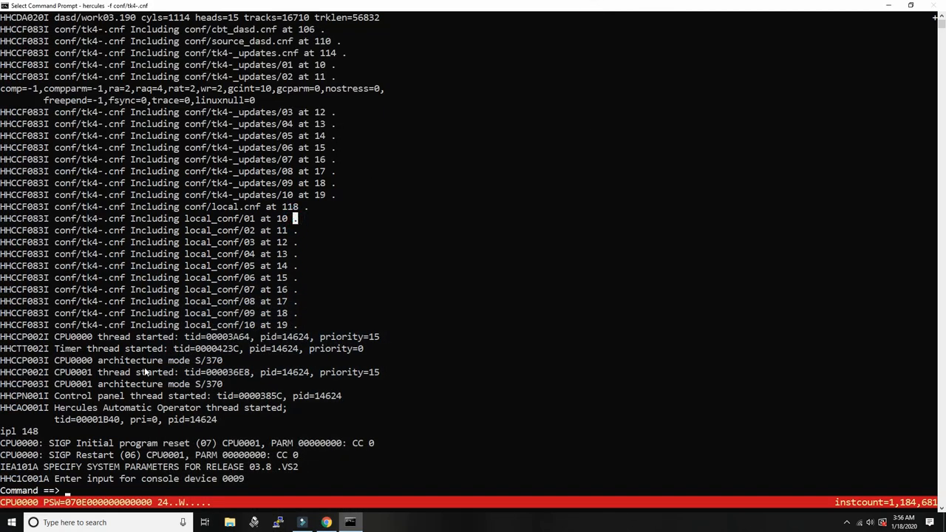
# - Reply /R 00,CLPA to the IEA101A system parameters prompt
pyautogui.write('/R')
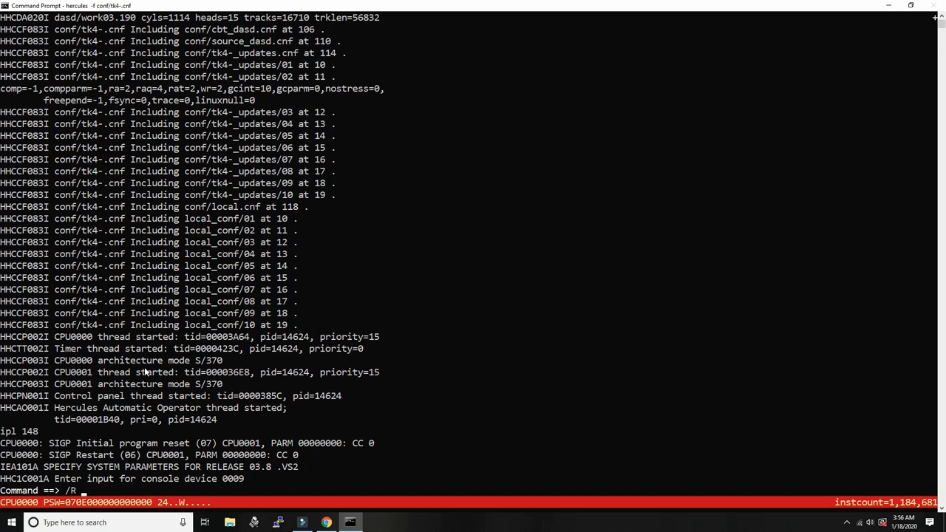
pyautogui.write('00,CL')
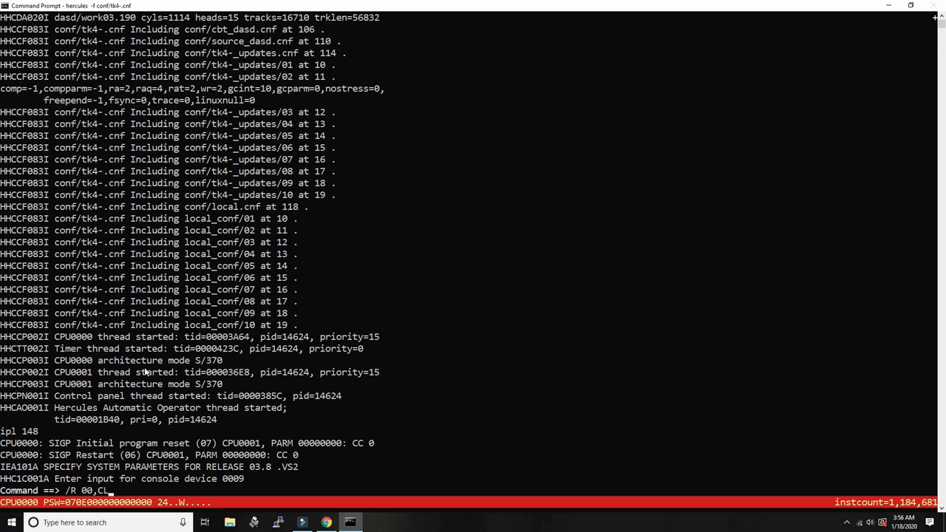
pyautogui.write('PA')
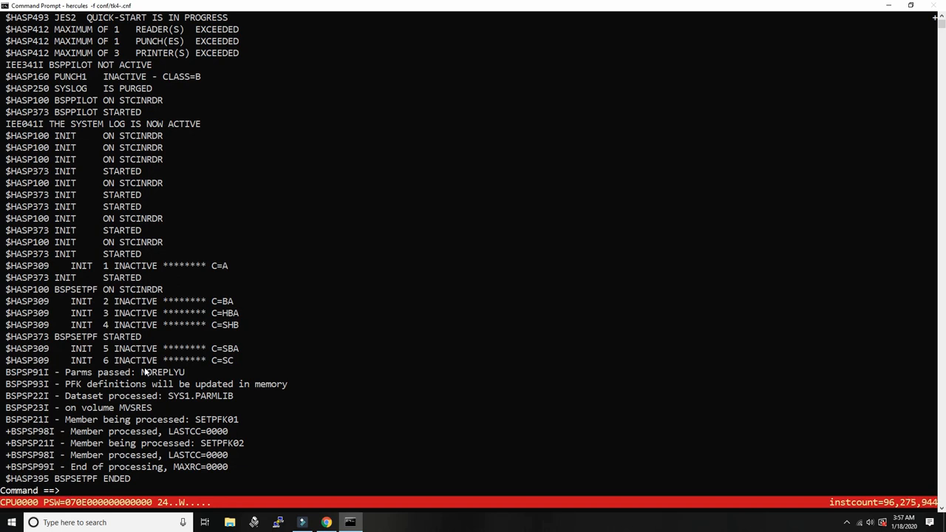
# - Display active jobs, initiators and users with D A,L
pyautogui.write('D A,L')
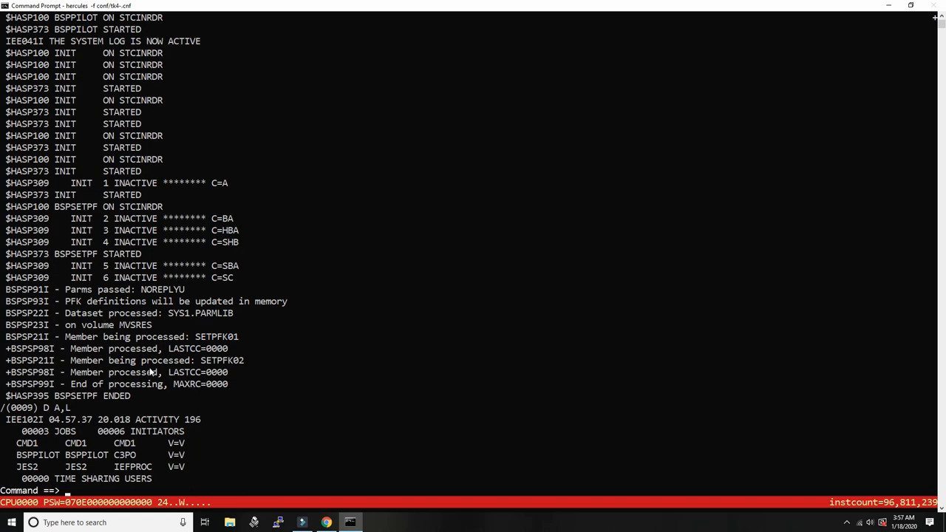
pyautogui.moveTo(46, 479)
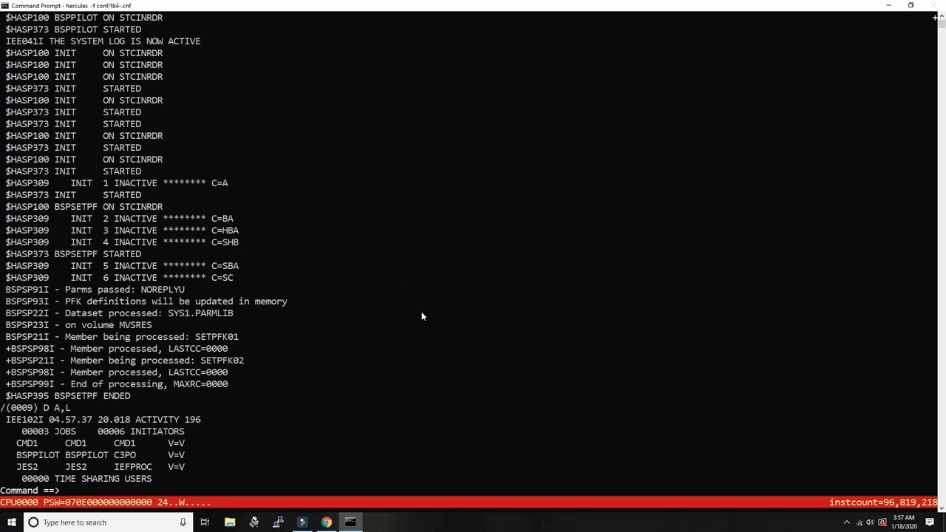
pyautogui.moveTo(66, 443)
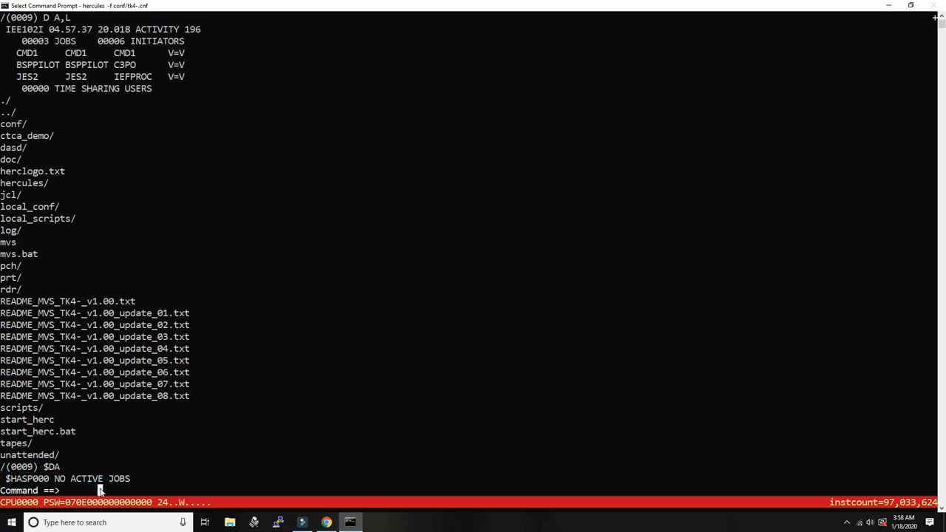
# - IPL MVS from device 148 and list active address spaces with D A,L
pyautogui.write('ipl 148')
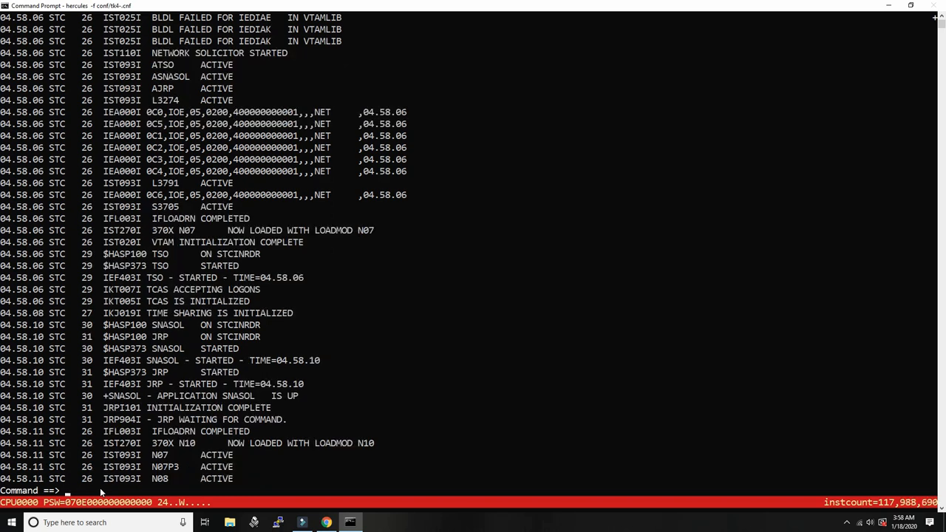
pyautogui.write('/D A,L')
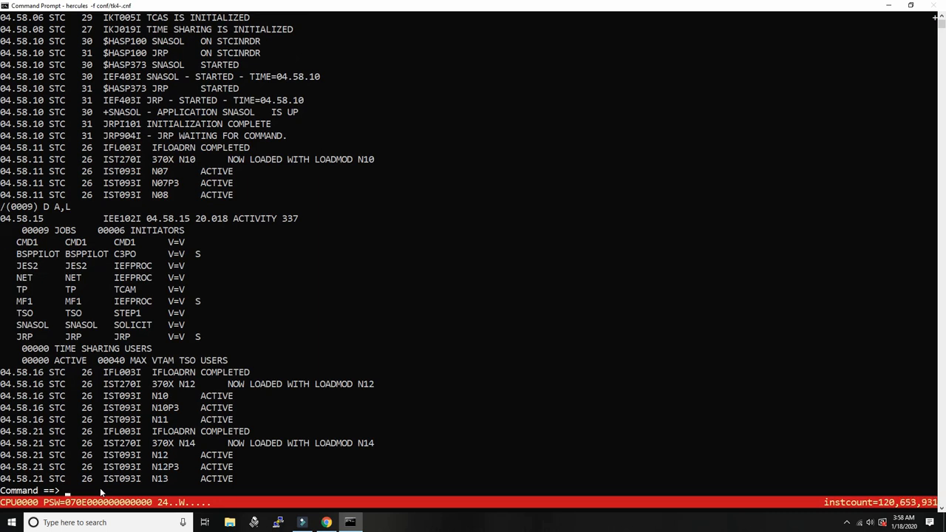
pyautogui.write('/')
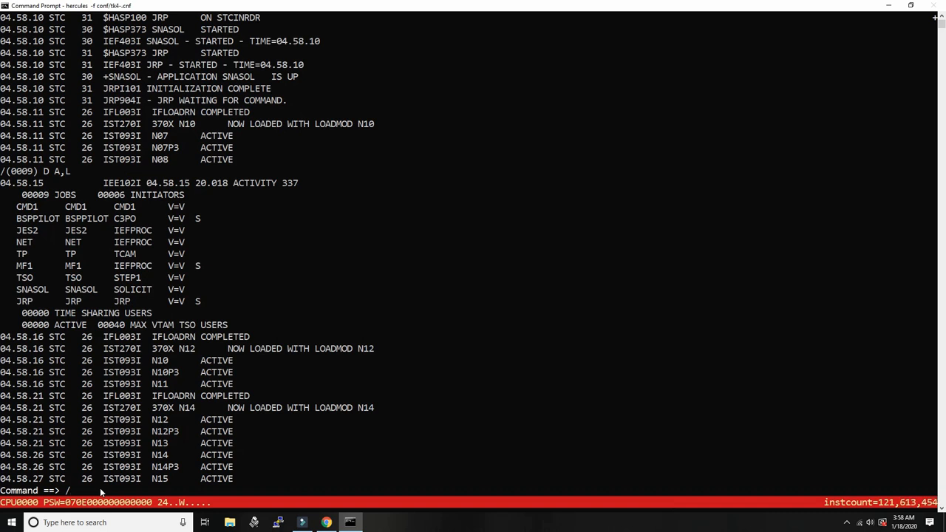
pyautogui.scroll(-3)
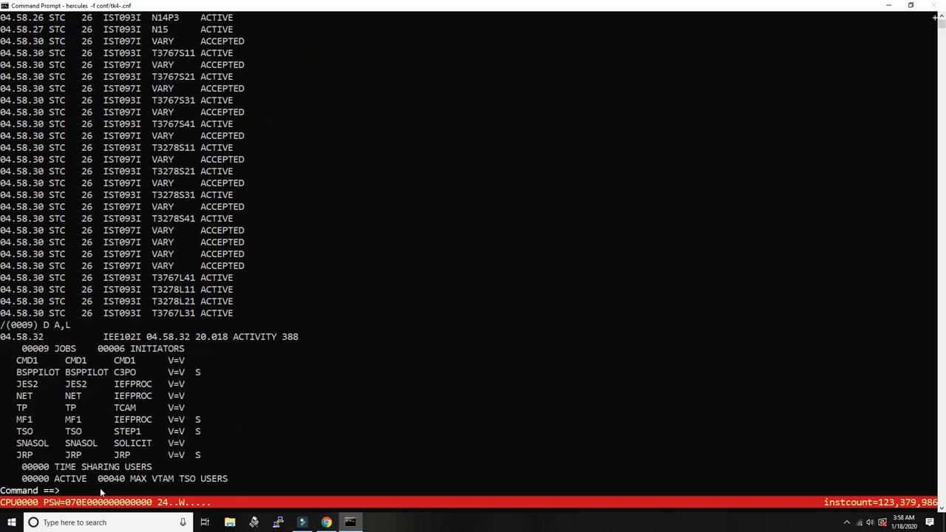
# - Cancel JRP and MF1, then enter a start command for the pilot shutdown
pyautogui.write('/C JR')
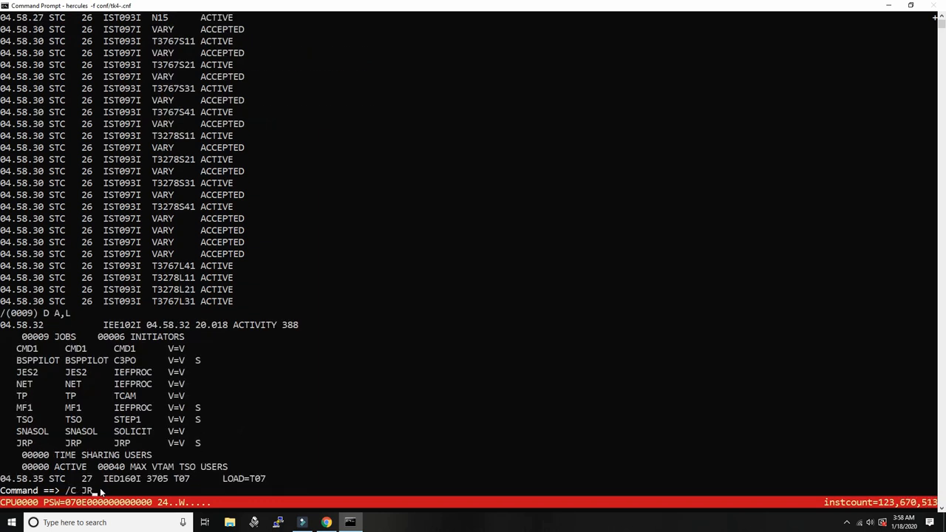
pyautogui.write('/S SH')
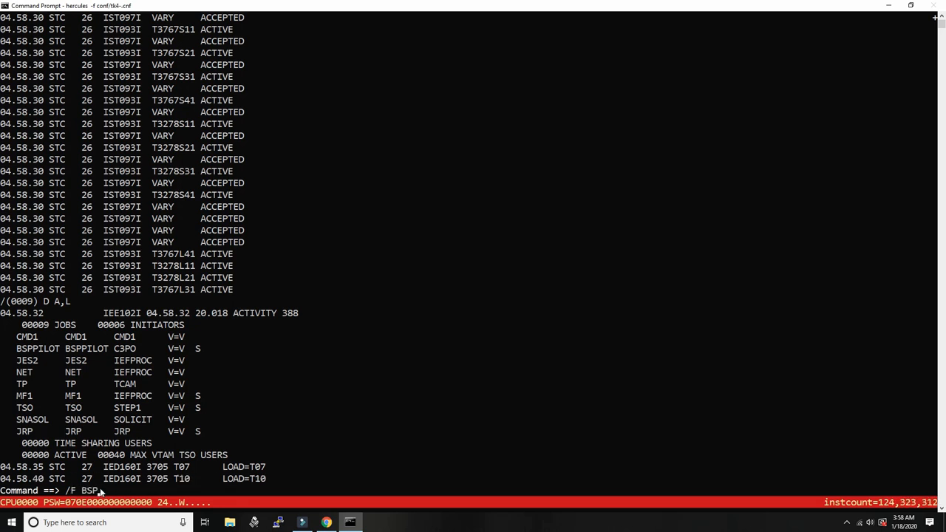
pyautogui.write('PILOT,S')
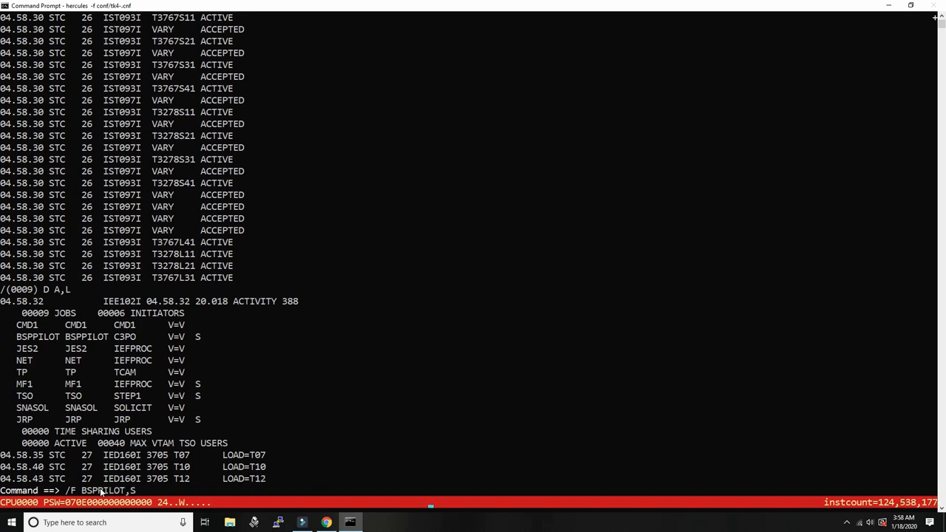
pyautogui.write('HUT')
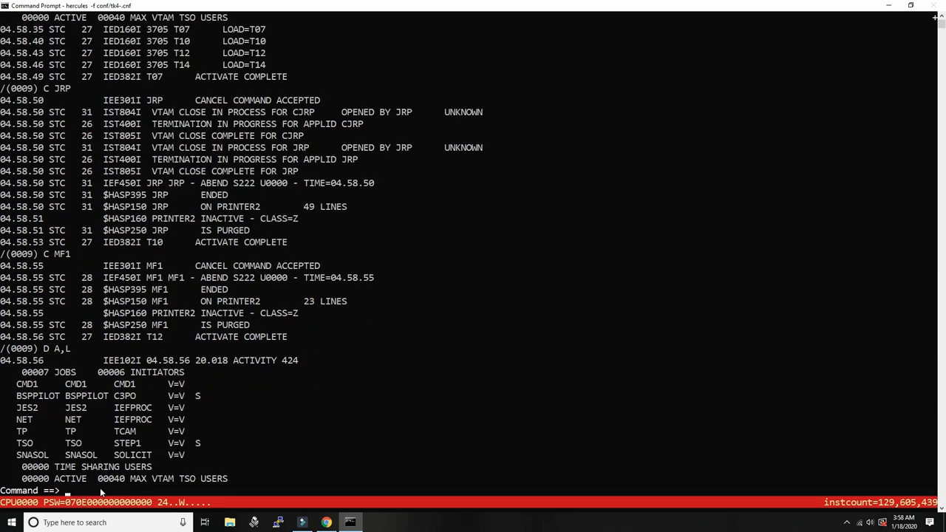
# - Cancel SNASOL and check remaining tasks with D A
pyautogui.write('/C SNAS')
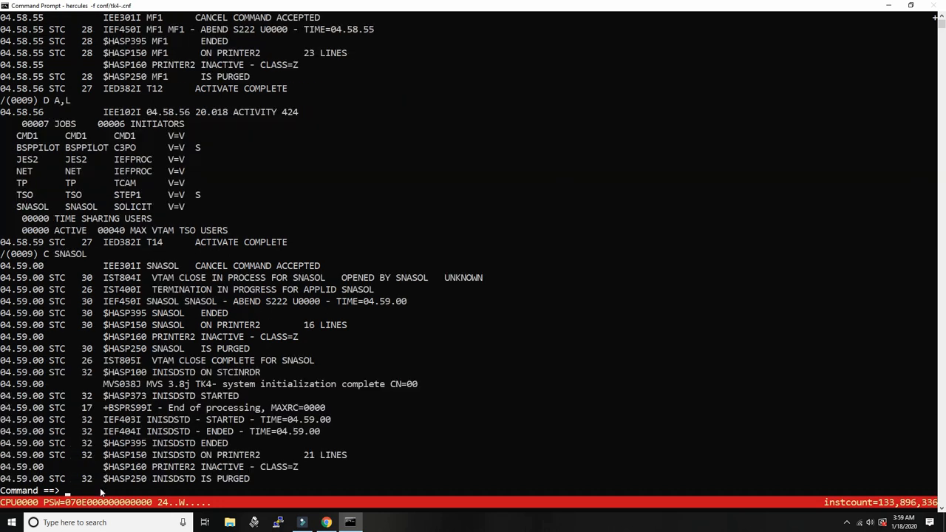
pyautogui.write('/D A')
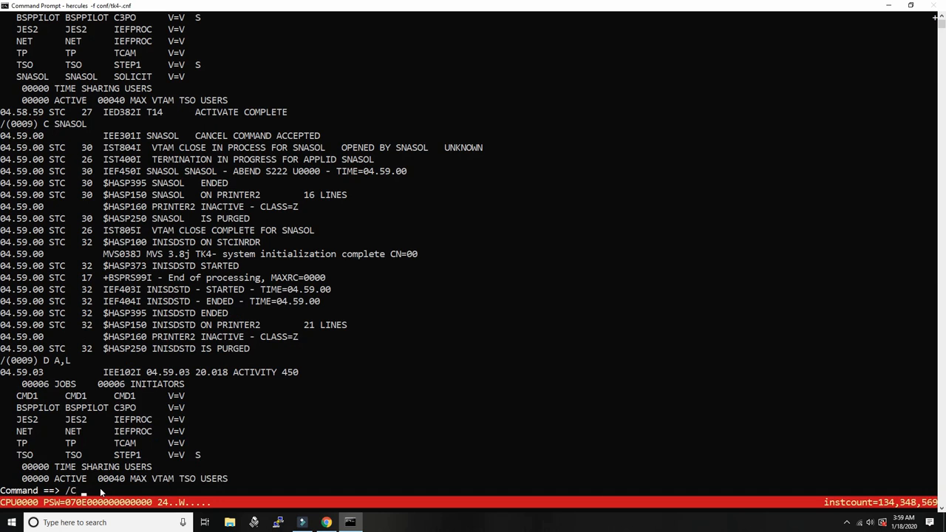
pyautogui.write('BSSPPIL')
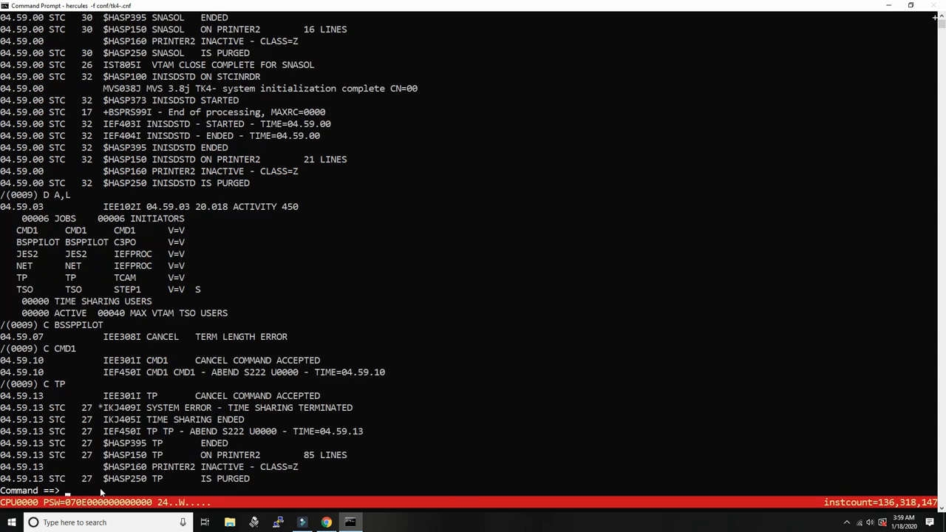
pyautogui.write('/D')
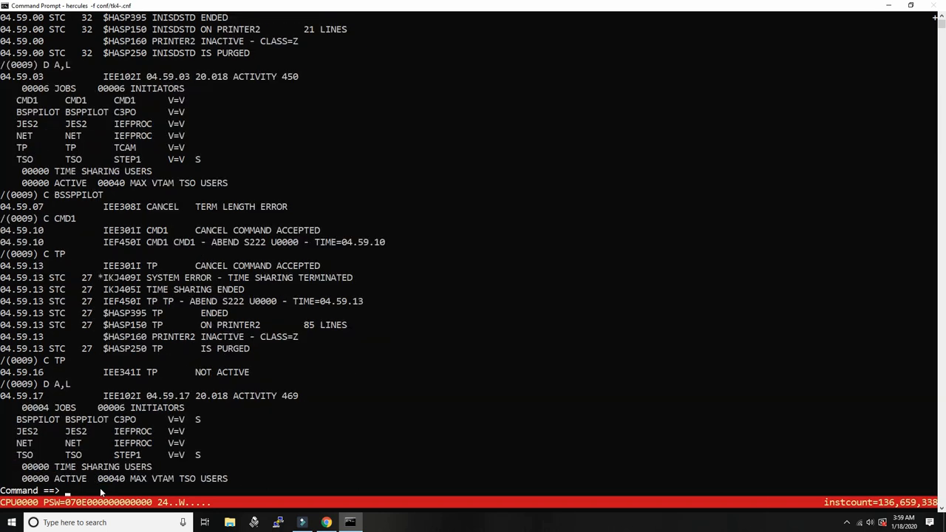
# - Stop TSO, halt NET with Z NET, and recheck the activity display
pyautogui.write('/')
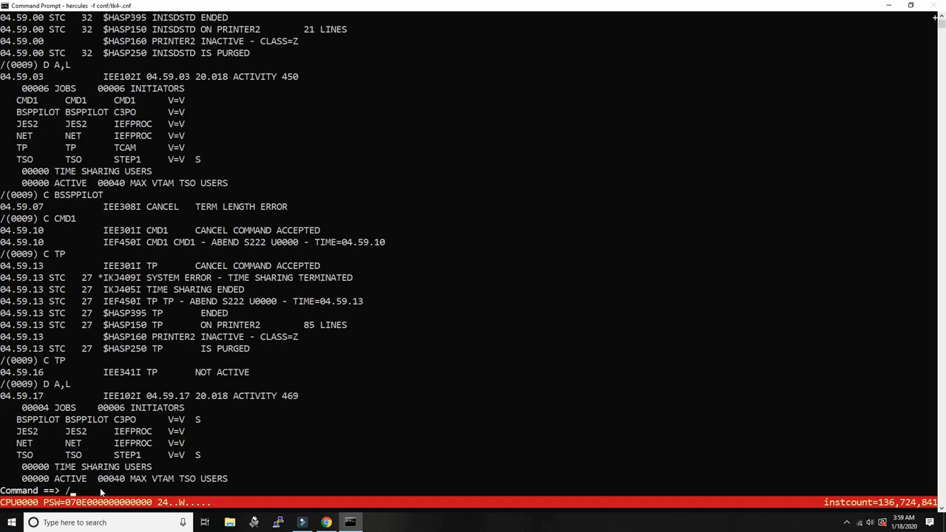
pyautogui.write('STOP TSO')
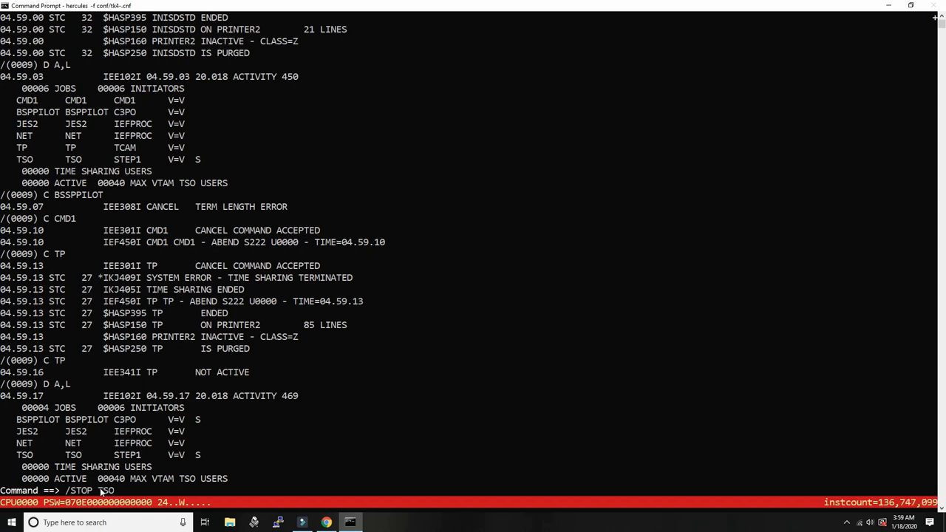
pyautogui.press('enter')
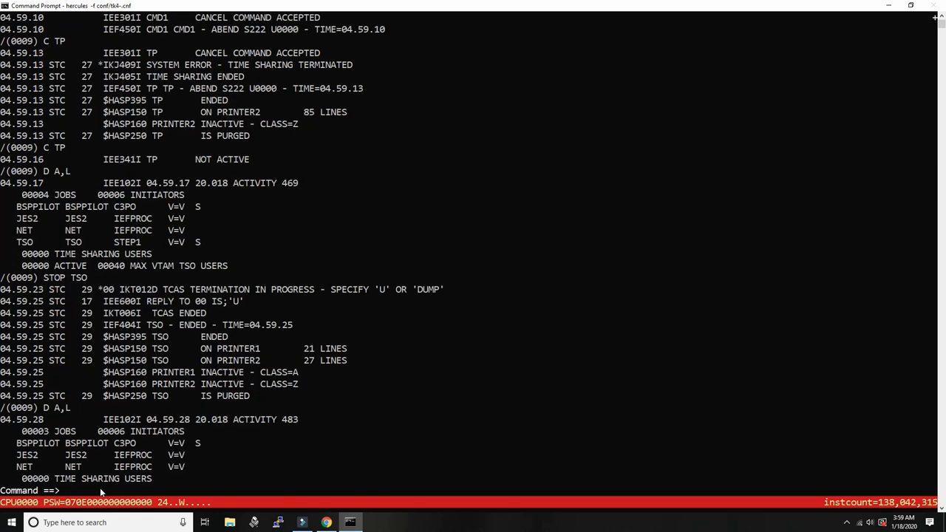
pyautogui.write('/')
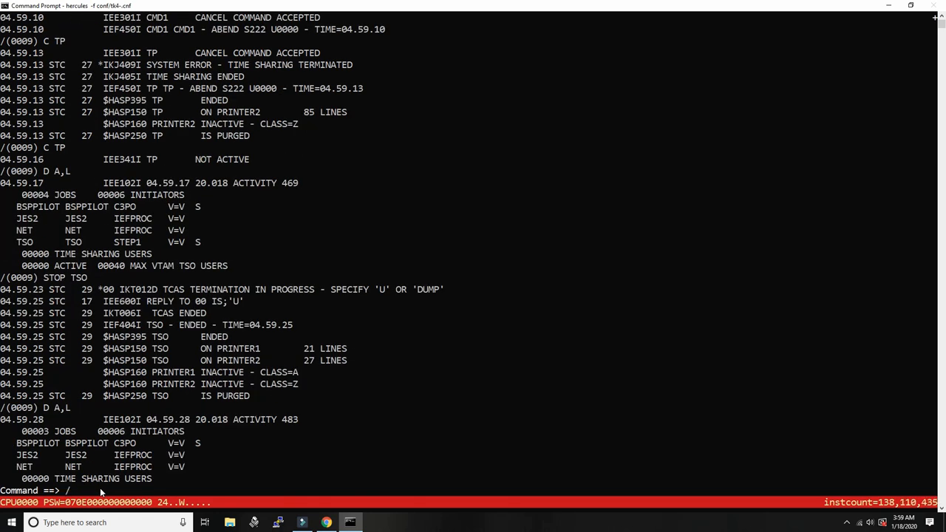
pyautogui.write('Z NET')
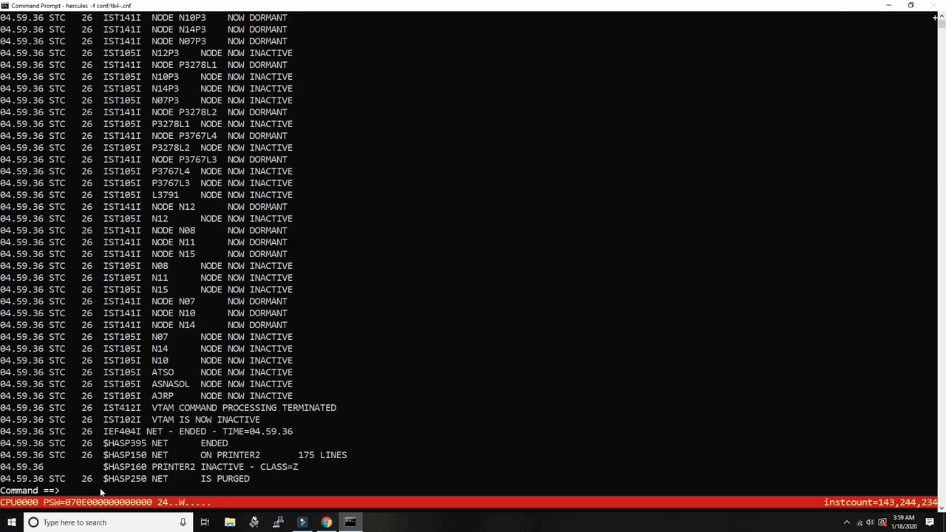
pyautogui.write('/D')
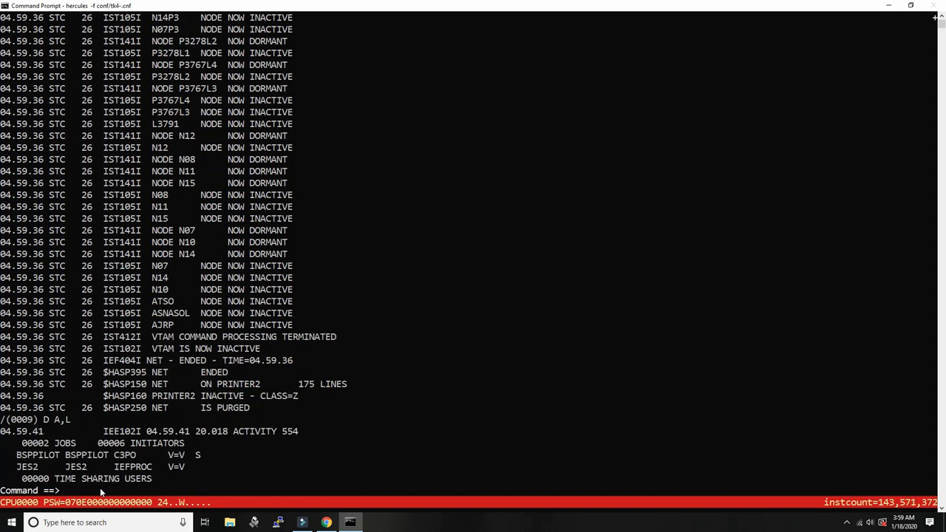
pyautogui.write('/C BS')
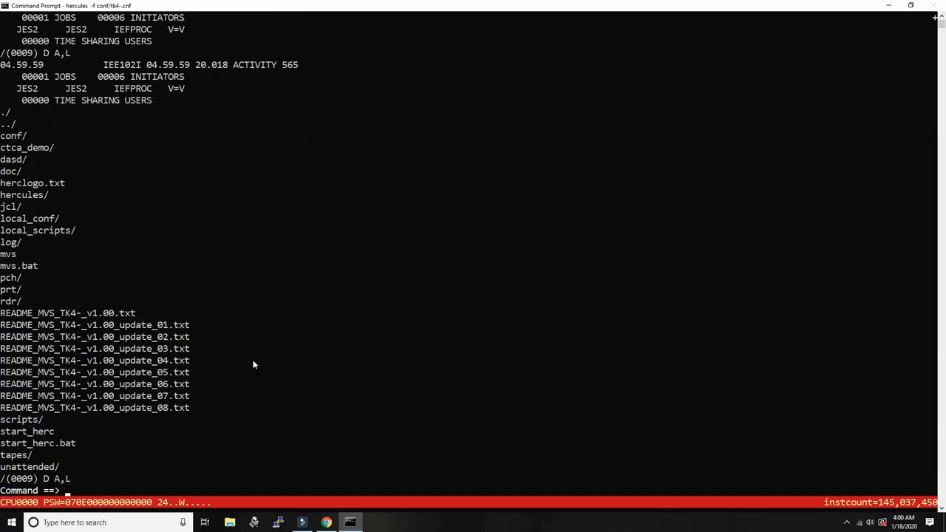
# - Drain JES2 with $PJES2 and display its units with $DU
pyautogui.write('/p')
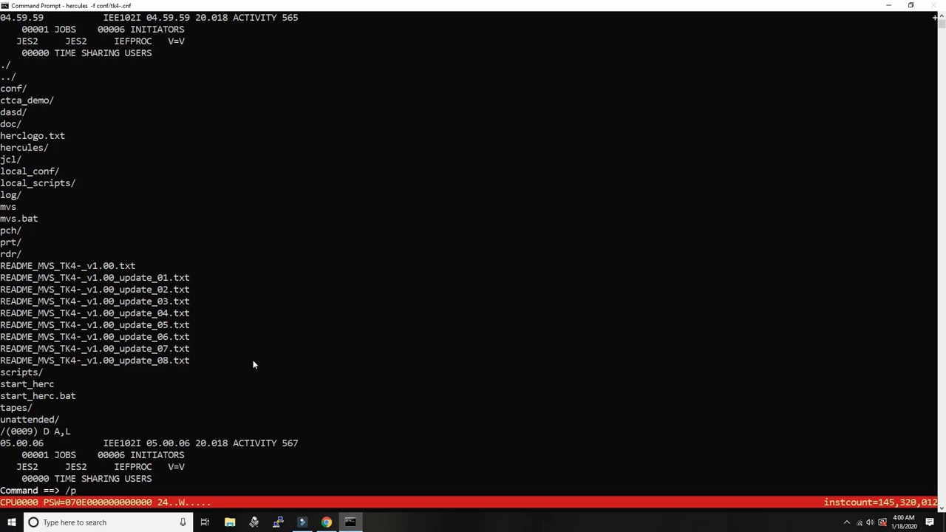
pyautogui.write('$OPJ')
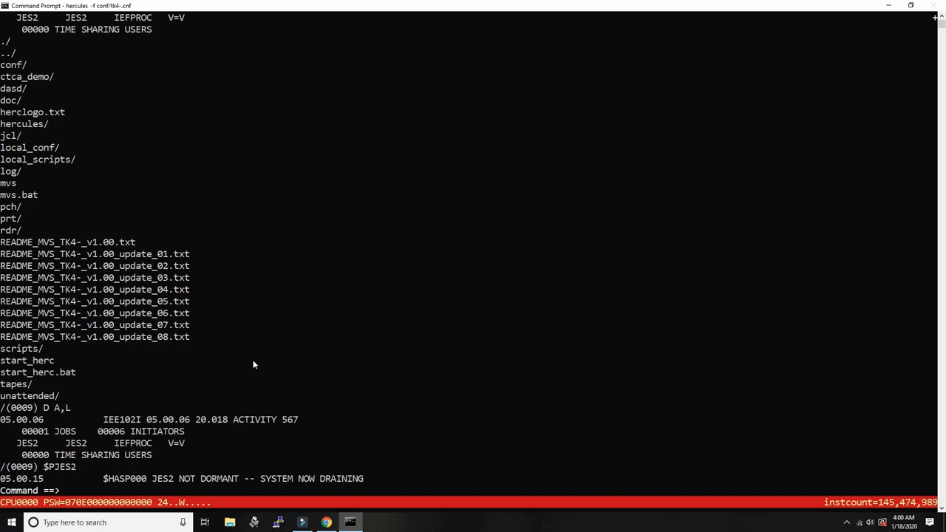
pyautogui.write('/$')
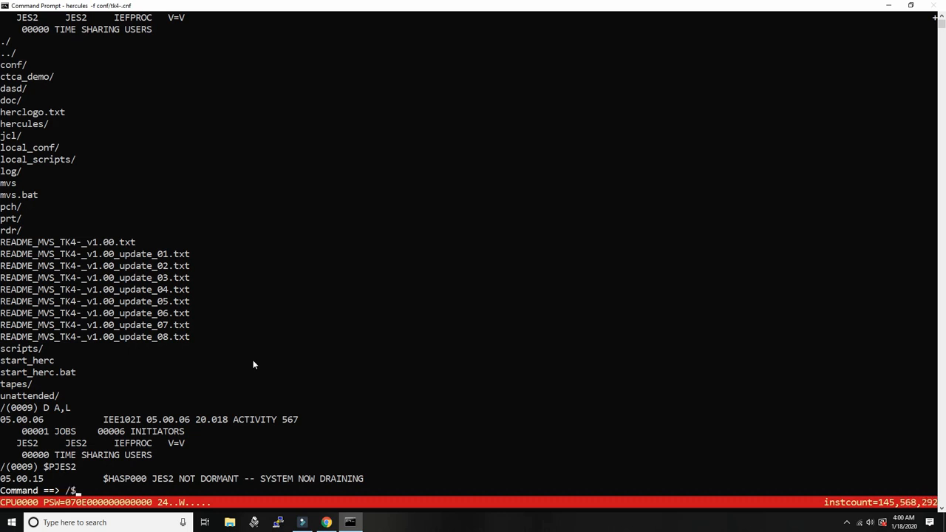
pyautogui.write('$DU')
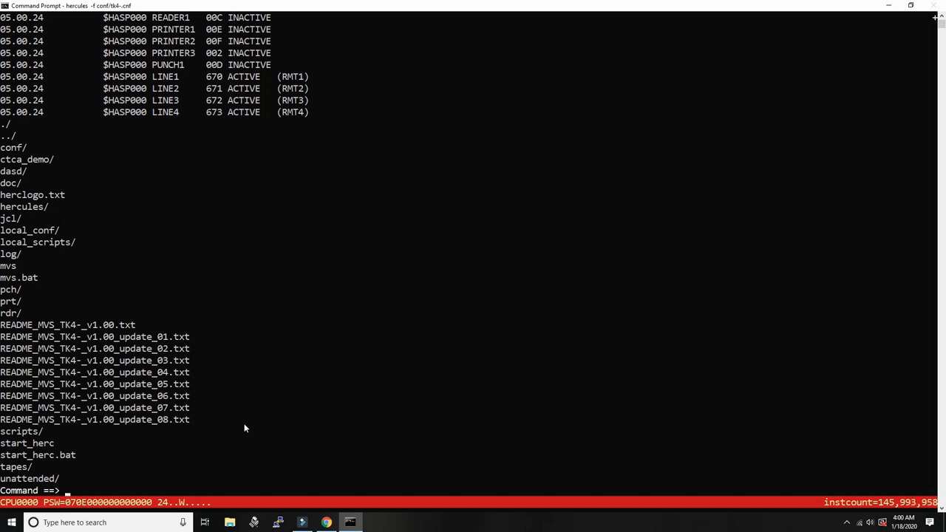
pyautogui.write('/')
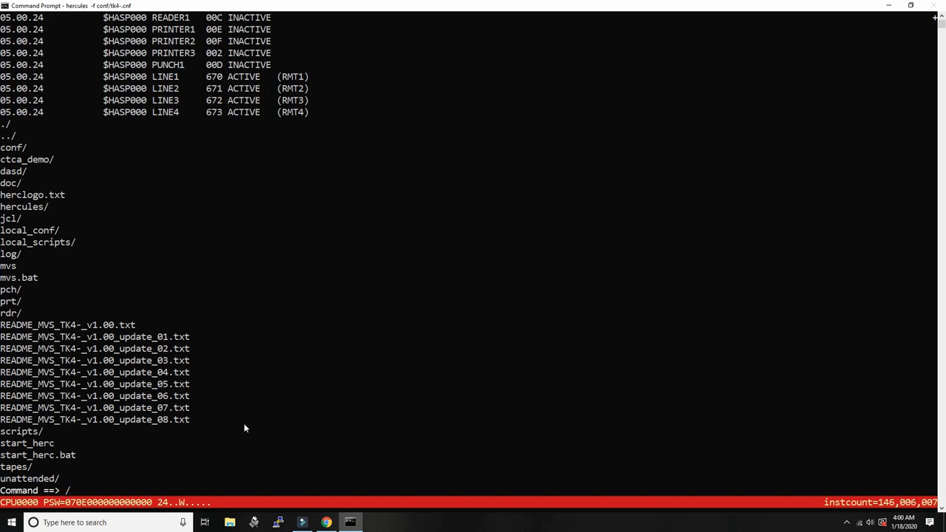
pyautogui.write('$PJE')
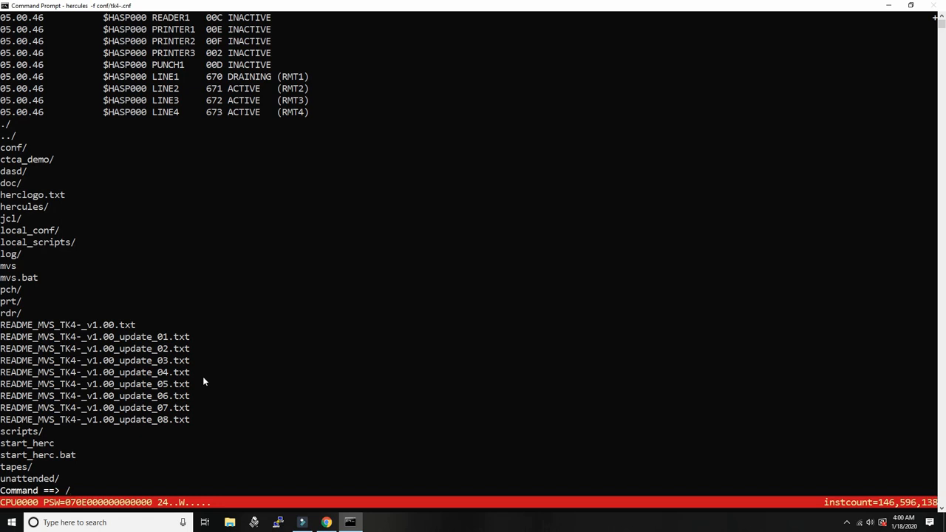
# - Force JES2 to terminate with $PJES2,ABEND
pyautogui.write('$pJ')
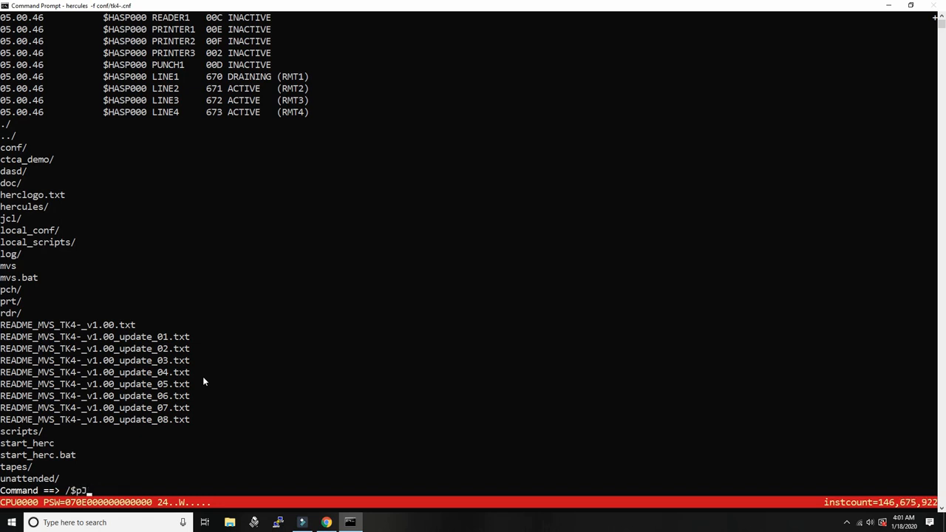
pyautogui.write('ES2,')
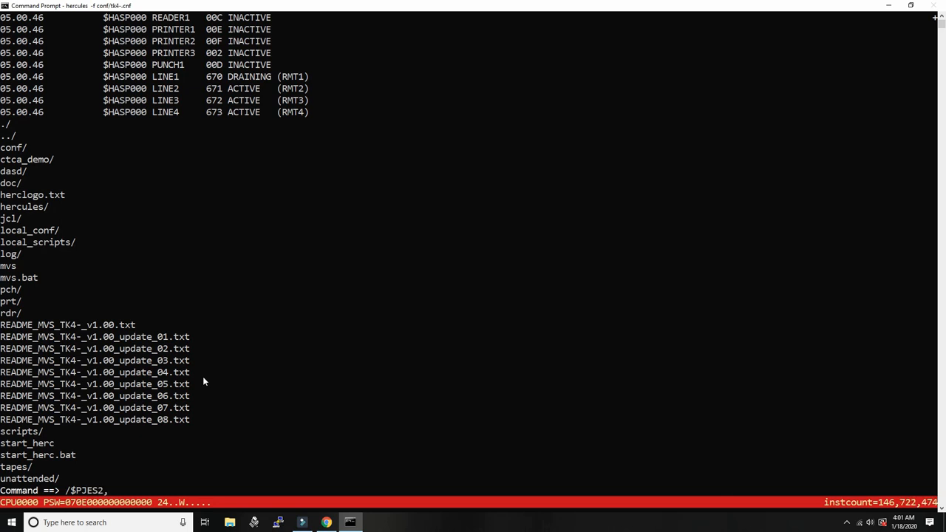
pyautogui.write('ABEND')
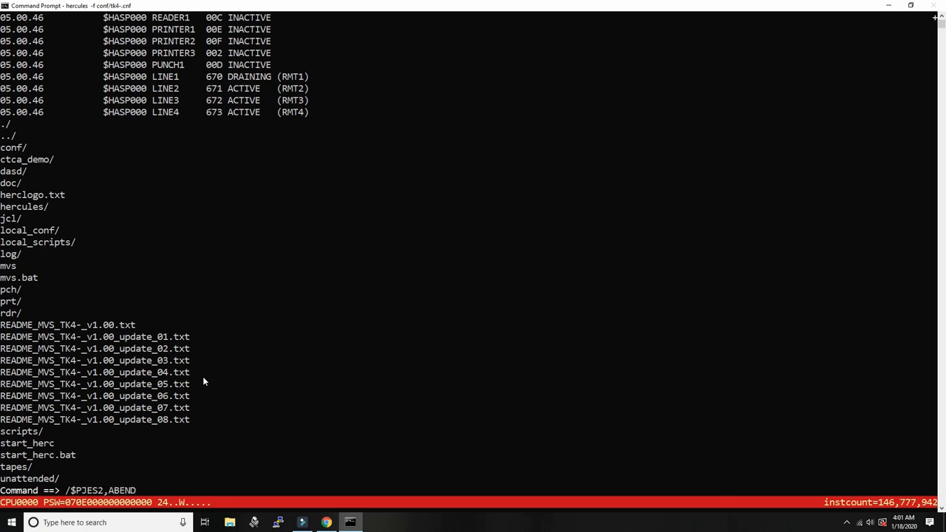
pyautogui.press('enter')
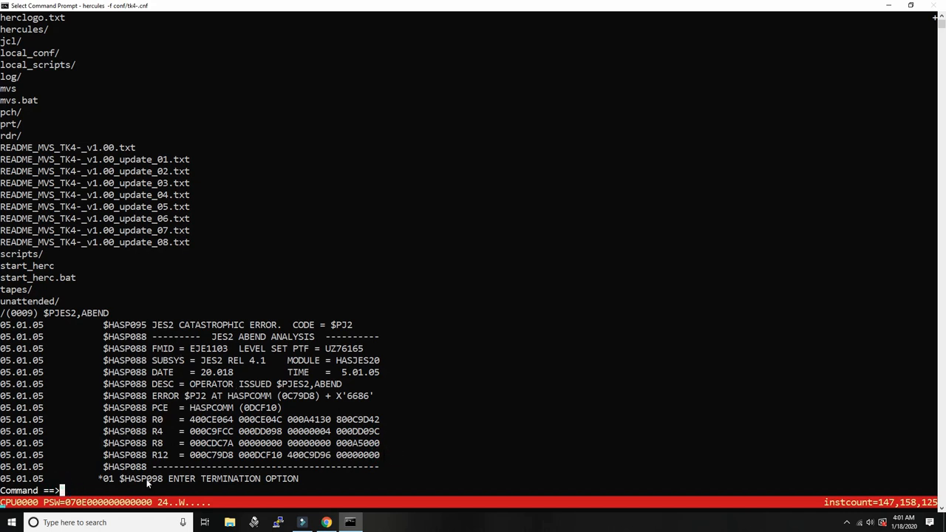
# - Reply /R 01,PURGE to the $HASP098 termination option request
pyautogui.write('/')
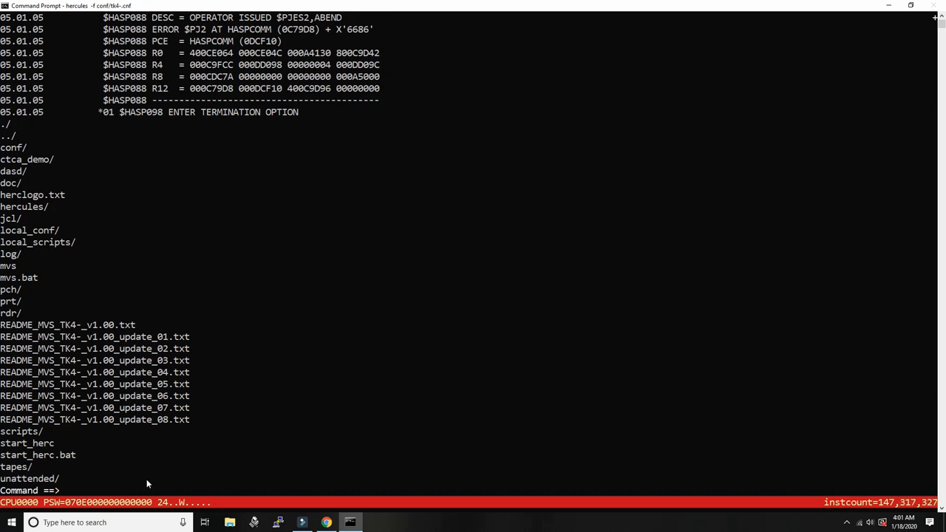
pyautogui.scroll(-3)
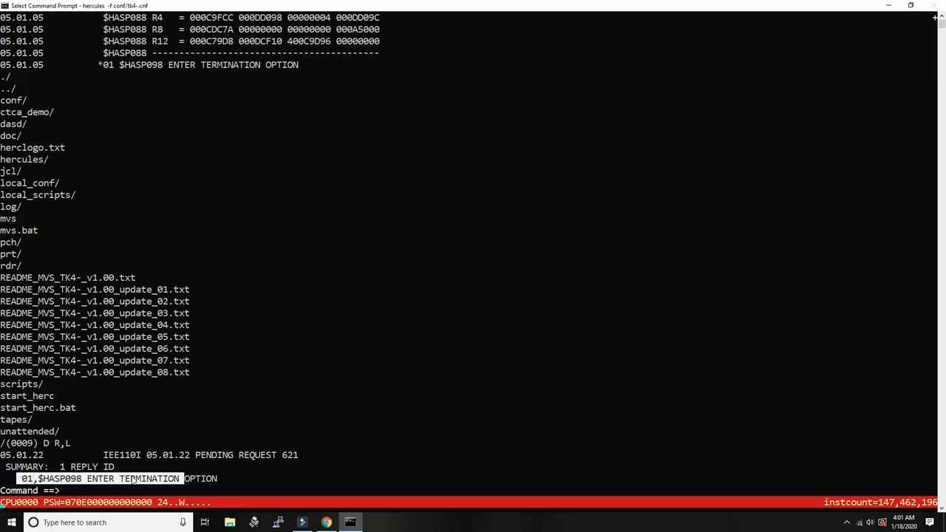
pyautogui.write('/')
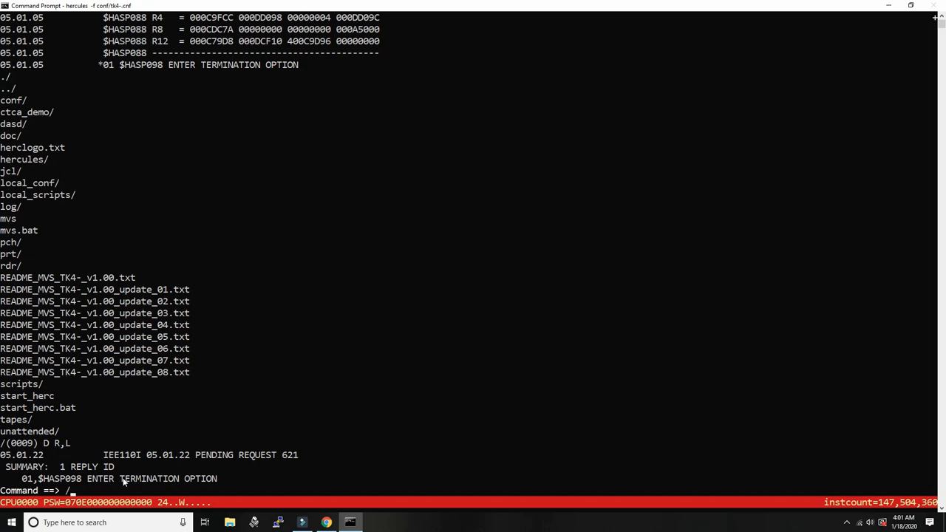
pyautogui.write('R')
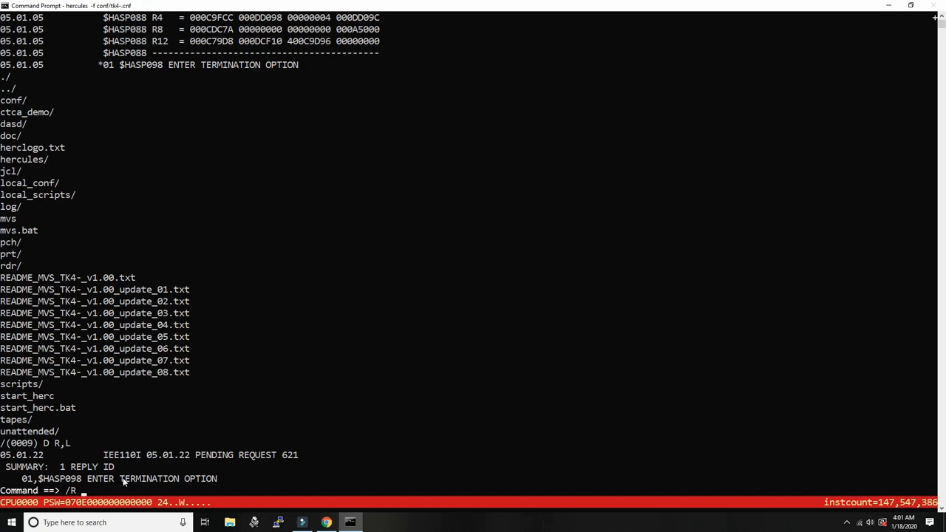
pyautogui.write('01,PURGE')
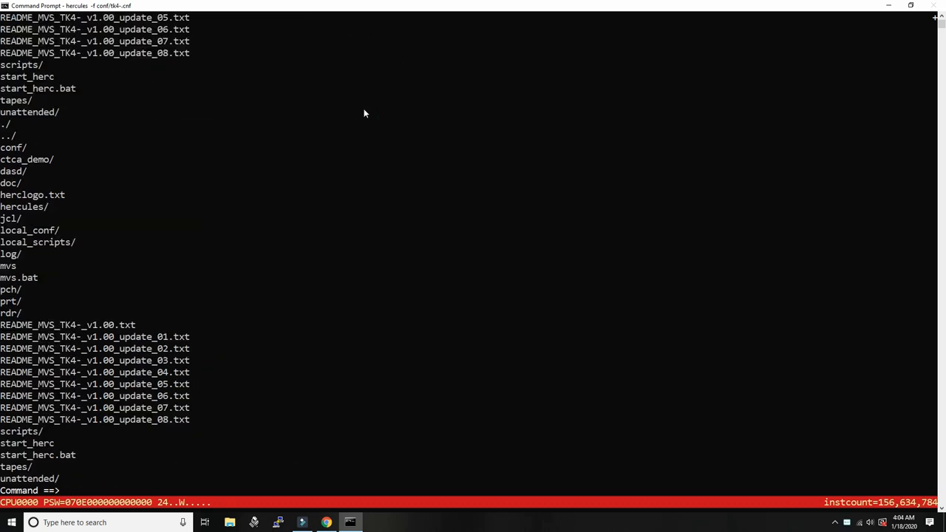
# - Halt MVS with Z EOD, quiesce, quit, and relaunch Hercules with conf/tk4-.cnf
pyautogui.write('/Z')
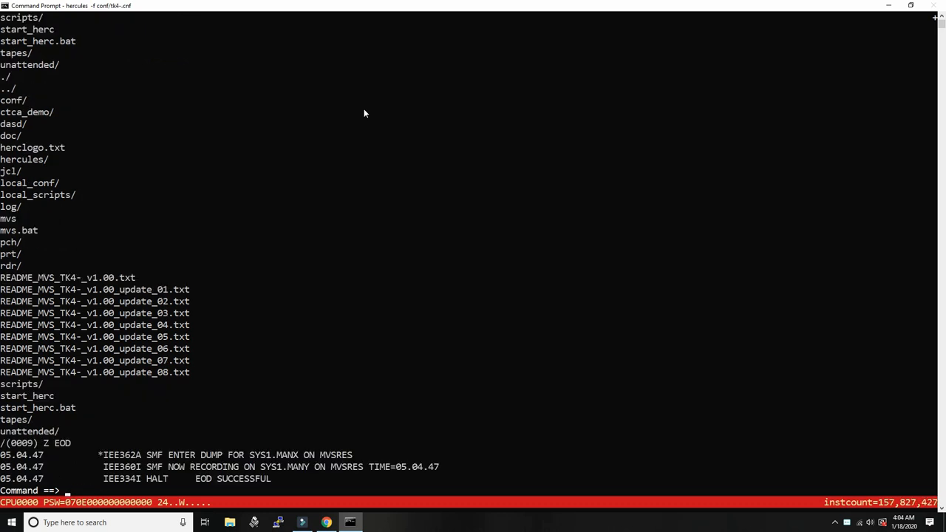
pyautogui.write('/QUIESC')
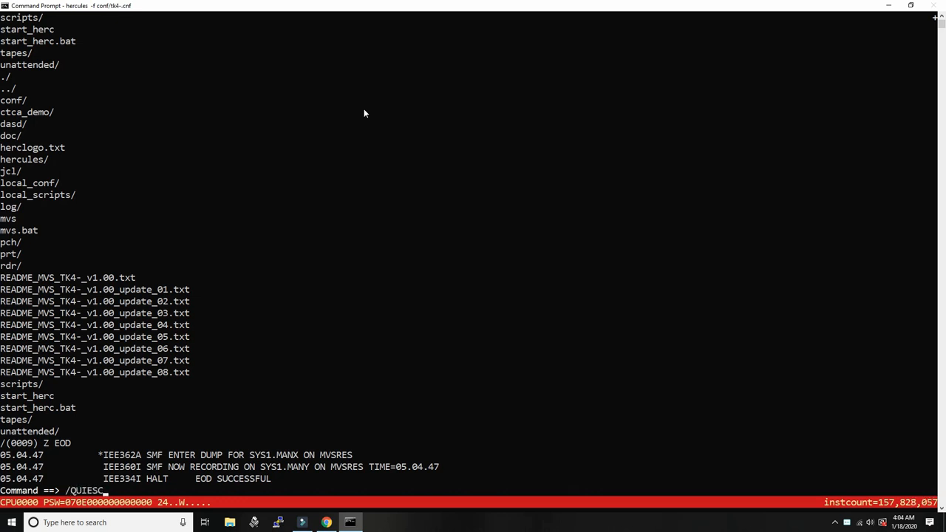
pyautogui.press('enter')
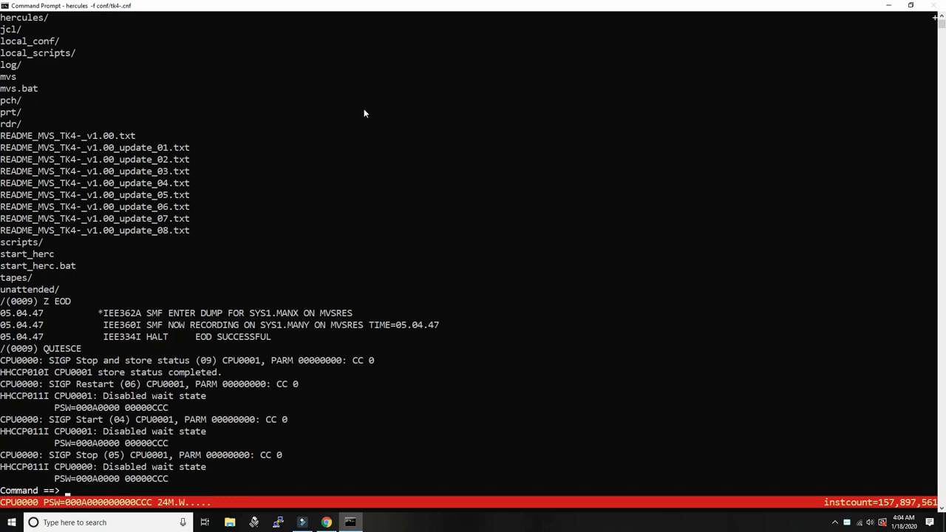
pyautogui.write('QUIT')
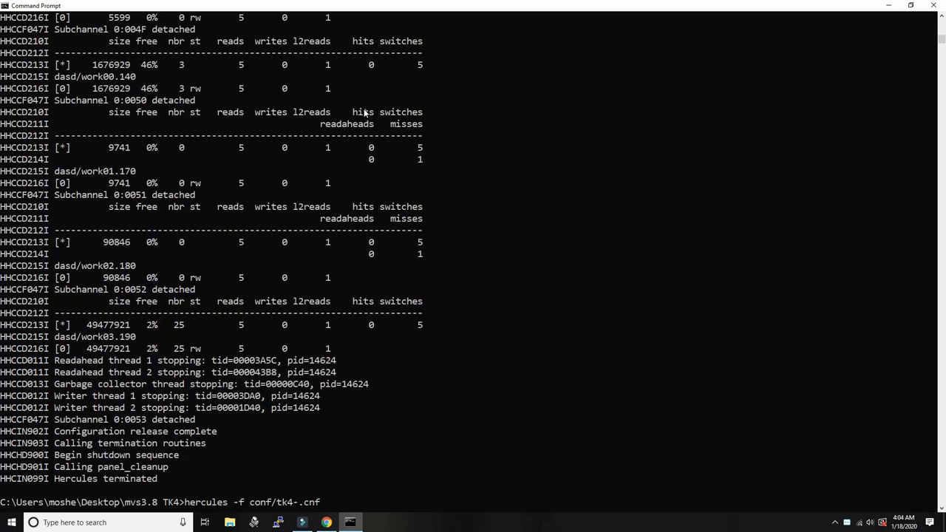
pyautogui.moveTo(264, 491)
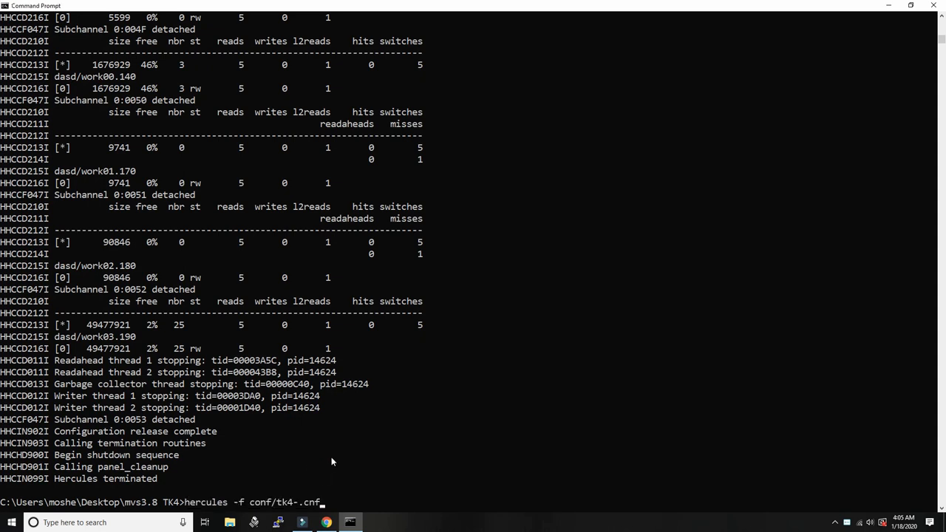
pyautogui.press('enter')
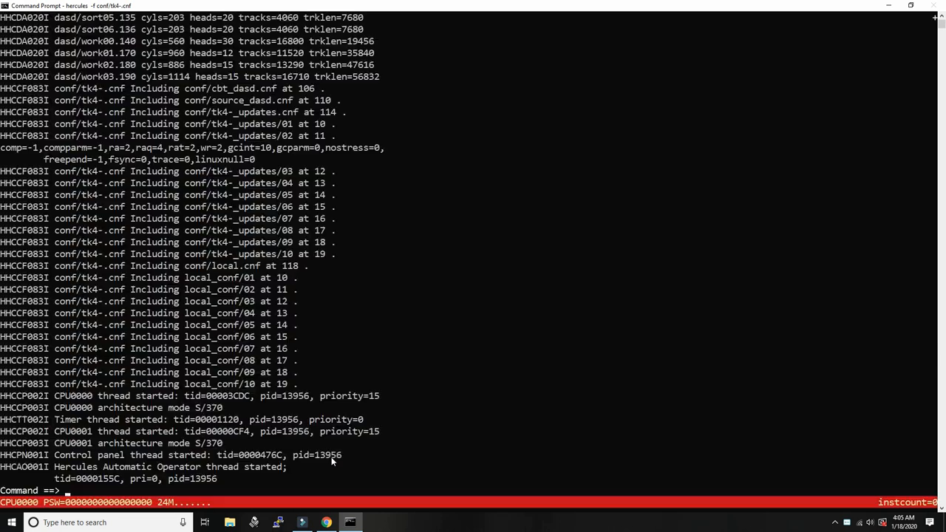
pyautogui.write('ipl 148')
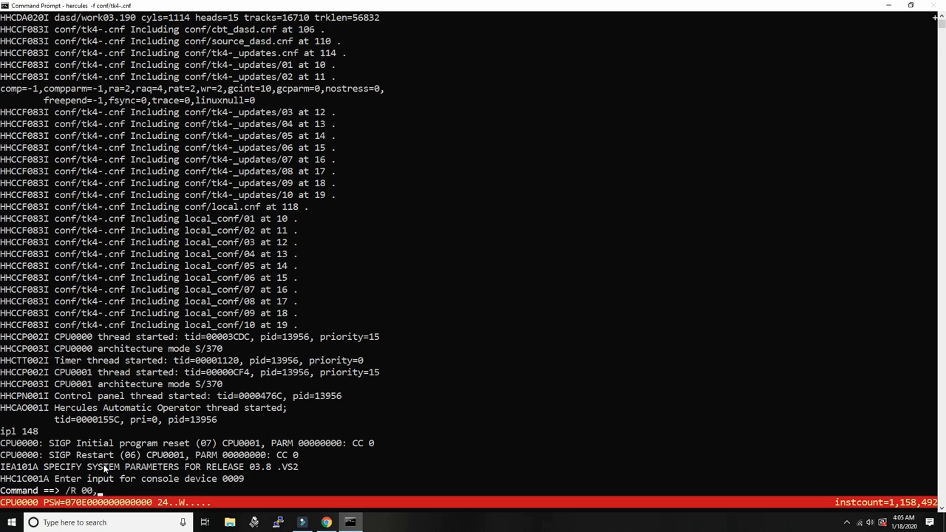
# - Draft the reply /R 00,CMD=03 to the IEA101A system parameters prompt
pyautogui.write('CMD=')
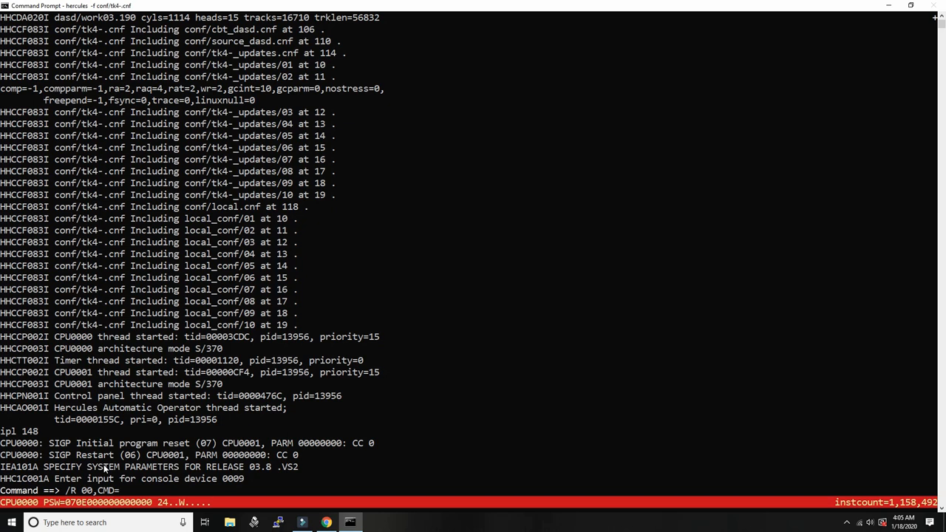
pyautogui.write('03')
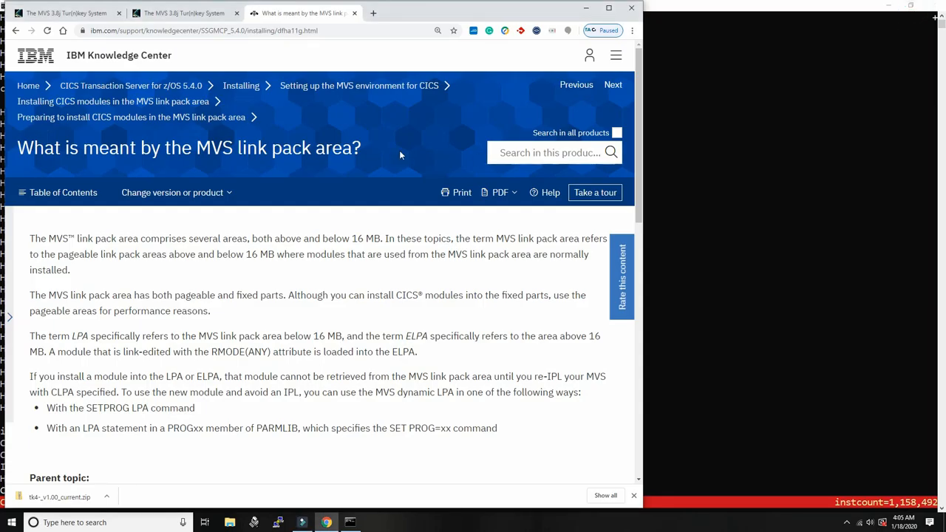
# - Check the r 00,cmd=03 step in the TK4- manual's Manual Operations, then return to Hercules
pyautogui.click(183, 13)
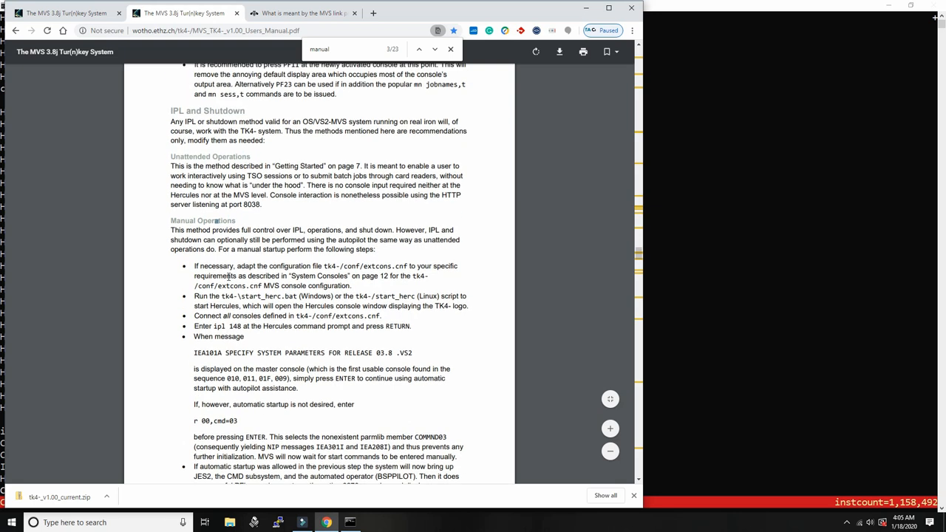
pyautogui.scroll(-3)
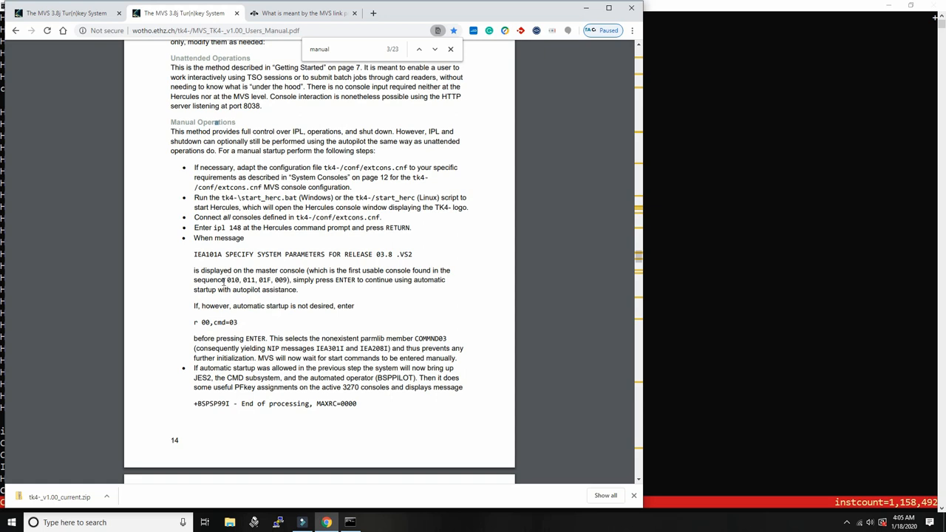
pyautogui.moveTo(542, 267)
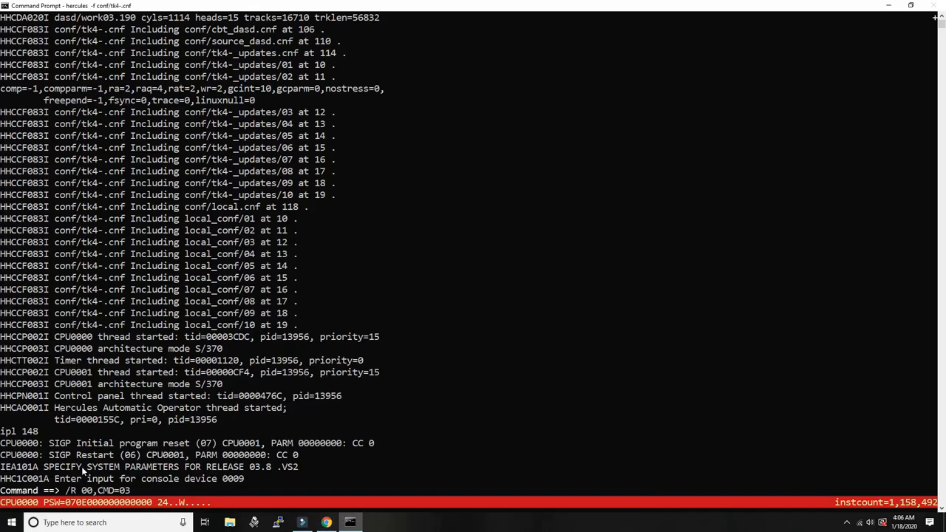
pyautogui.click(326, 522)
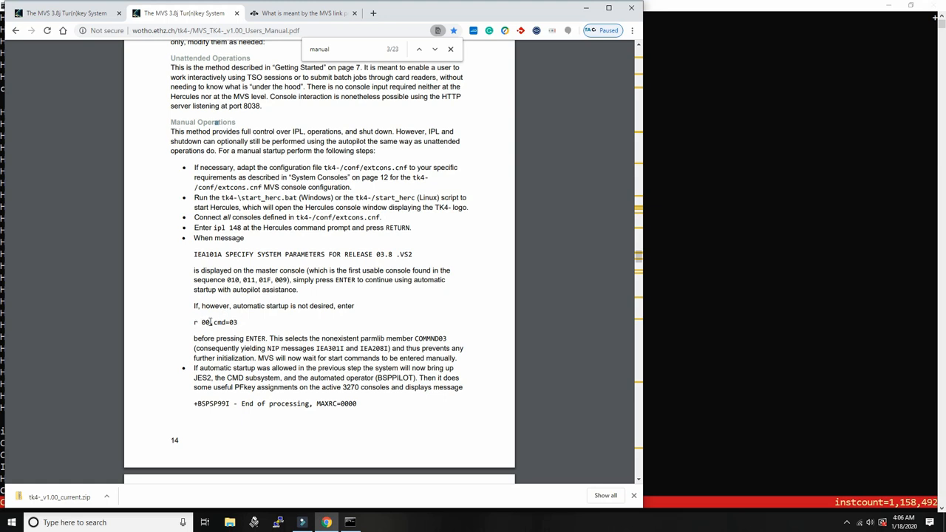
pyautogui.moveTo(368, 339)
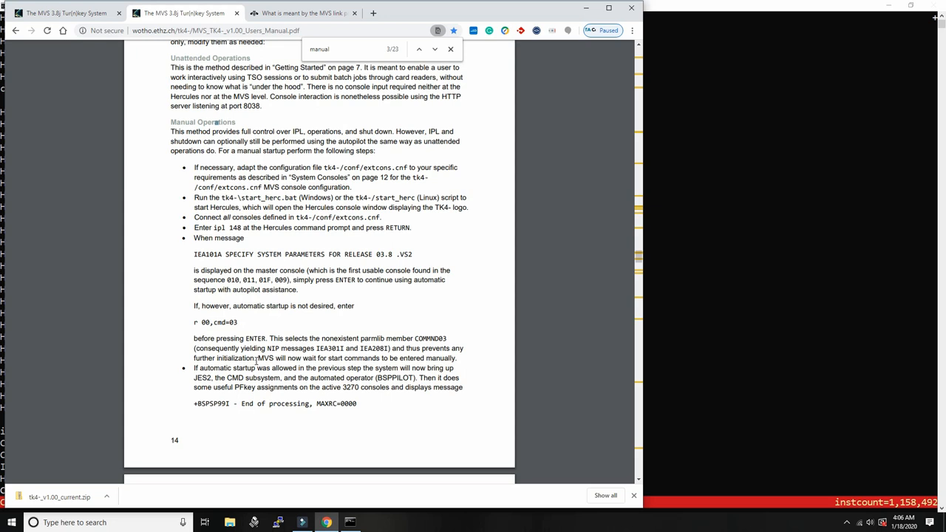
pyautogui.moveTo(621, 340)
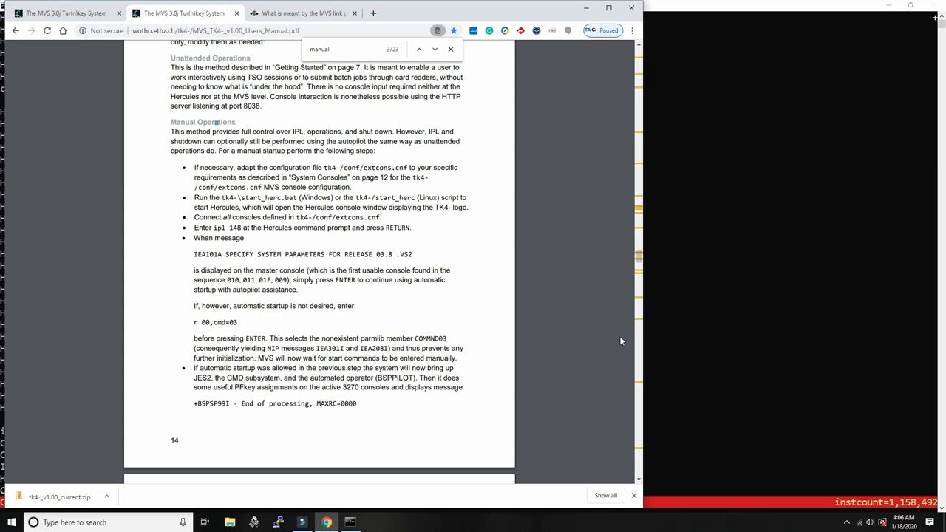
pyautogui.doubleClick(430, 338)
pyautogui.write('/R 00,CMD=03')
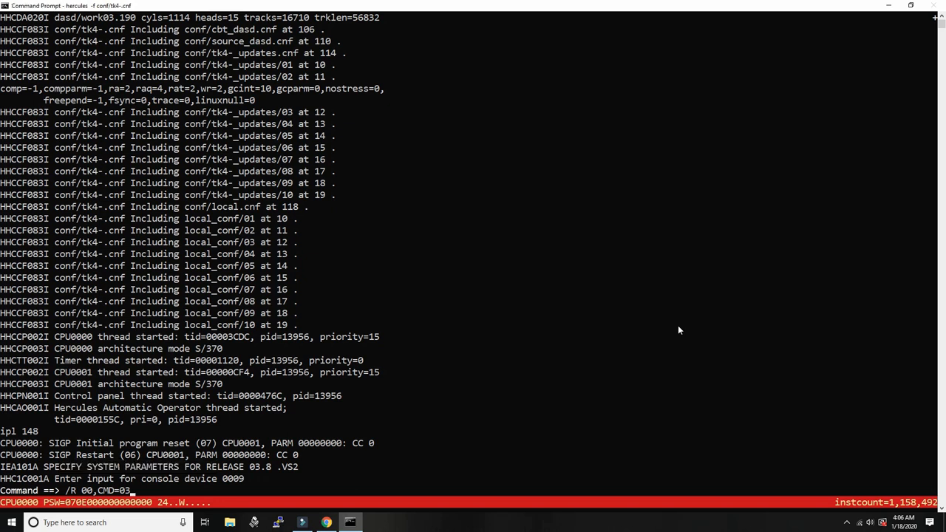
# - Submit the CMD=03 reply, list activity with D A,L, and start JES2
pyautogui.press('Return')
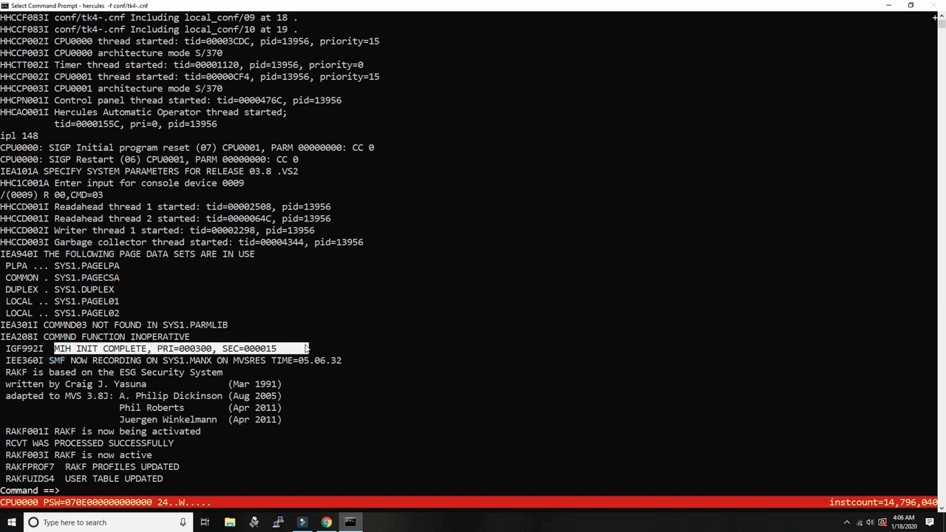
pyautogui.write('/D')
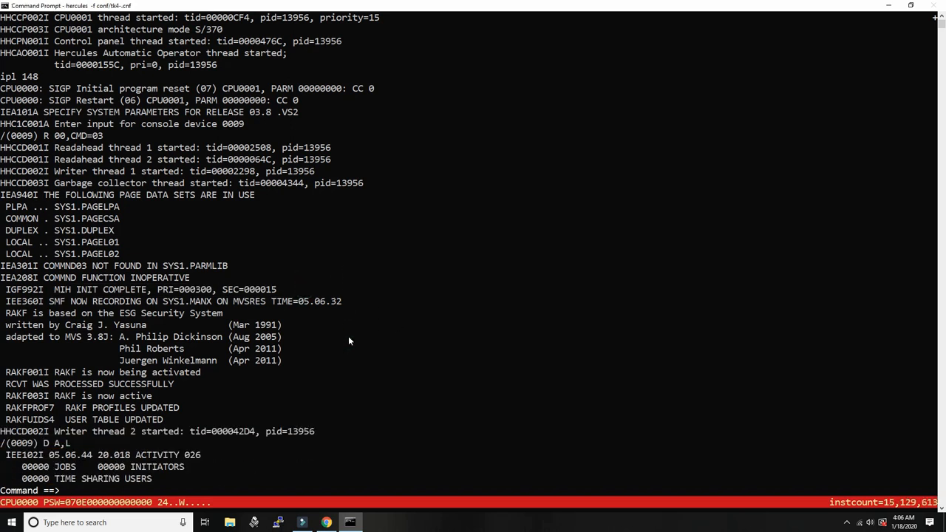
pyautogui.write('/')
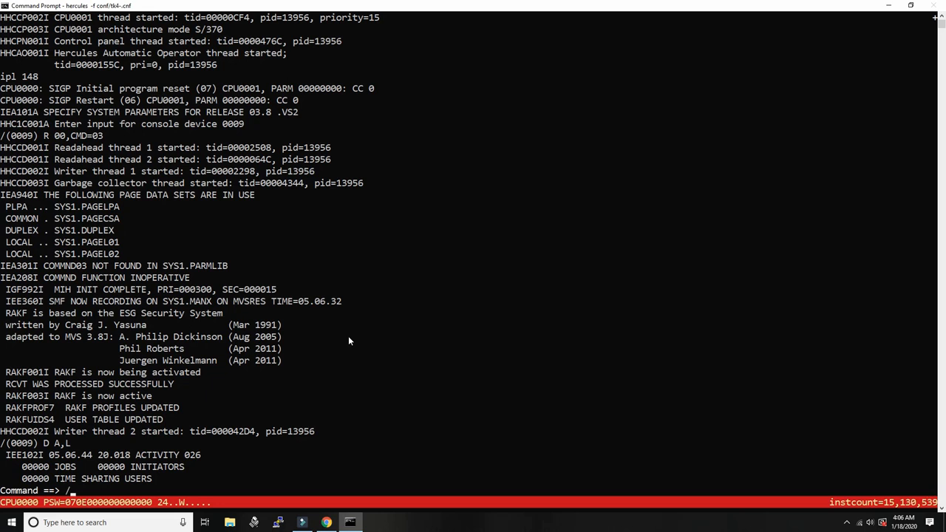
pyautogui.write('S JES')
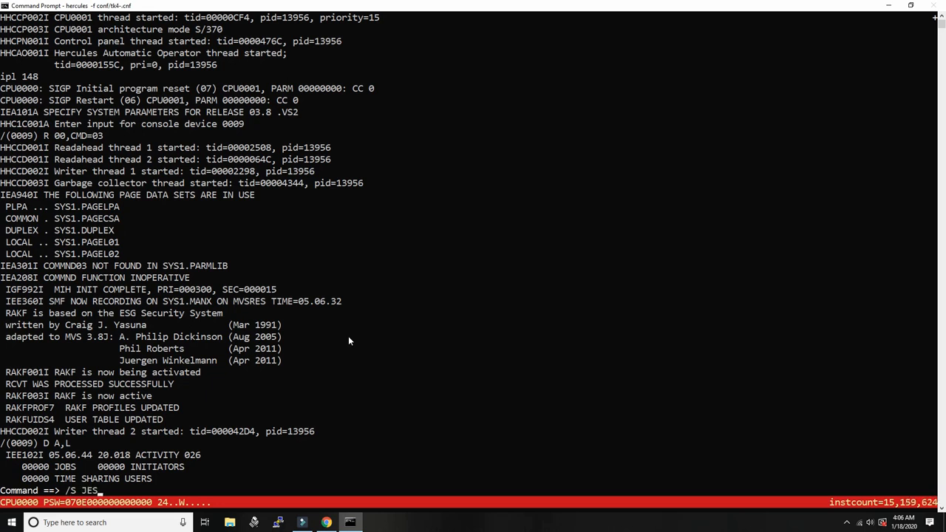
pyautogui.write('2')
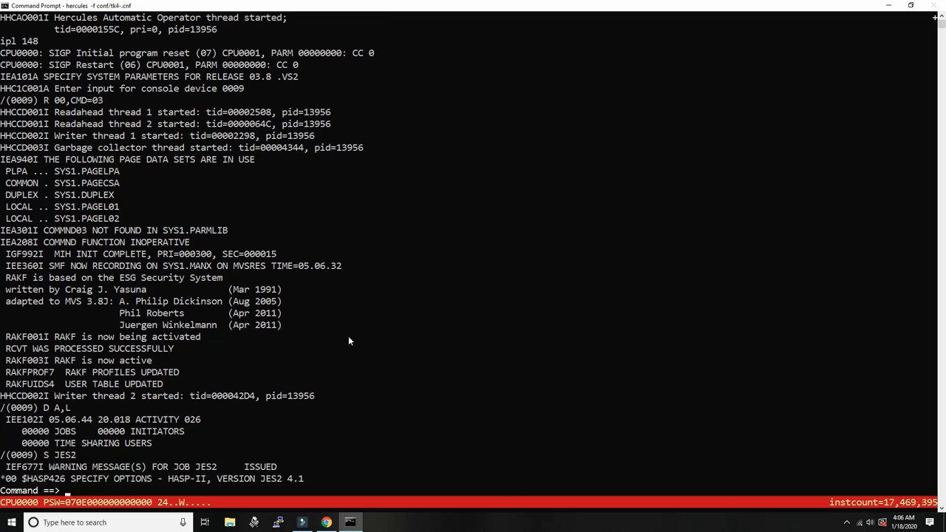
pyautogui.moveTo(239, 448)
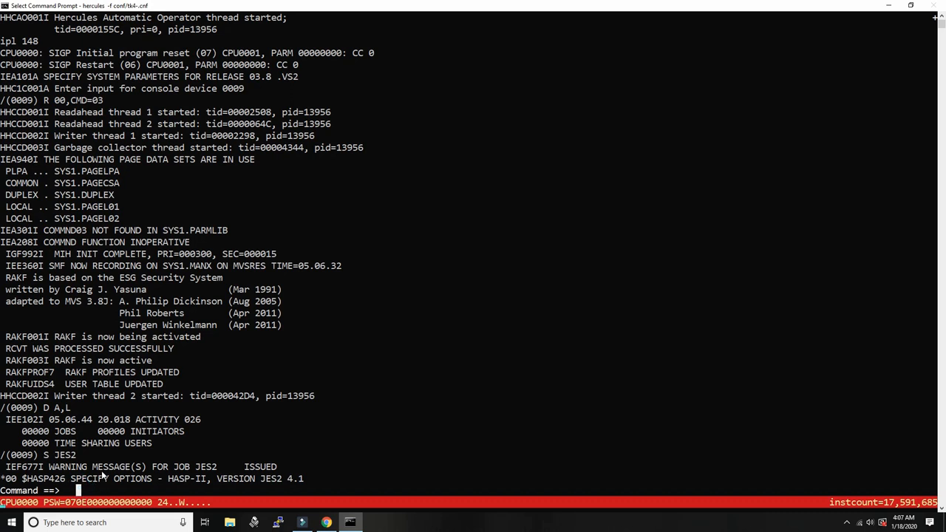
# - Reply FORMAT to $HASP426 so JES2 cold-starts, formats the spool and reaches $HASP400
pyautogui.write('/R 00')
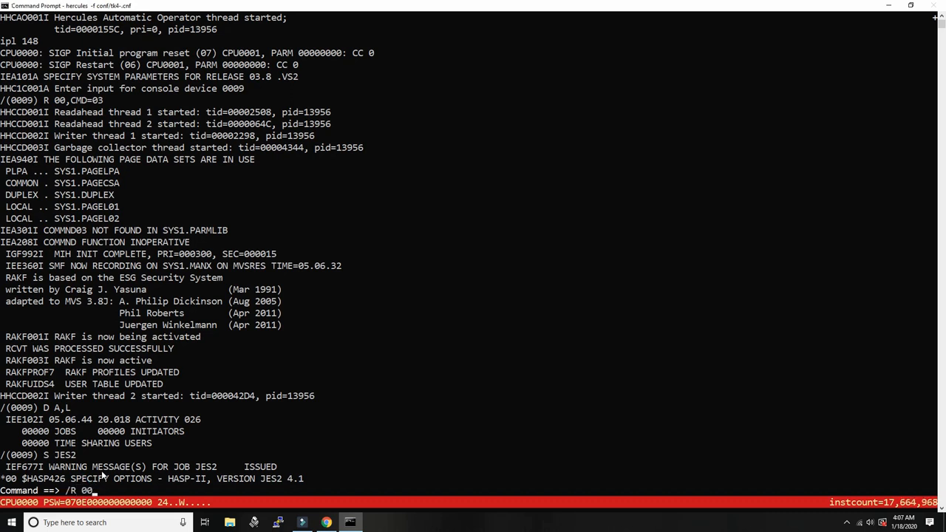
pyautogui.write('FORM')
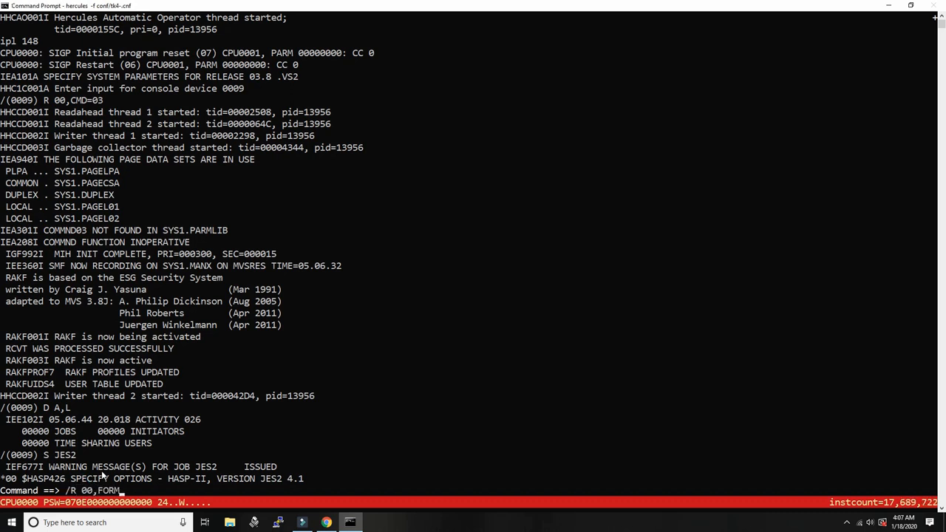
pyautogui.write('AT')
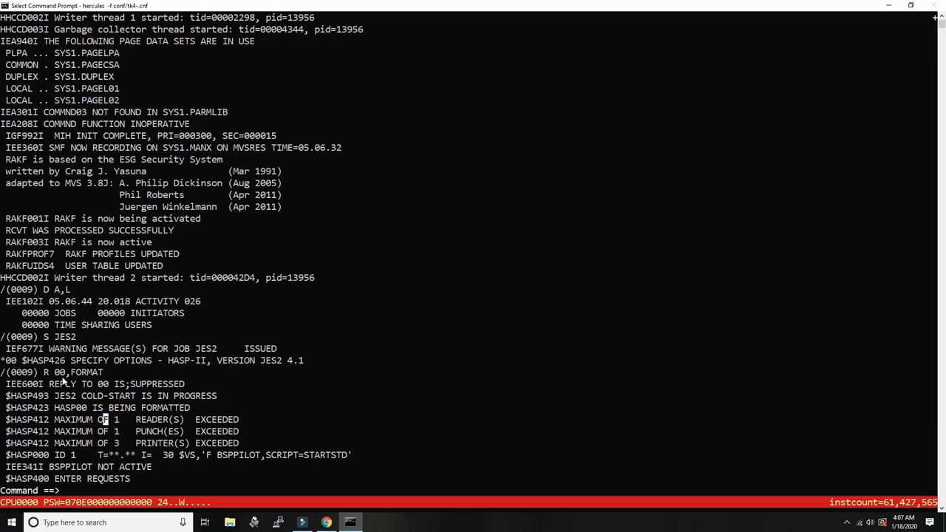
pyautogui.doubleClick(85, 371)
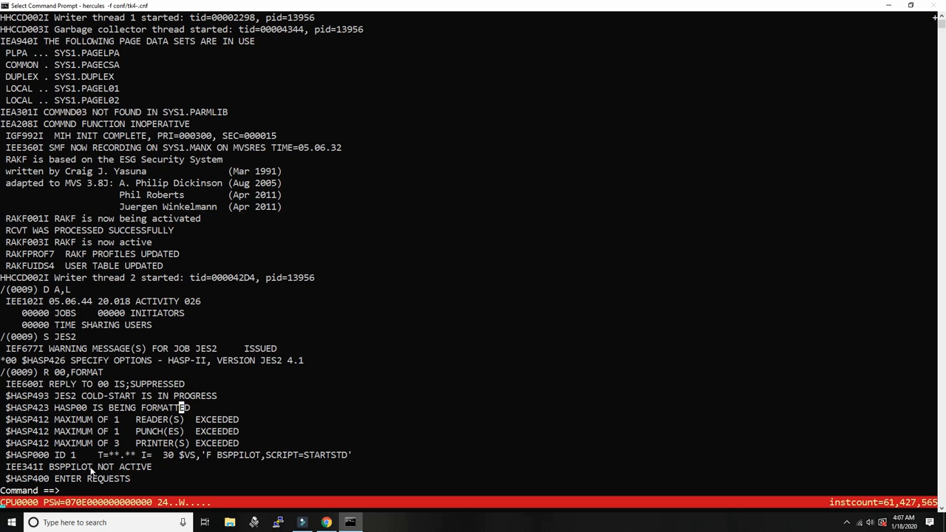
pyautogui.write('/$D')
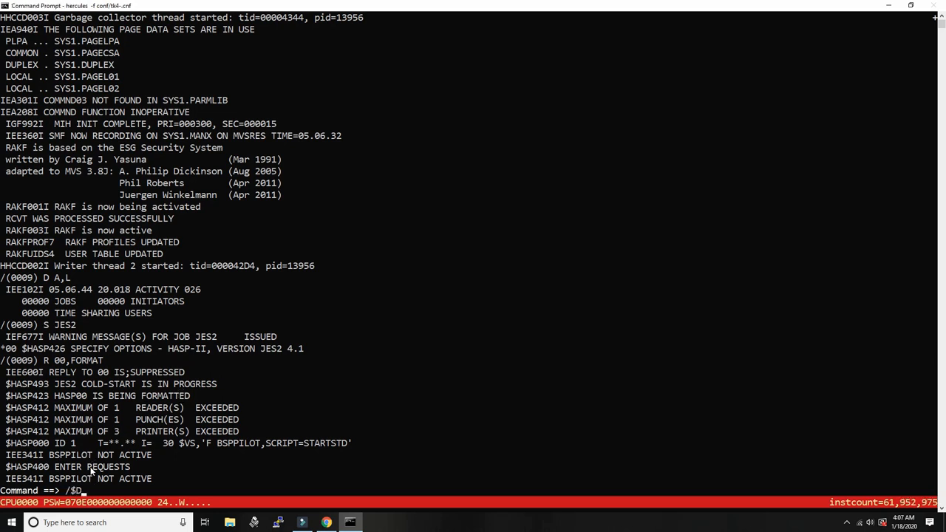
# - Display active jobs with $DA and list JES2 and initiators with D A,L
pyautogui.write('A')
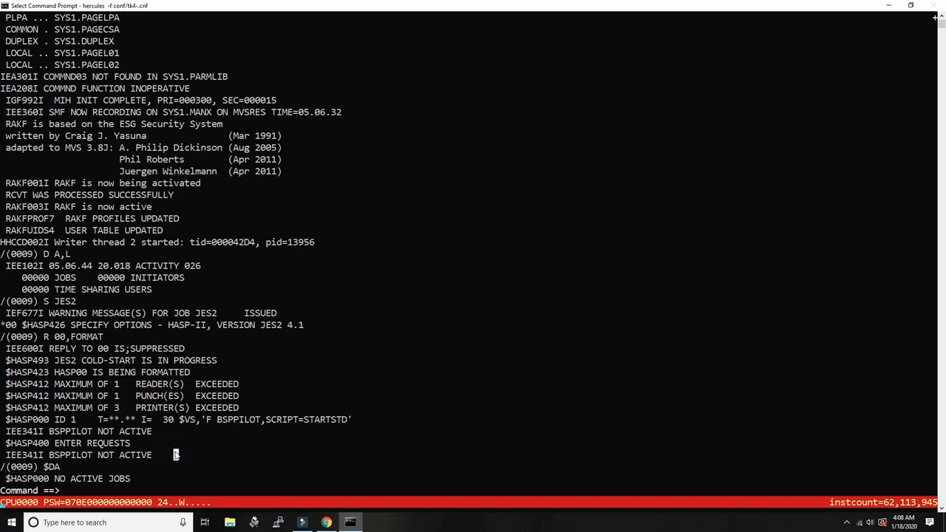
pyautogui.write('/')
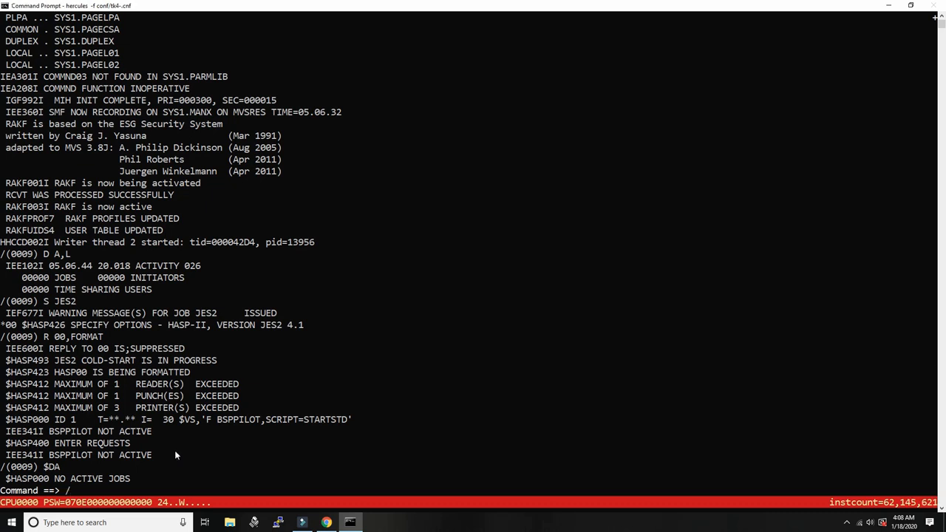
pyautogui.write('DA')
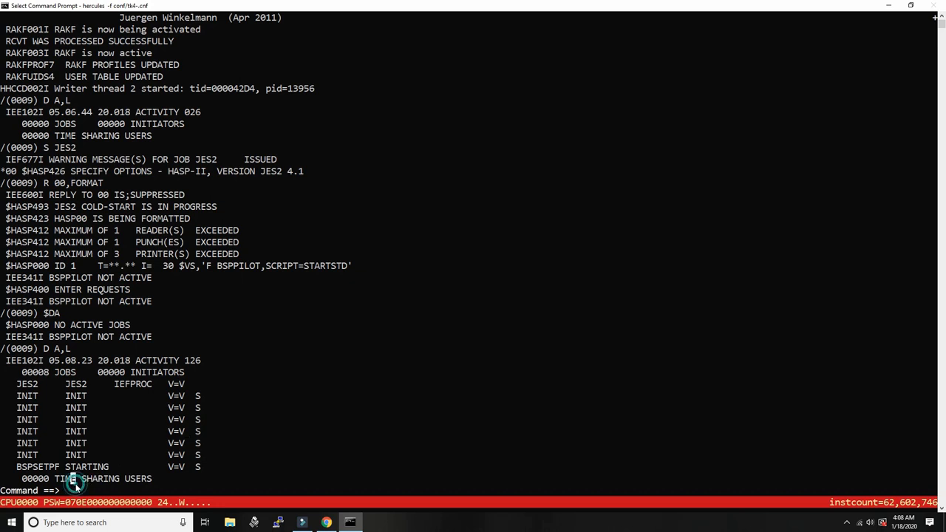
pyautogui.moveTo(74, 480)
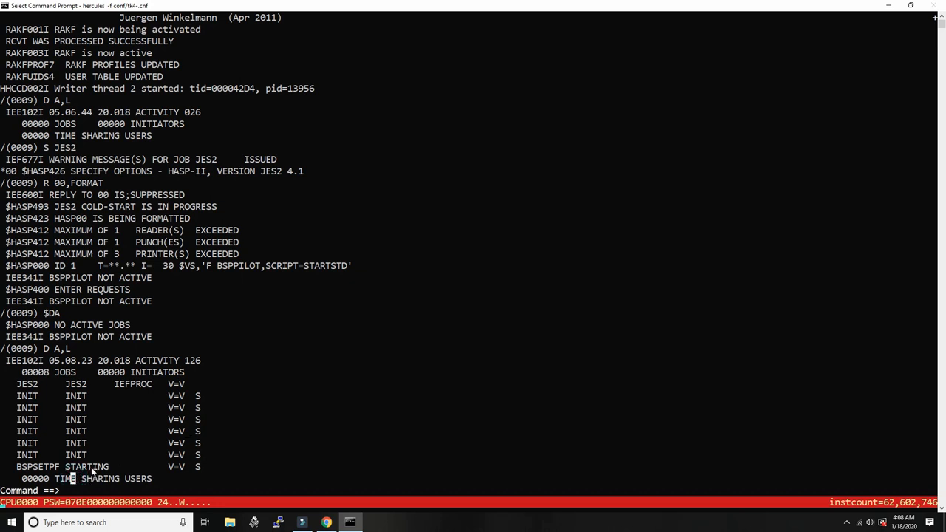
# - Start TCAS and then NET/TSO on the MVS console
pyautogui.write('/S')
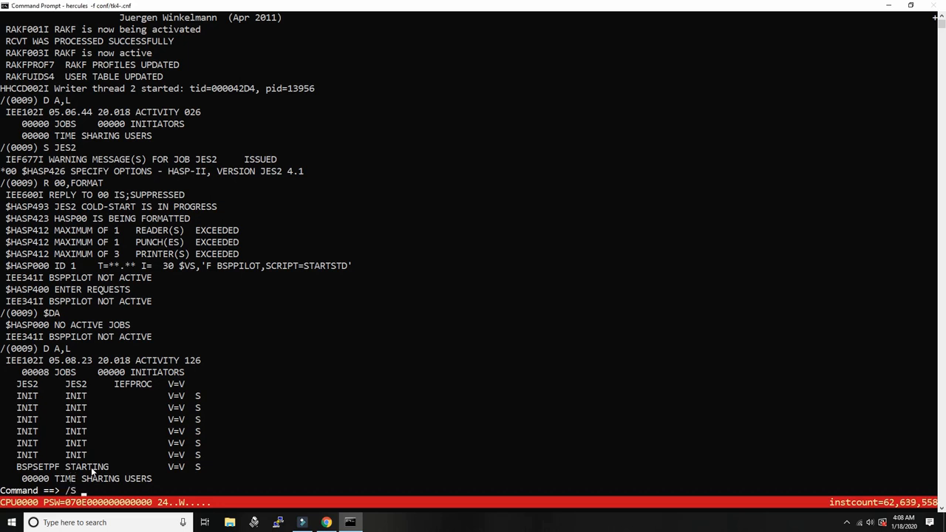
pyautogui.write('TCAS')
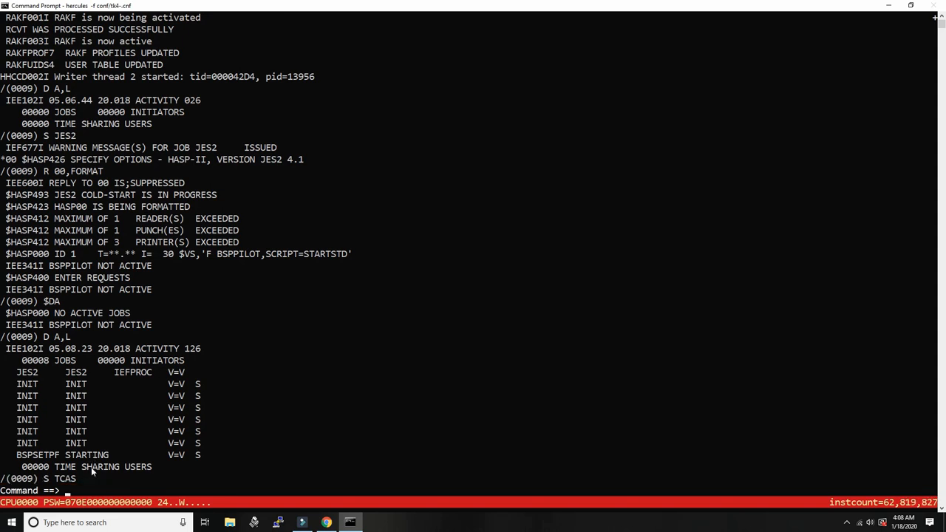
pyautogui.write('/S T')
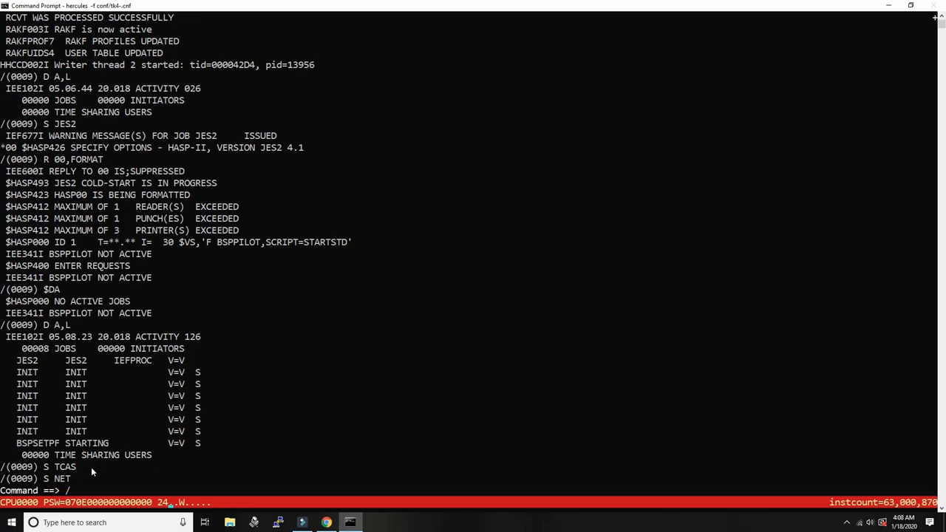
pyautogui.write('S')
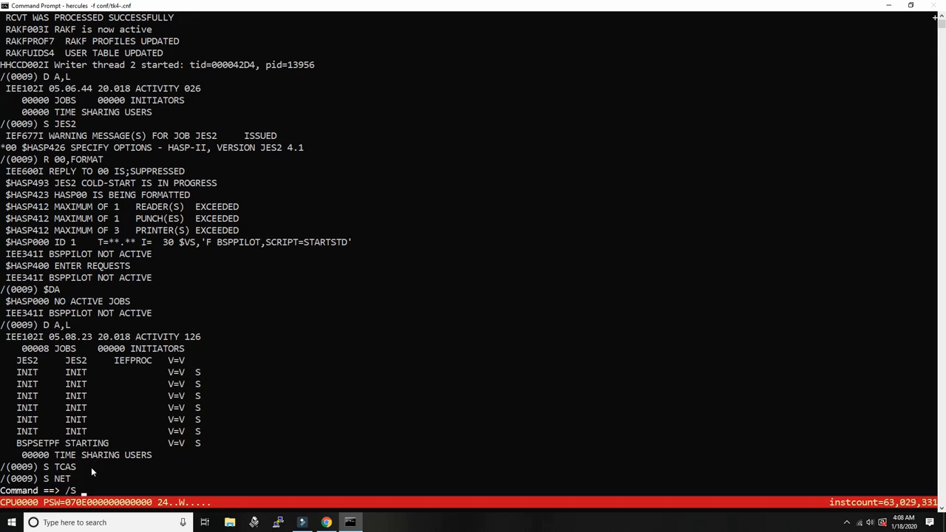
pyautogui.write('TSO')
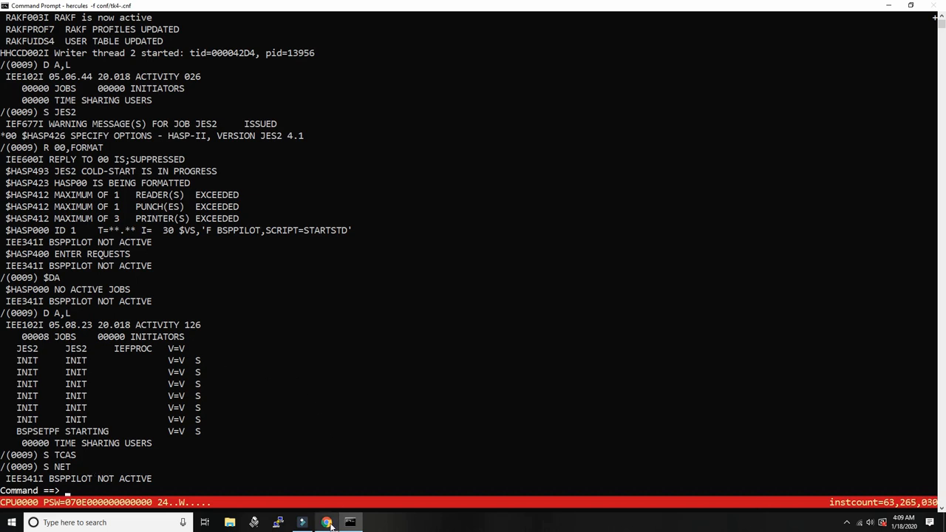
# - Search Google for HASP II on Bitsavers and open the System Programmer's Guide link
pyautogui.click(325, 522)
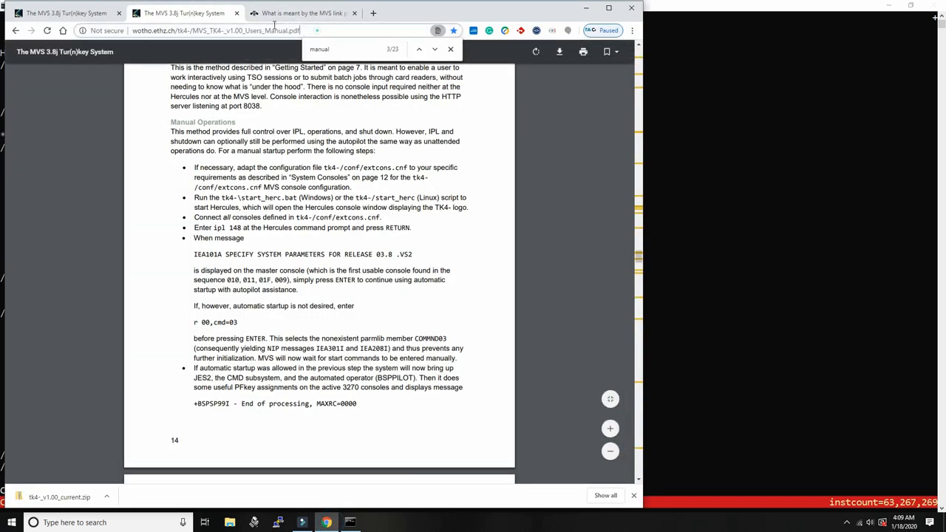
pyautogui.write('HASPii+BITSAVERS&rlz=1C1CHBF_enUS774US774&oq=HASPii+BITSAVERS&aqs=chr')
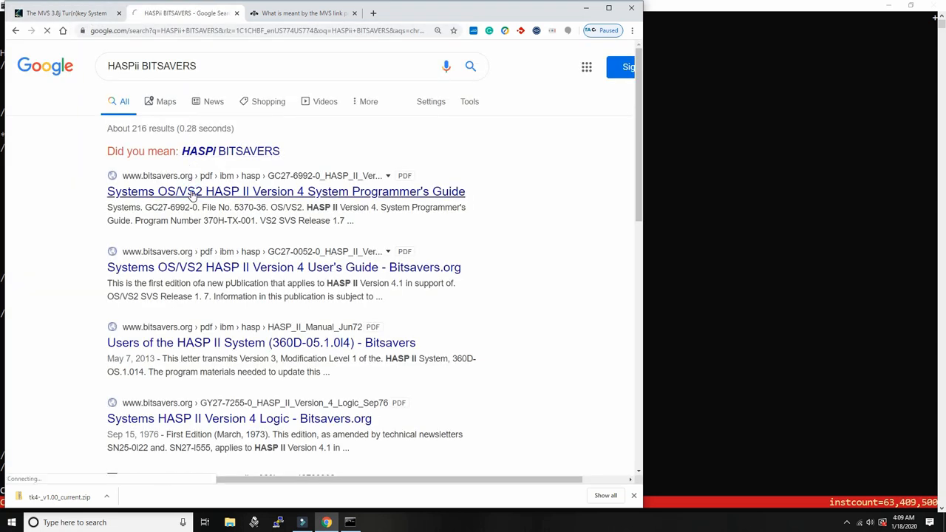
pyautogui.click(285, 191)
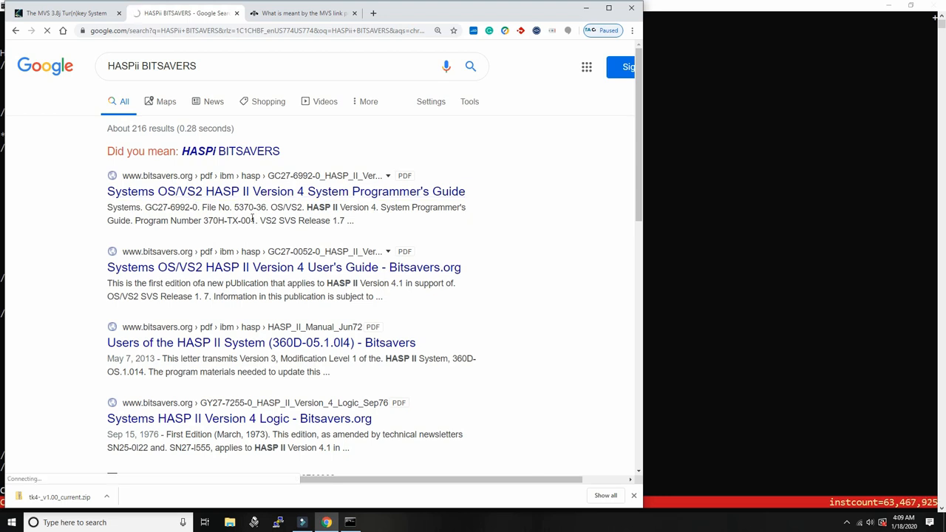
pyautogui.moveTo(205, 437)
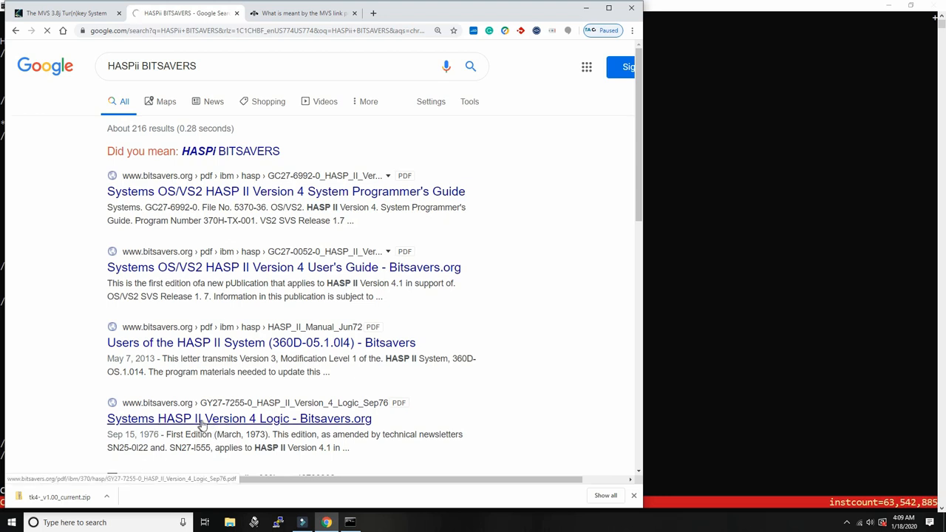
pyautogui.scroll(-3)
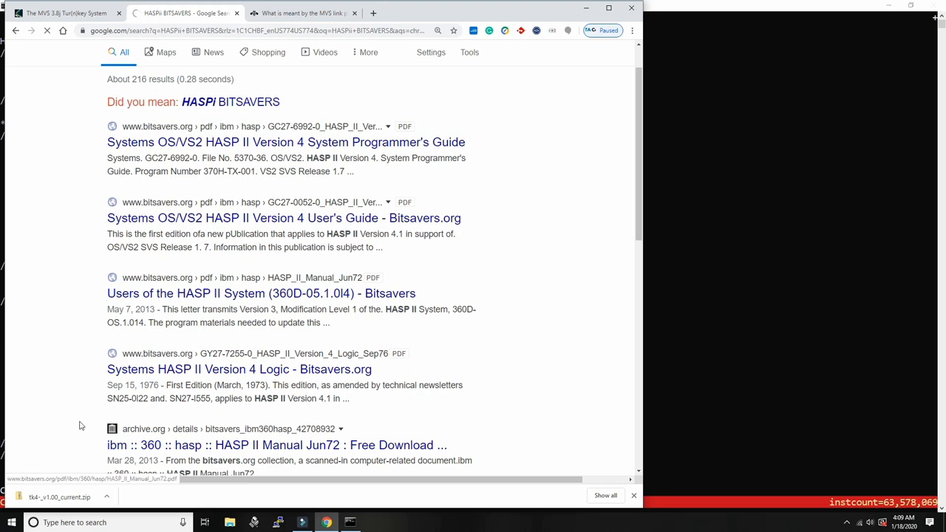
pyautogui.click(285, 142)
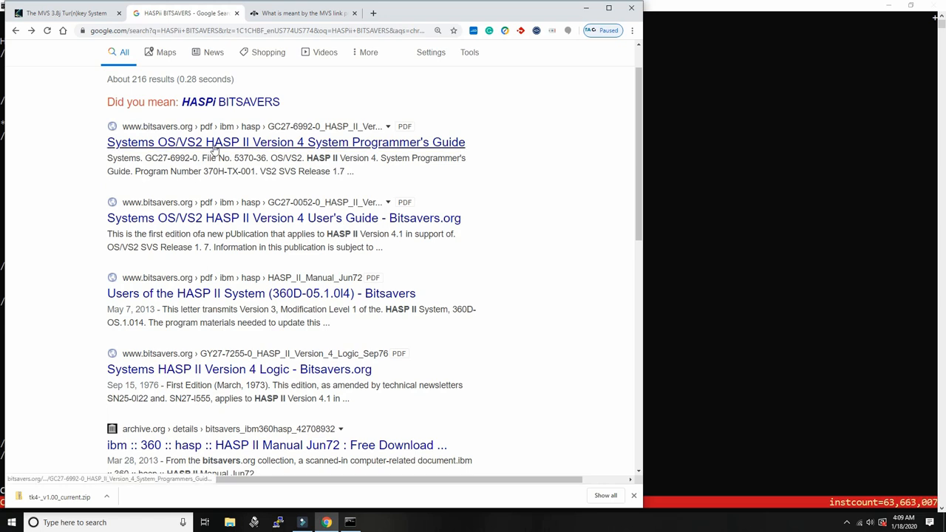
pyautogui.click(286, 142)
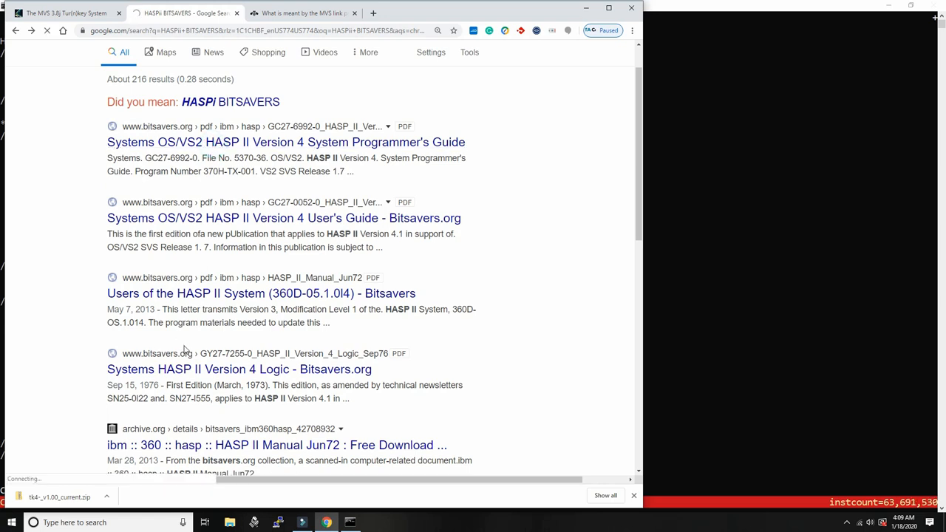
pyautogui.click(285, 142)
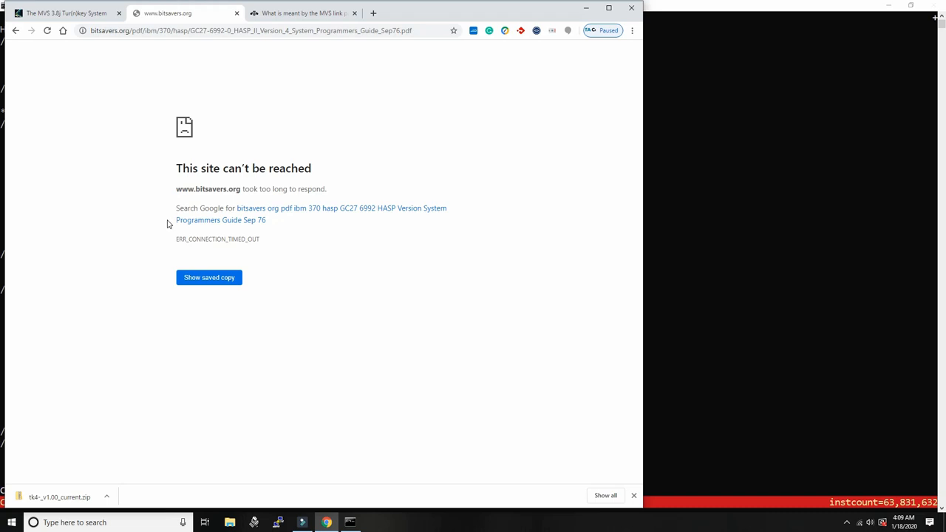
# - Go back to the search results after the Bitsavers link times out
pyautogui.click(46, 30)
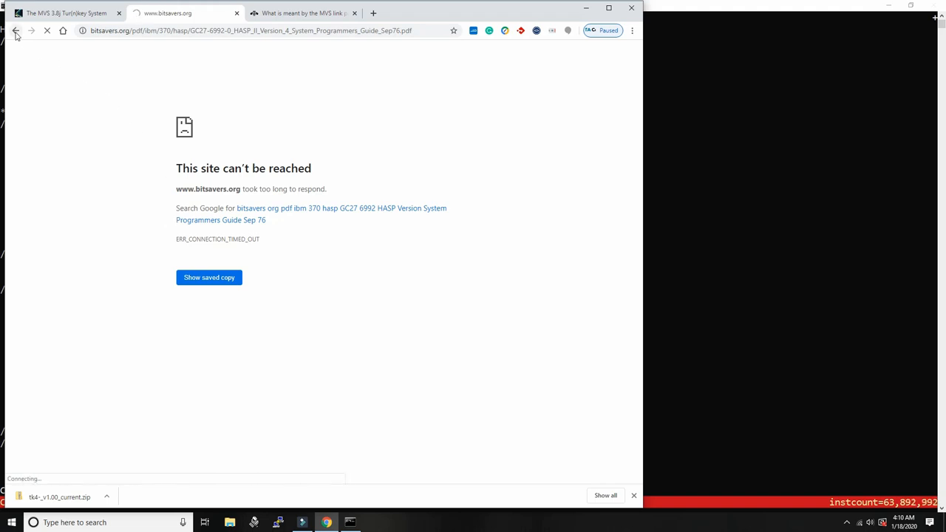
pyautogui.click(16, 31)
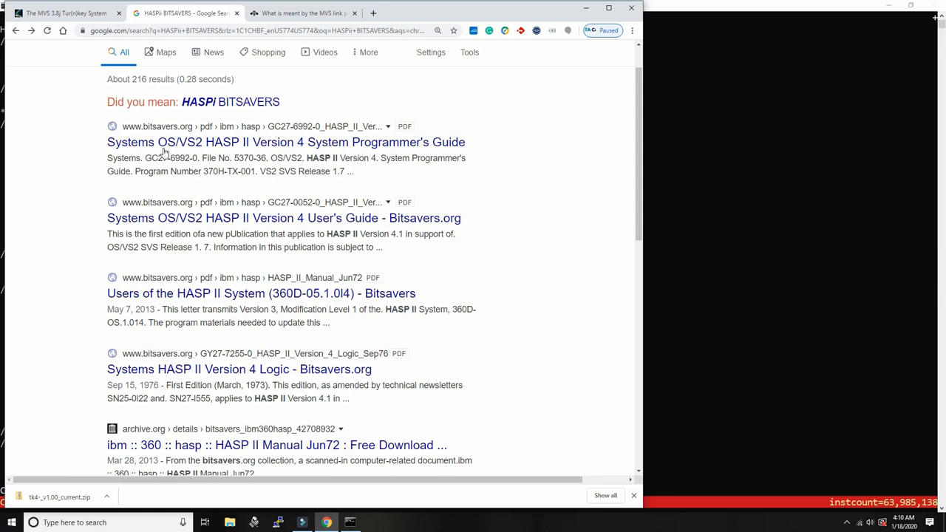
pyautogui.moveTo(166, 142)
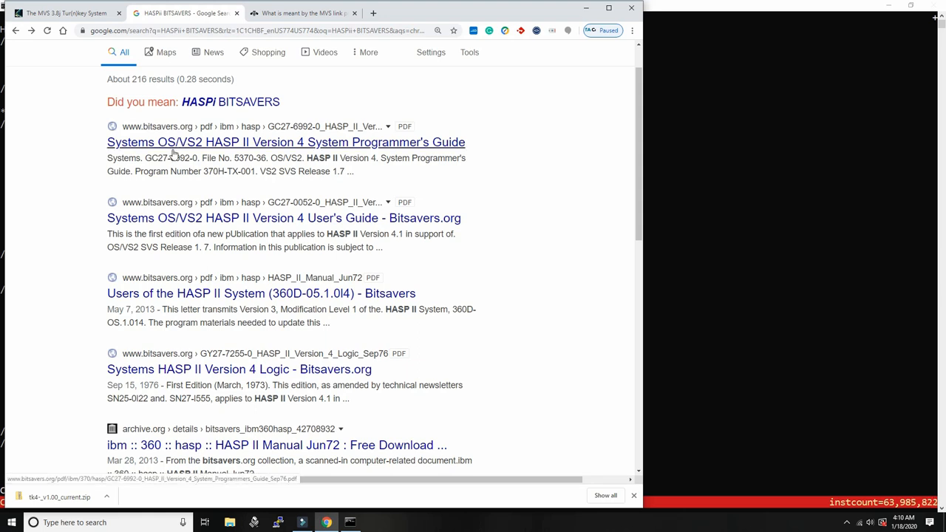
pyautogui.scroll(-3)
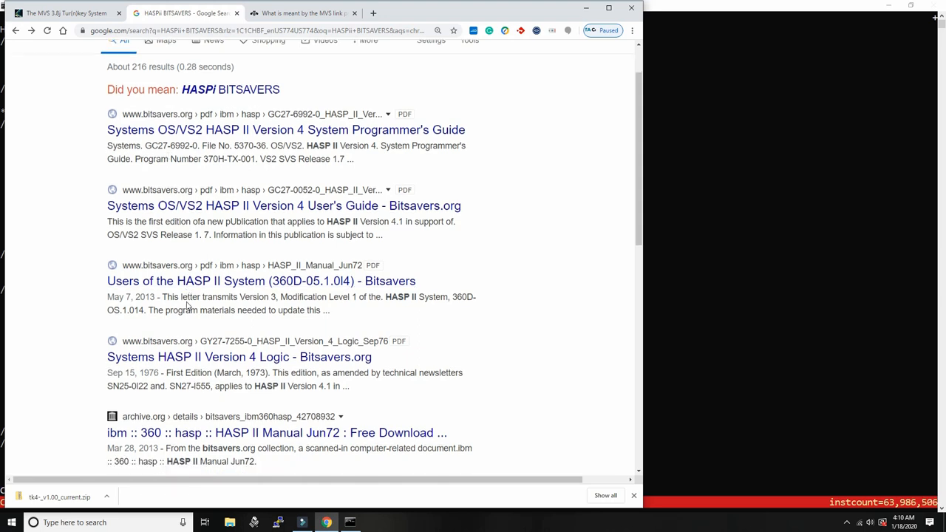
pyautogui.scroll(-3)
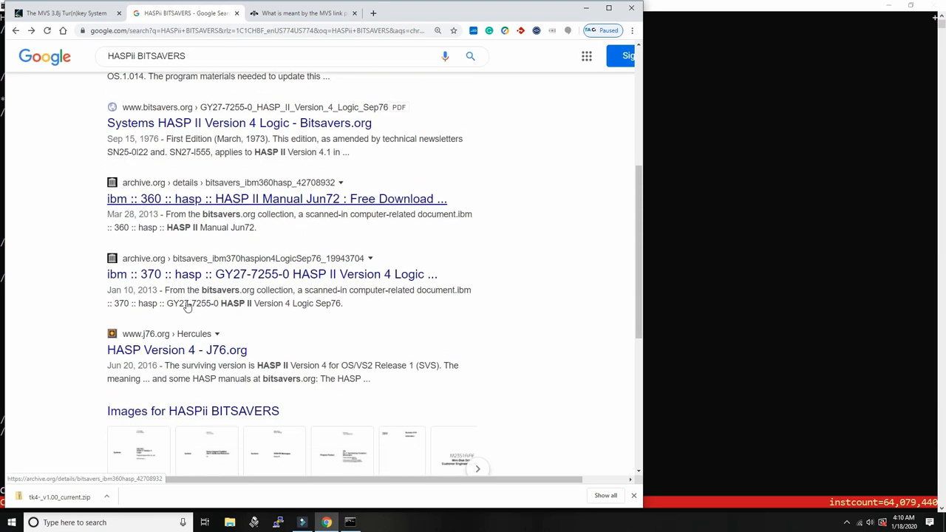
pyautogui.scroll(3)
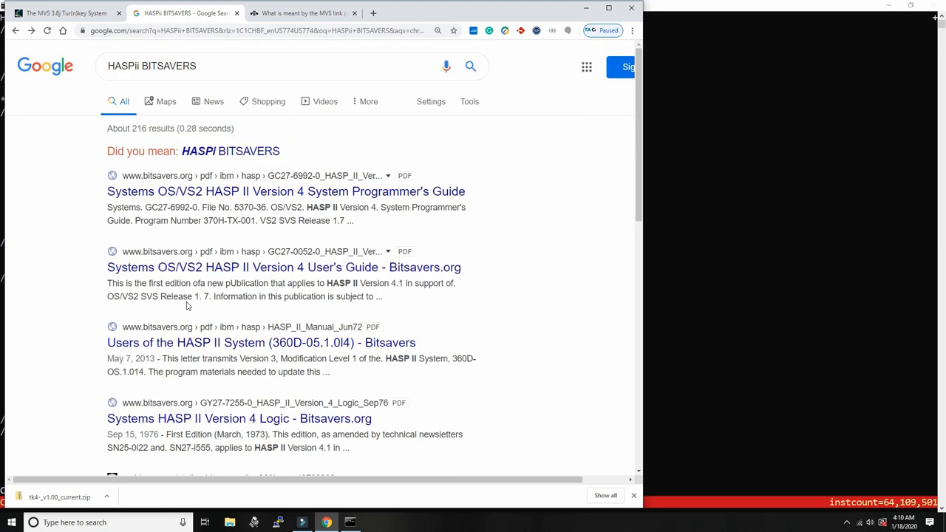
pyautogui.moveTo(50, 224)
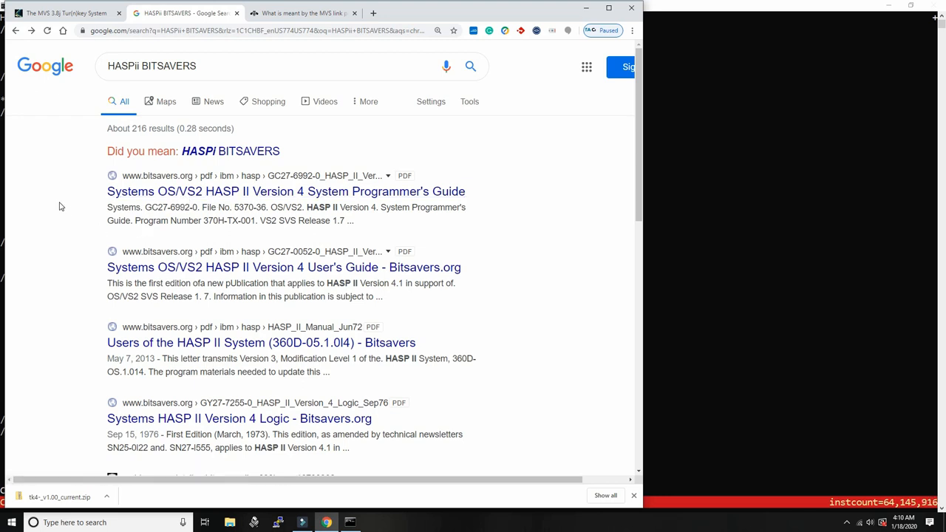
pyautogui.moveTo(240, 181)
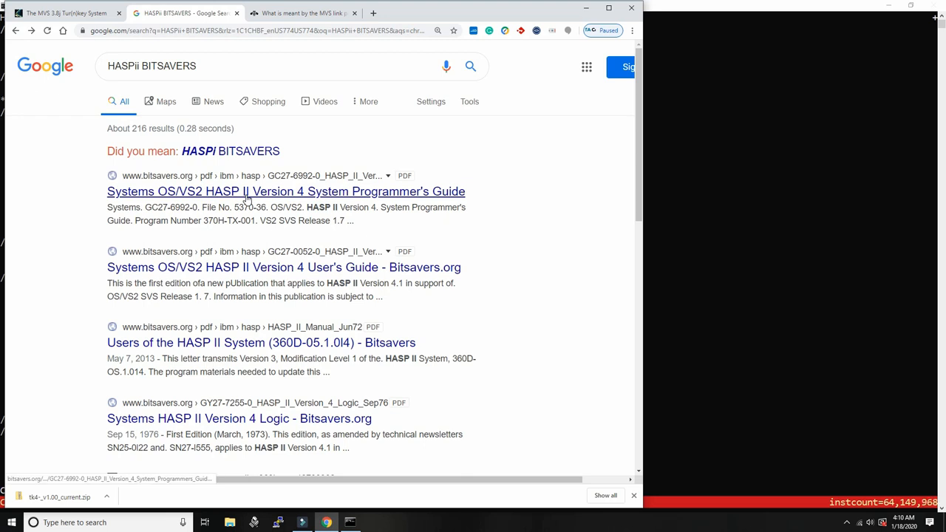
pyautogui.moveTo(542, 218)
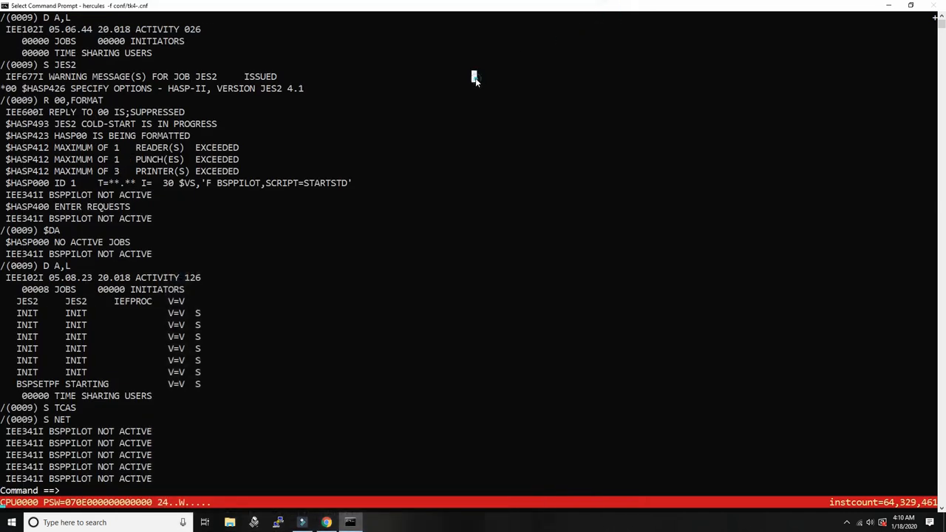
# - Start BSPPILOT, drain JES2 with $PJES2, halt MVS with Z EOD, and quit Hercules
pyautogui.write('/s')
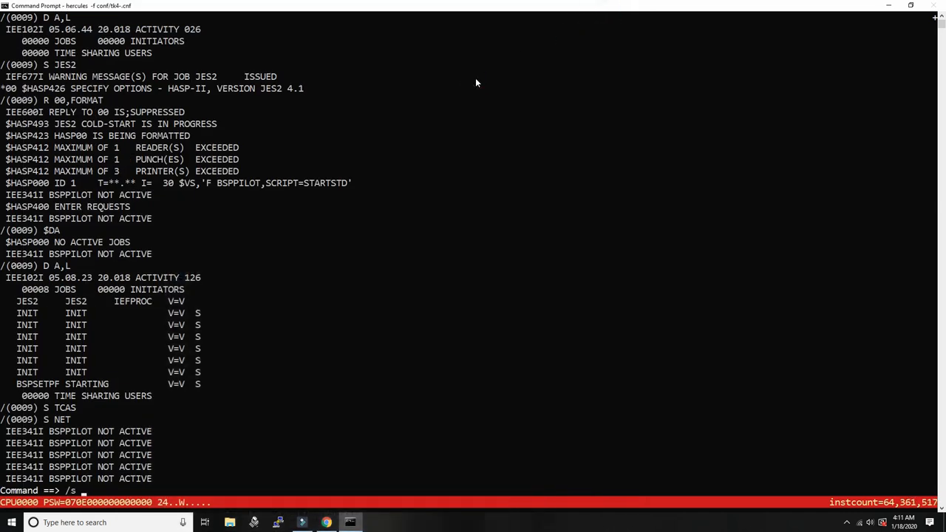
pyautogui.write('bsppi')
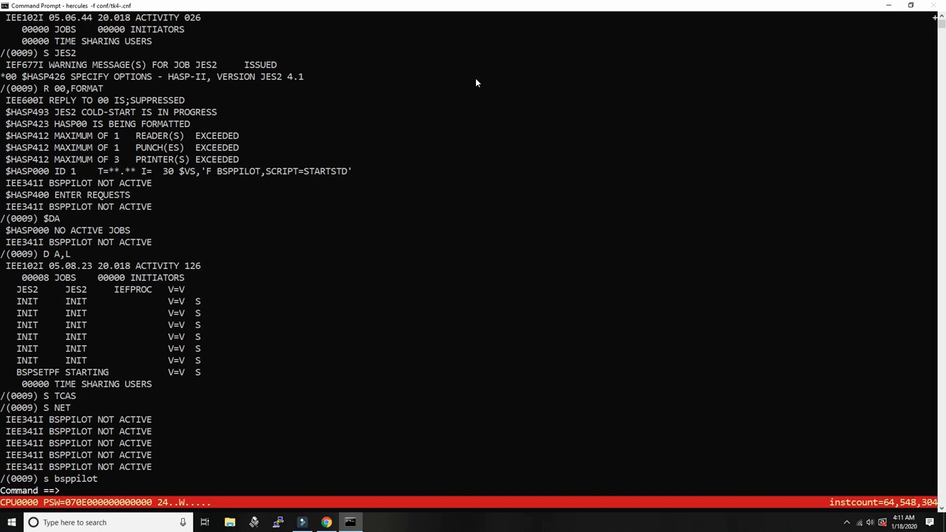
pyautogui.write('/$pj')
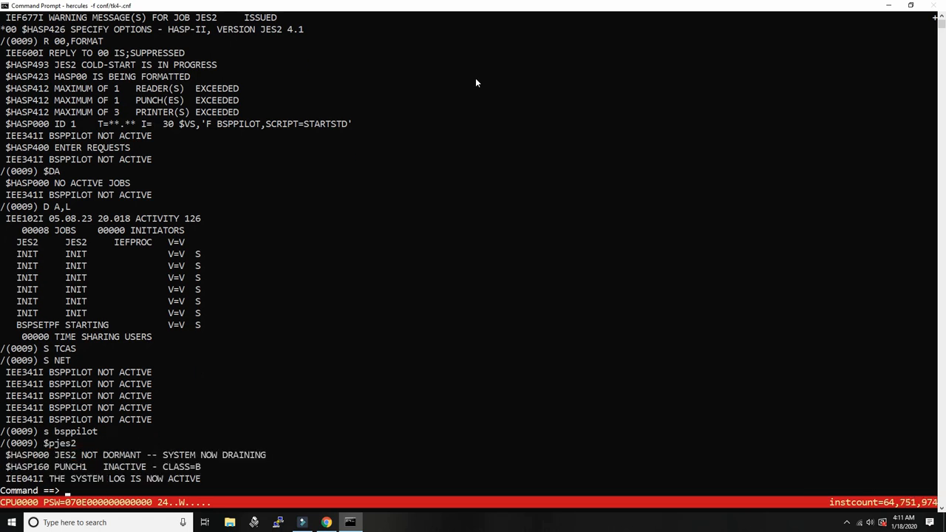
pyautogui.write('/')
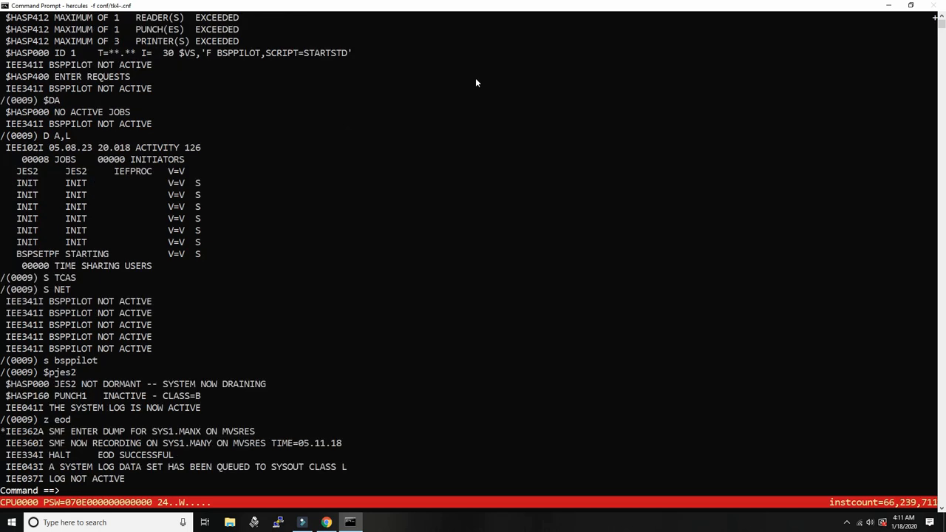
pyautogui.write('/q')
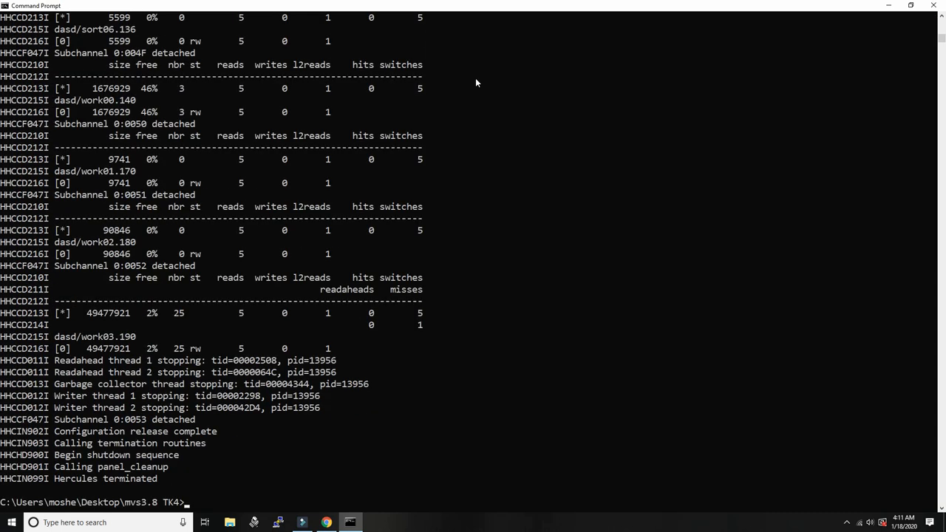
# - Relaunch Hercules with 'mvs' and allow it access through the Windows firewall
pyautogui.write('mvs')
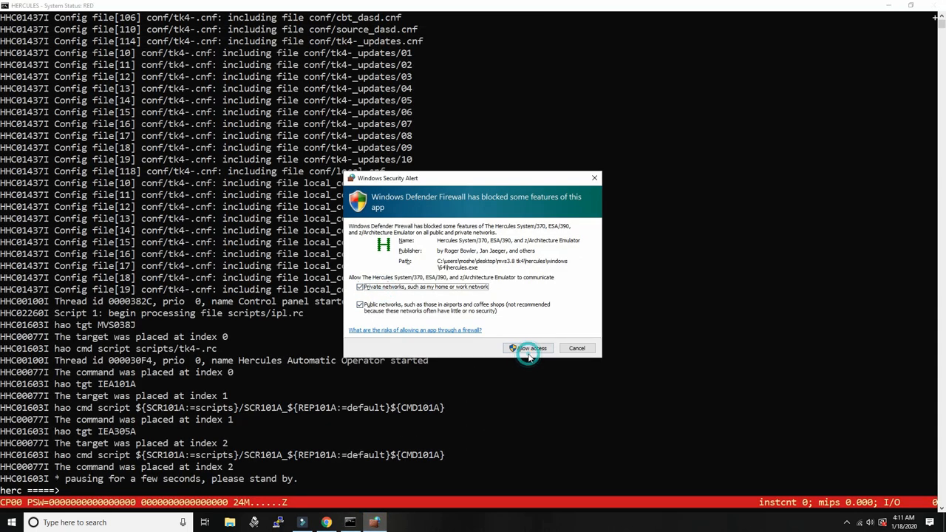
pyautogui.click(531, 348)
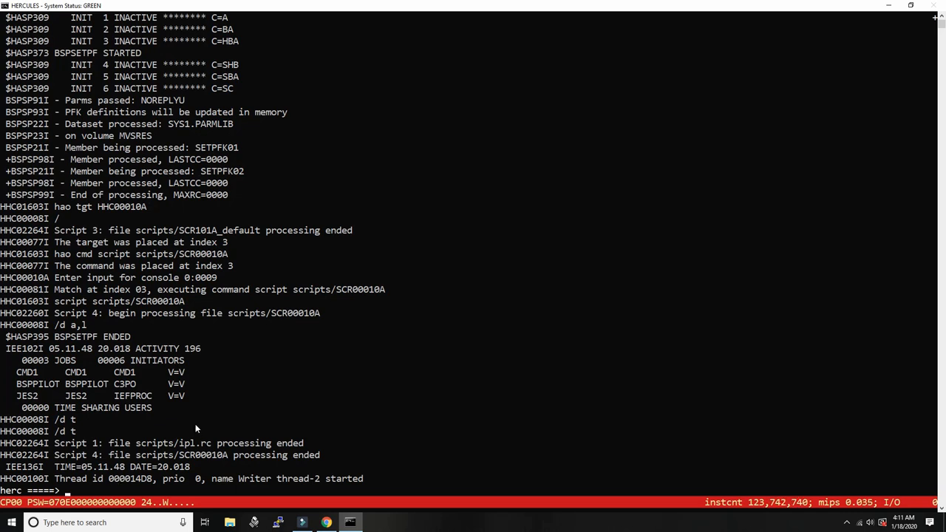
# - Display the system time with D T while VTAM, TSO and JRP start
pyautogui.write('/d')
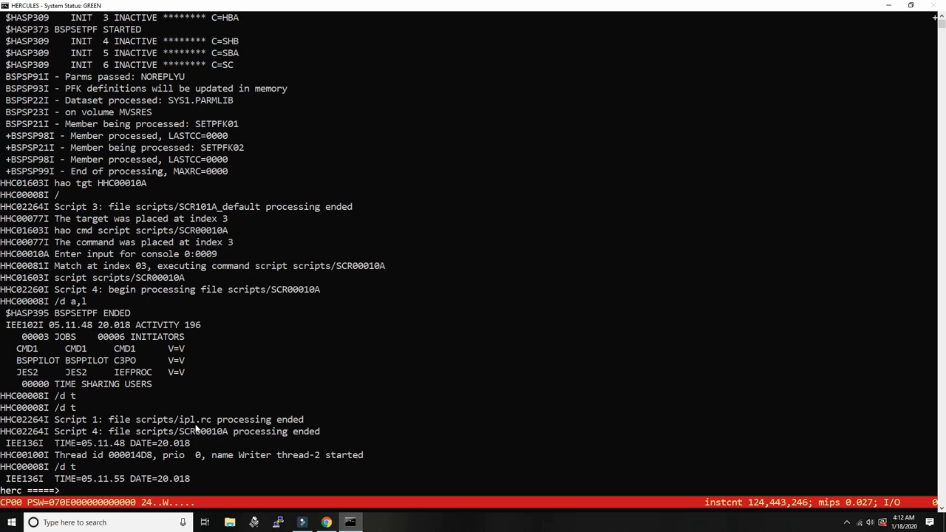
pyautogui.scroll(-3)
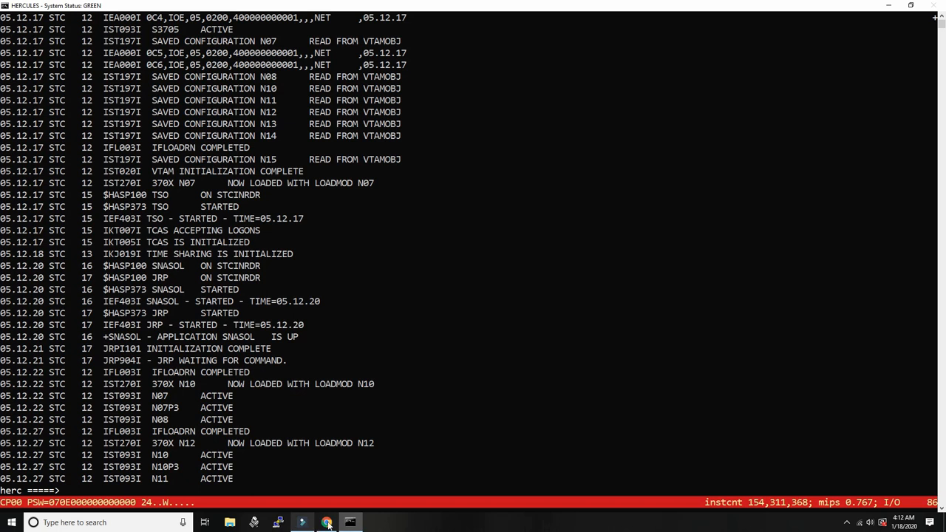
# - Search 'jay moseley sysgen' and scroll through Jay Moseley's MVS sysgen guide
pyautogui.click(325, 522)
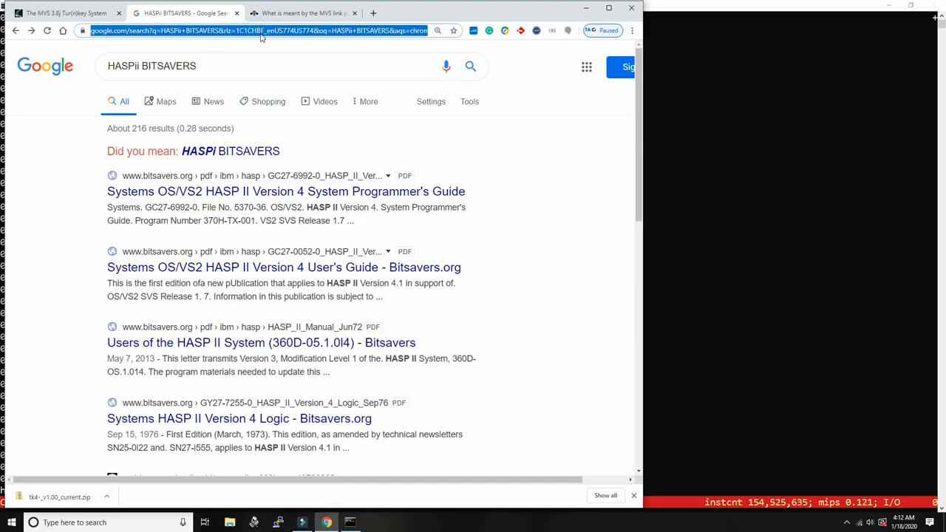
pyautogui.write('jay moseley sy')
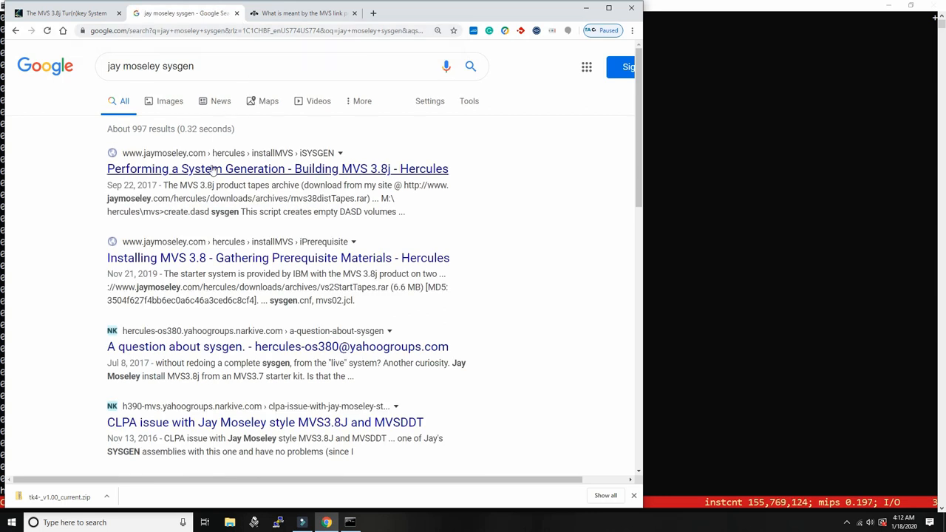
pyautogui.click(277, 168)
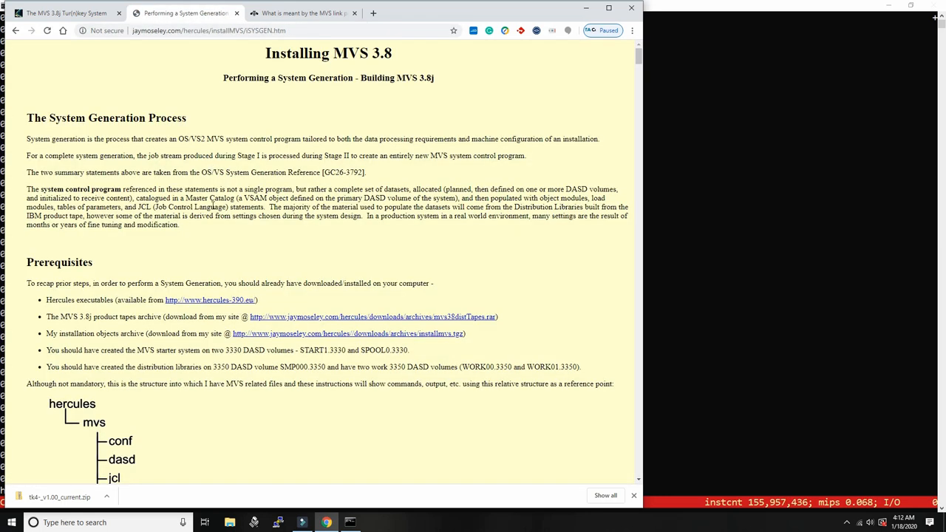
pyautogui.scroll(-3)
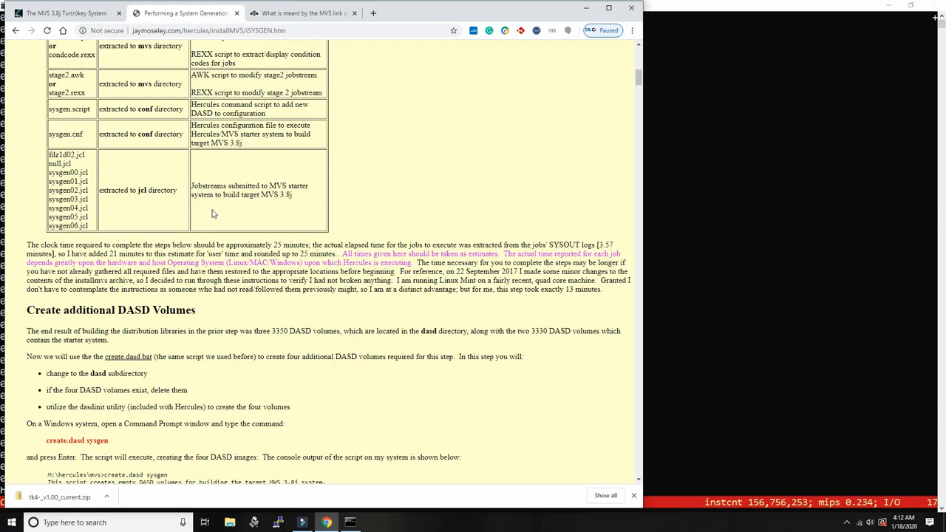
pyautogui.scroll(-3)
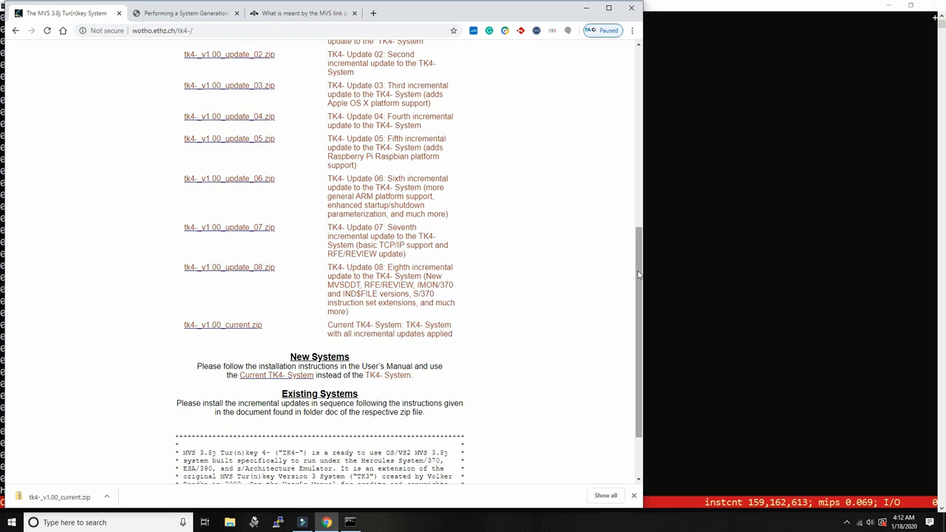
pyautogui.scroll(3)
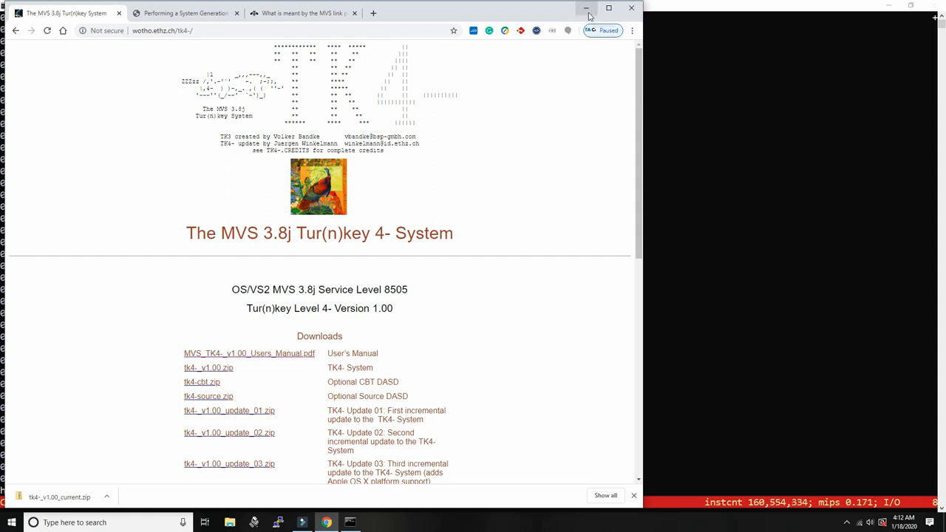
pyautogui.moveTo(586, 13)
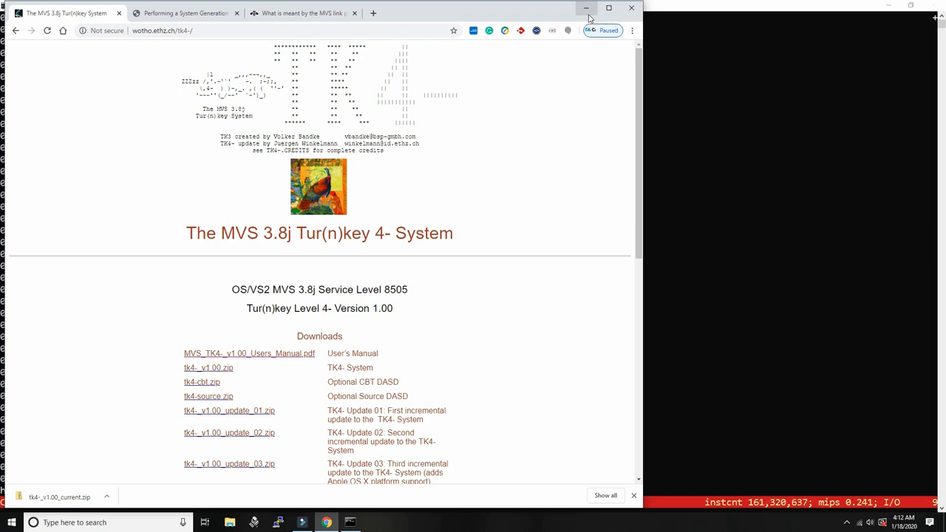
pyautogui.scroll(-3)
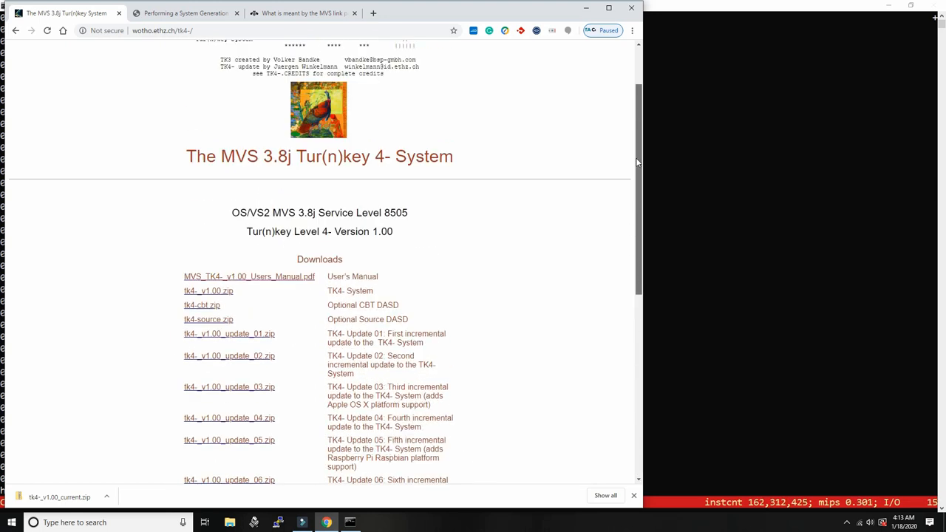
pyautogui.scroll(-3)
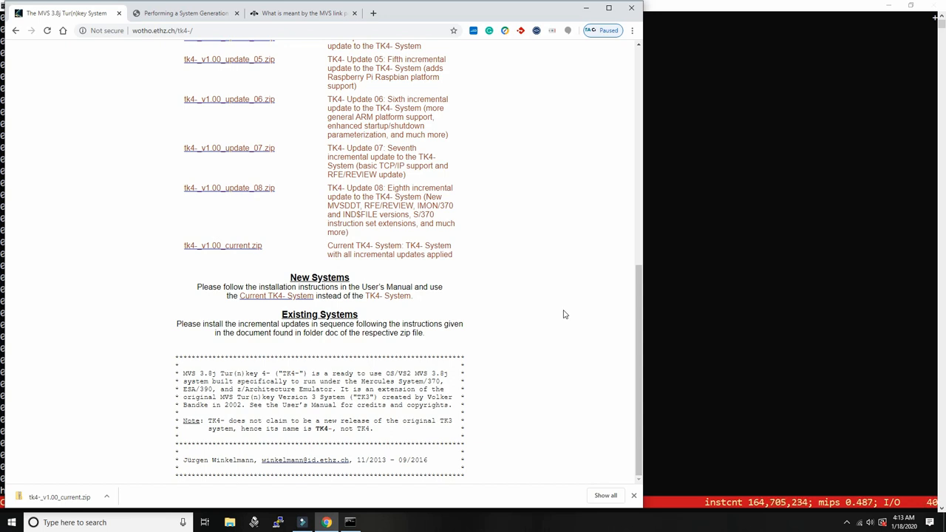
pyautogui.moveTo(589, 298)
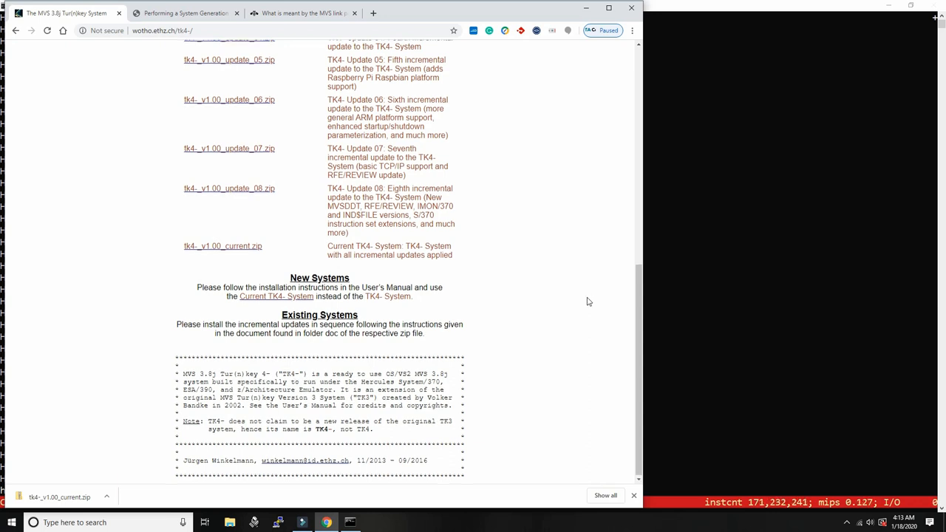
pyautogui.scroll(-3)
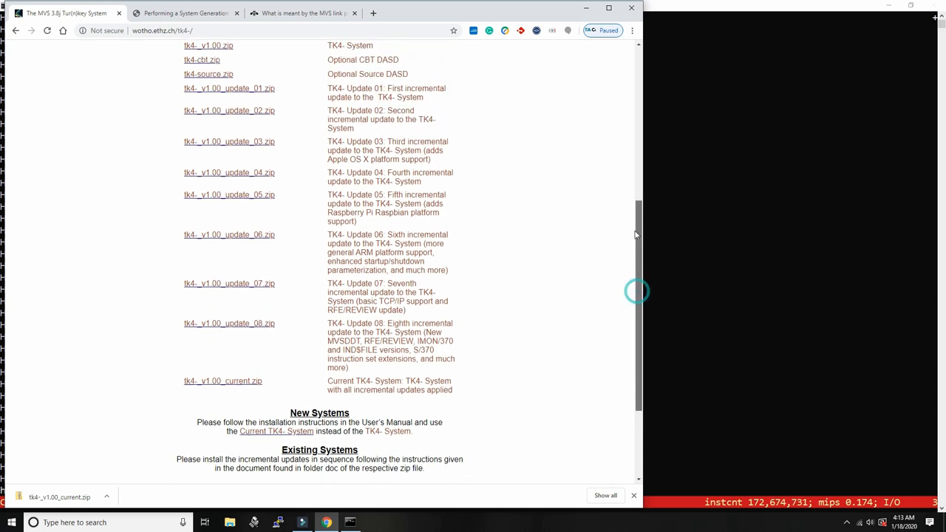
pyautogui.scroll(-3)
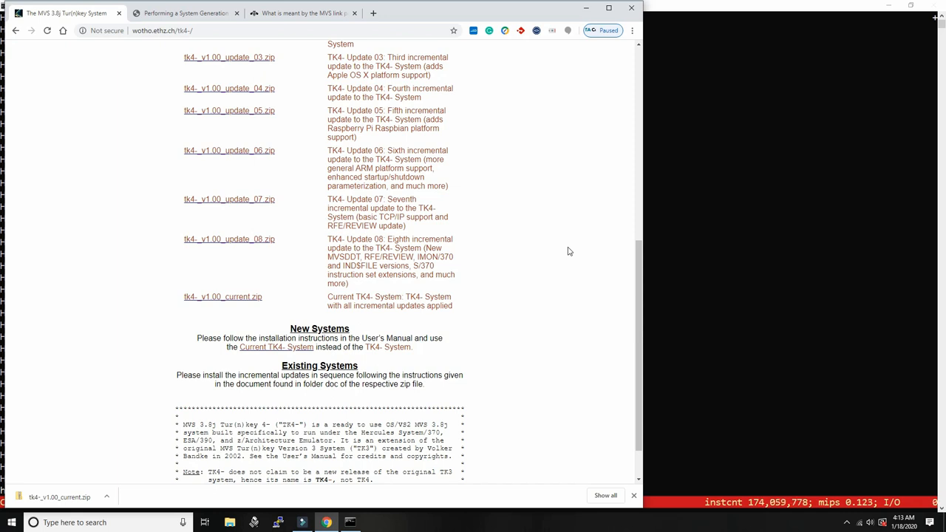
pyautogui.scroll(-3)
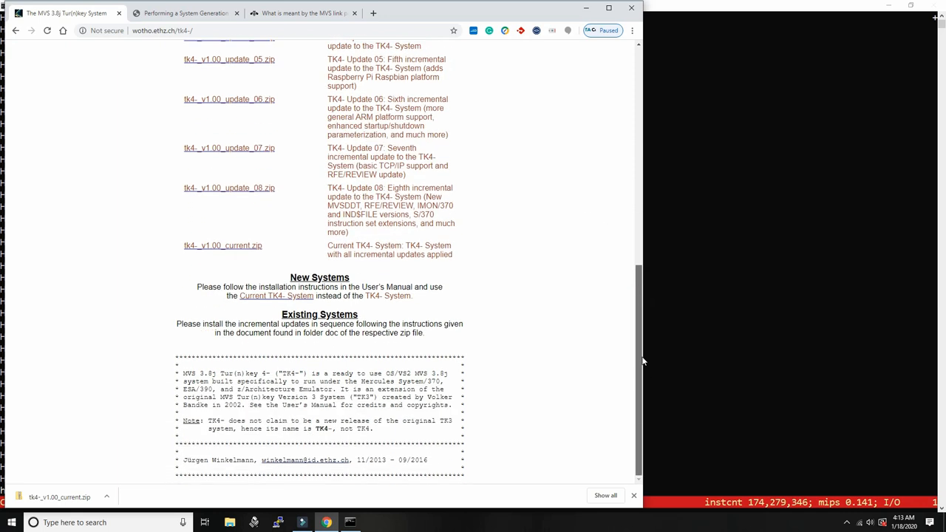
pyautogui.moveTo(631, 328)
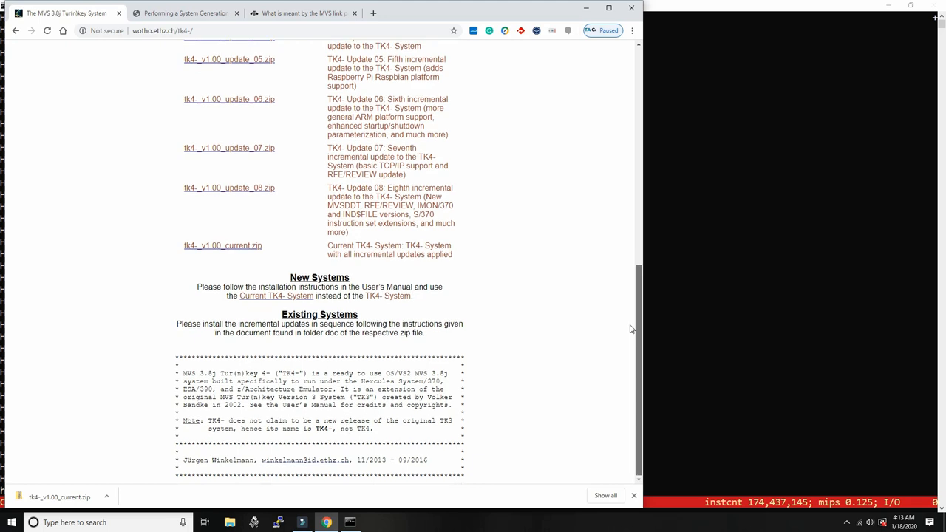
pyautogui.moveTo(561, 294)
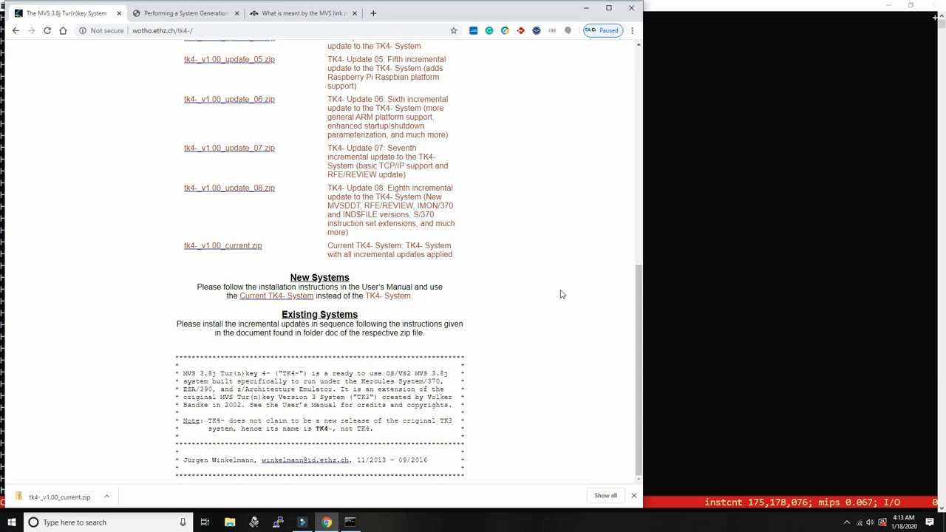
pyautogui.moveTo(577, 301)
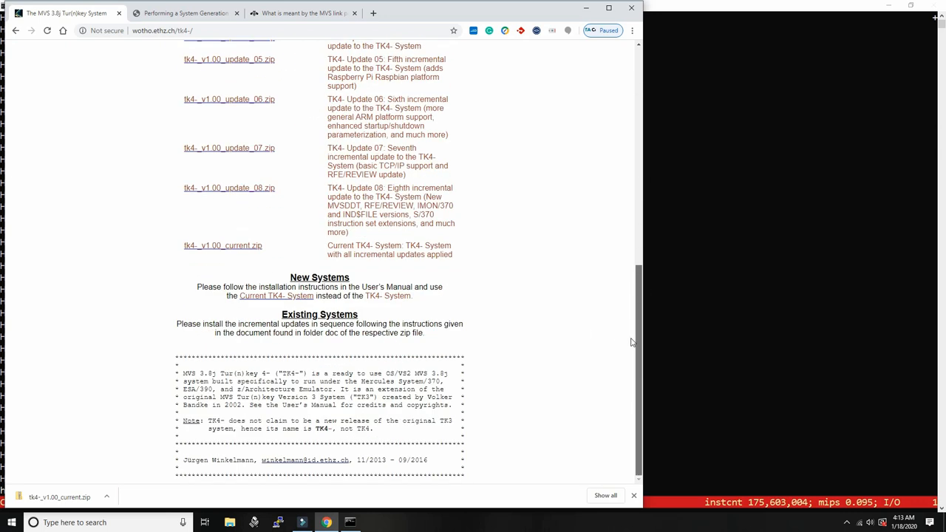
pyautogui.scroll(3)
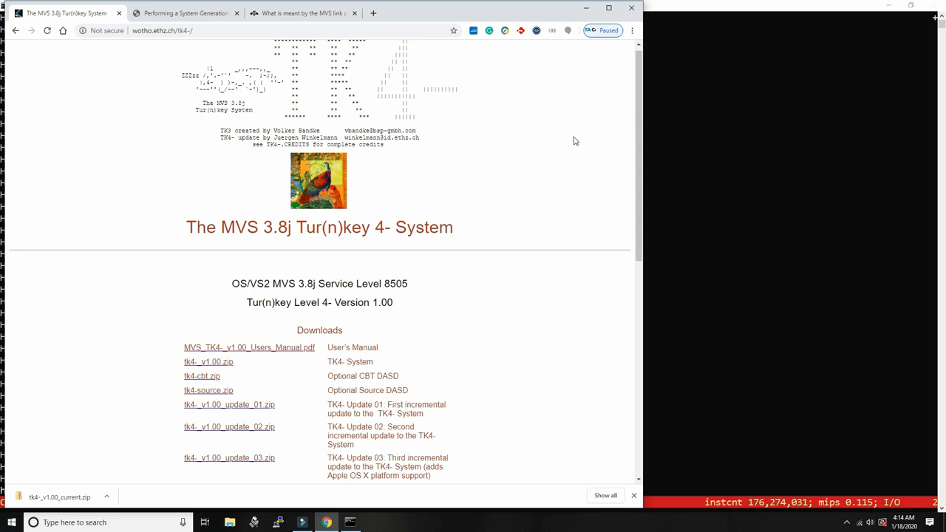
pyautogui.scroll(-3)
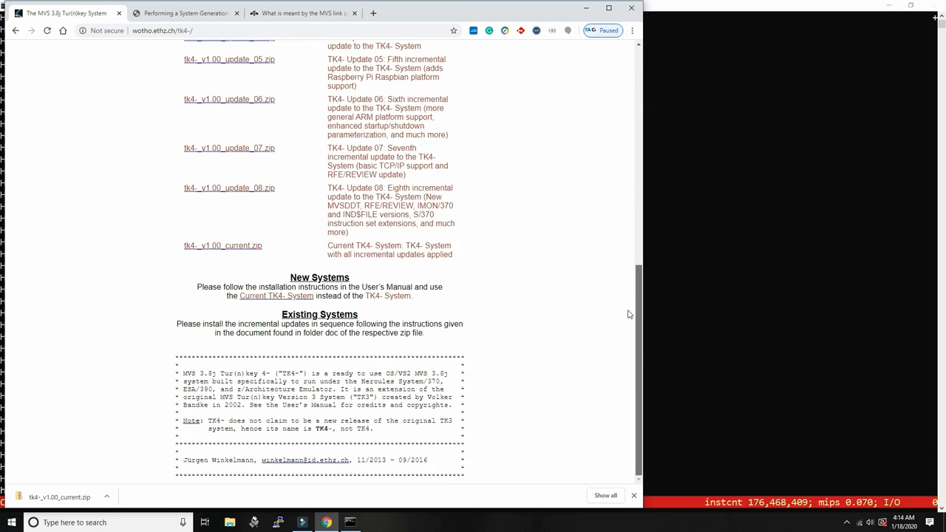
pyautogui.moveTo(555, 282)
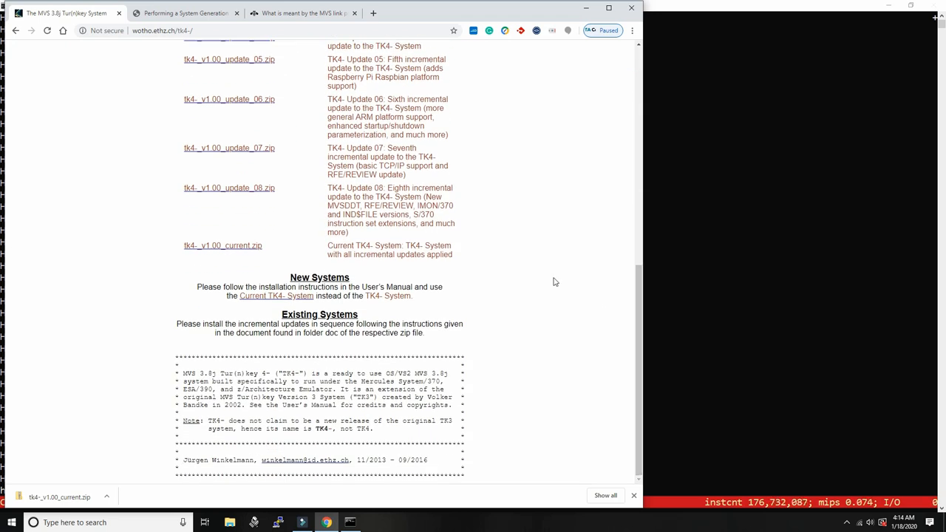
# - Bring the Hercules console to the front showing the TK4- Update 08 banner
pyautogui.click(350, 522)
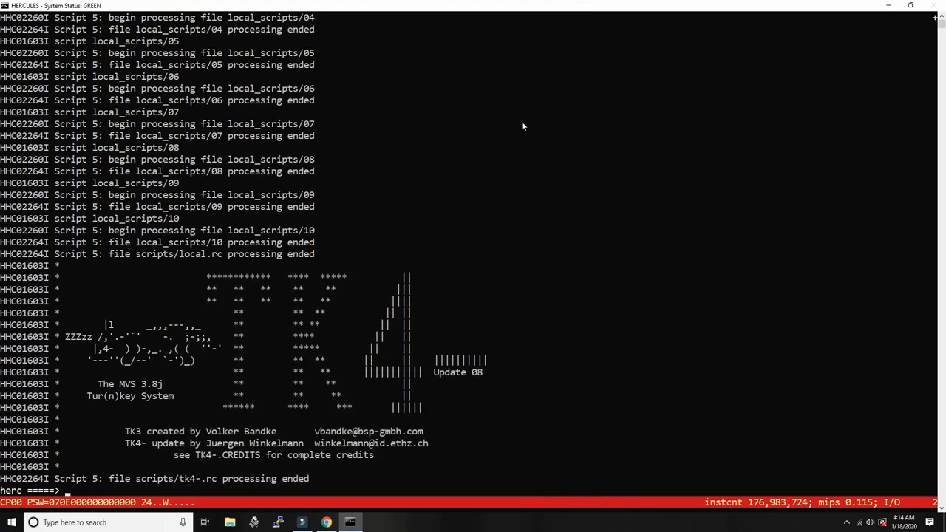
pyautogui.moveTo(492, 476)
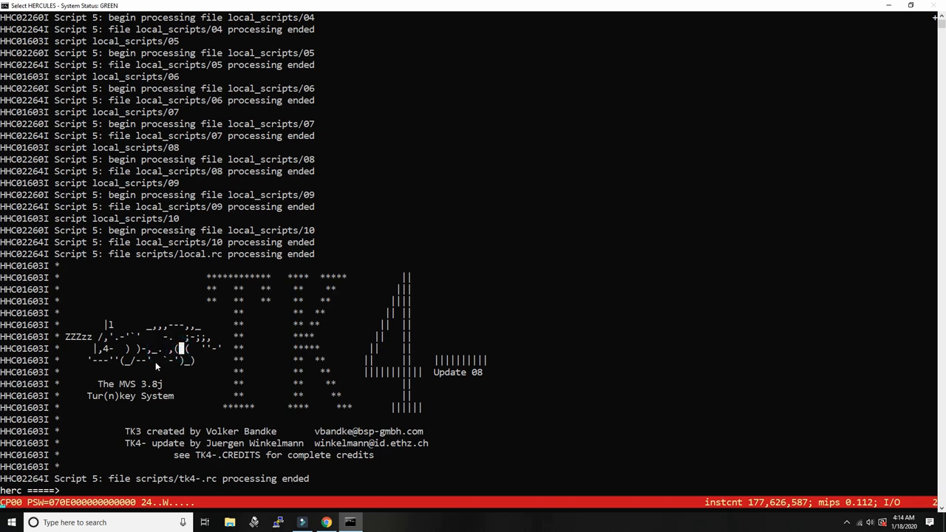
pyautogui.moveTo(123, 399)
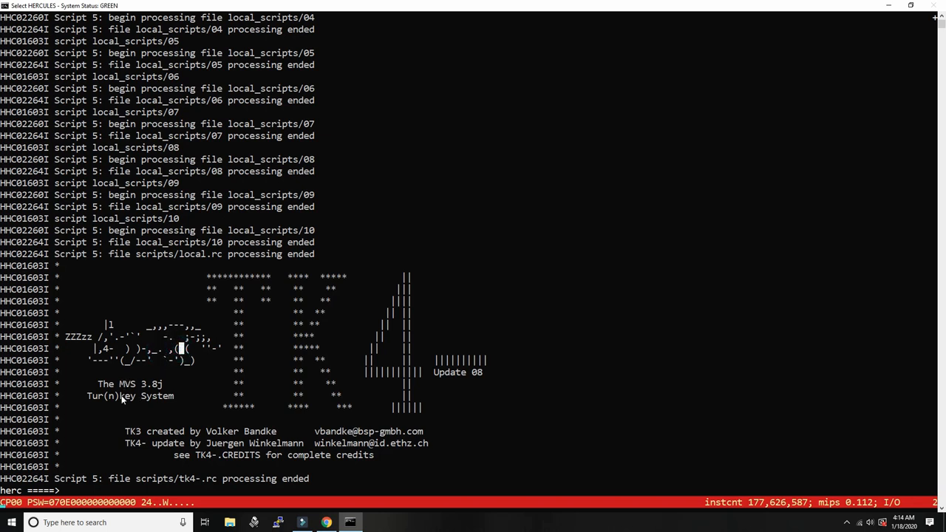
pyautogui.moveTo(198, 288)
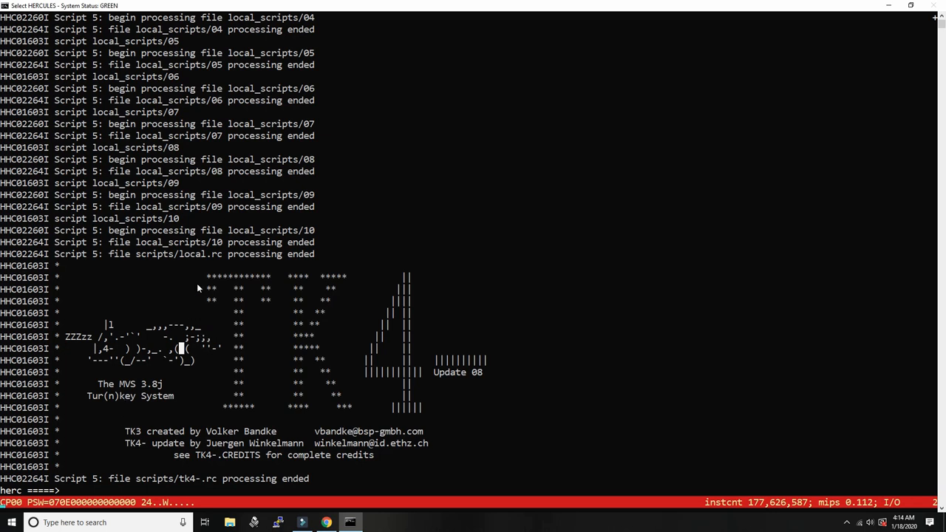
pyautogui.moveTo(259, 334)
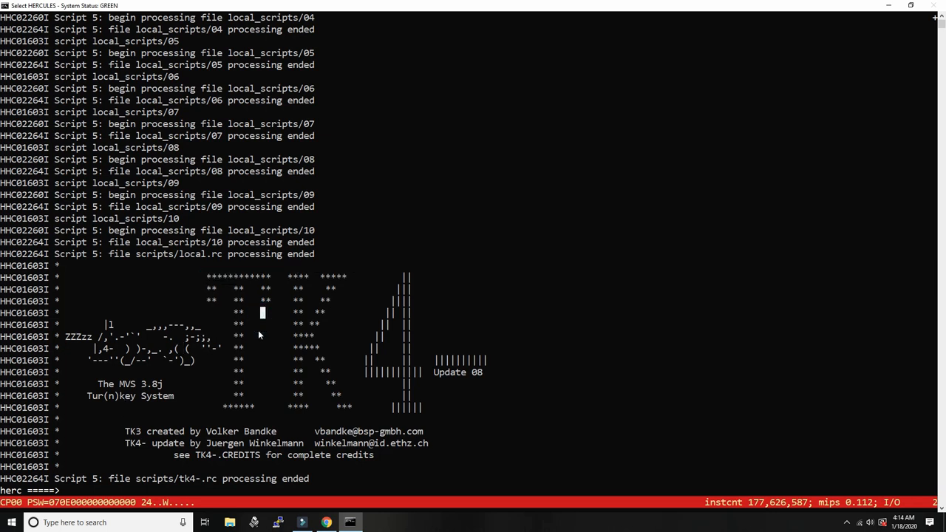